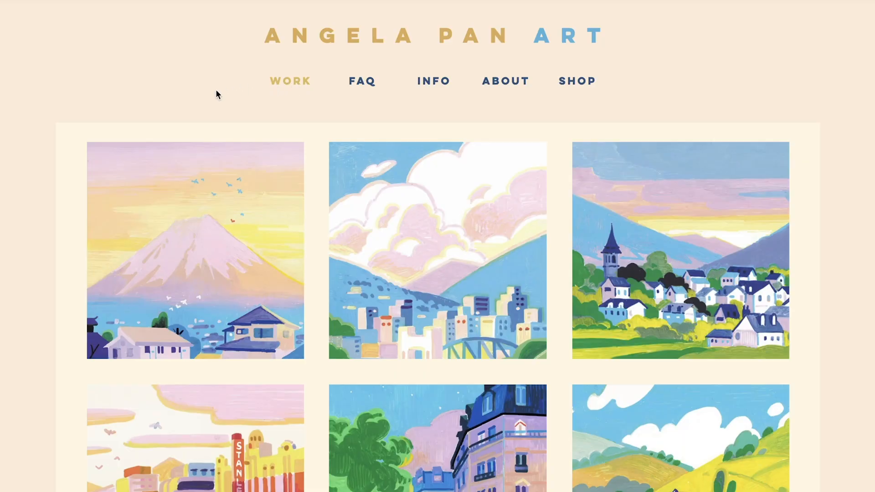
Open the portfolio's About page and scroll through it
left_click(195, 250)
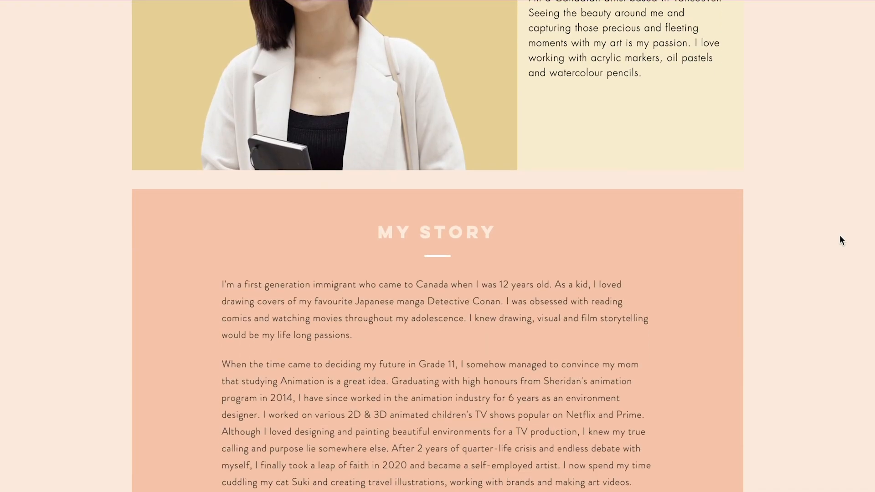
scroll("down", 3)
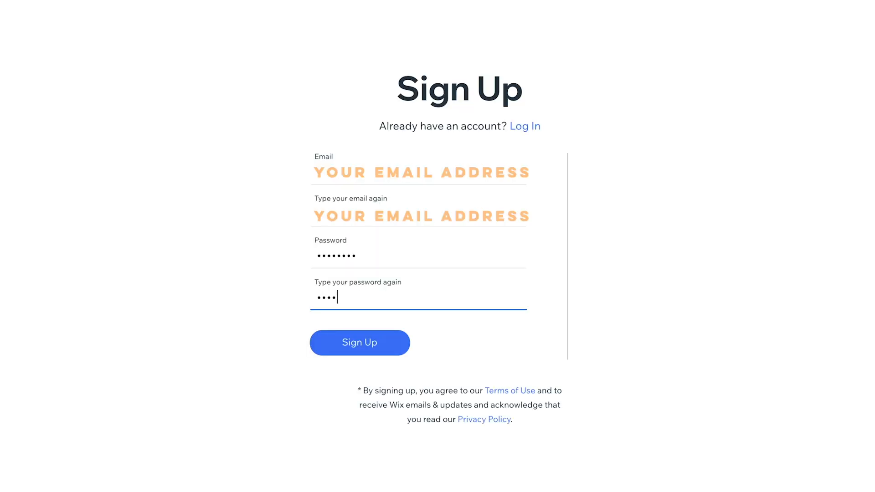
Submit sign-up and answer setup questions: site for 'Myself', 'This is my first time'
left_click(360, 342)
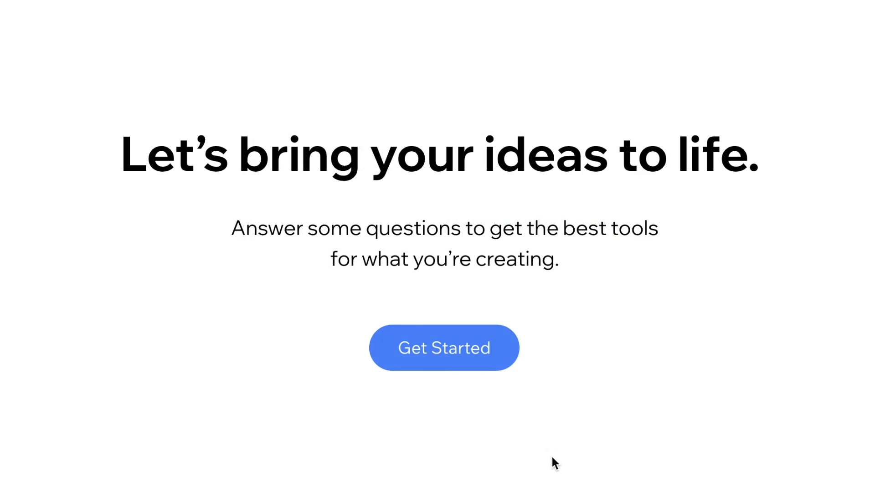
left_click(443, 347)
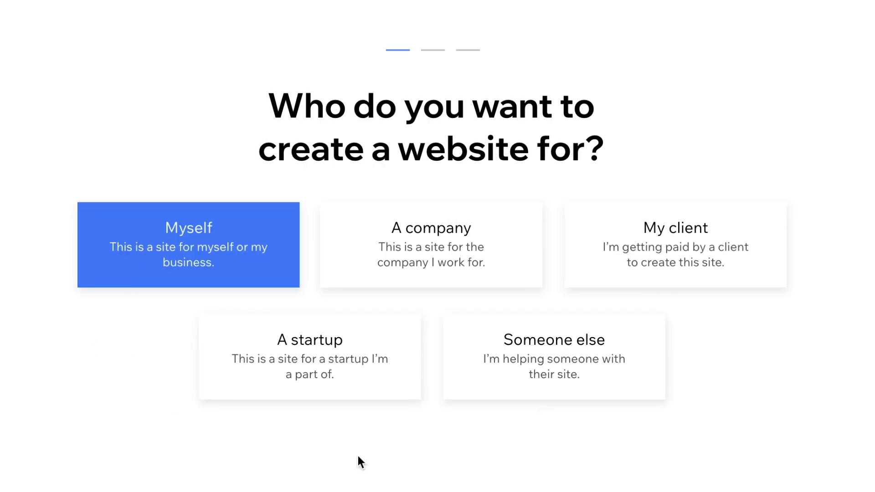
left_click(188, 245)
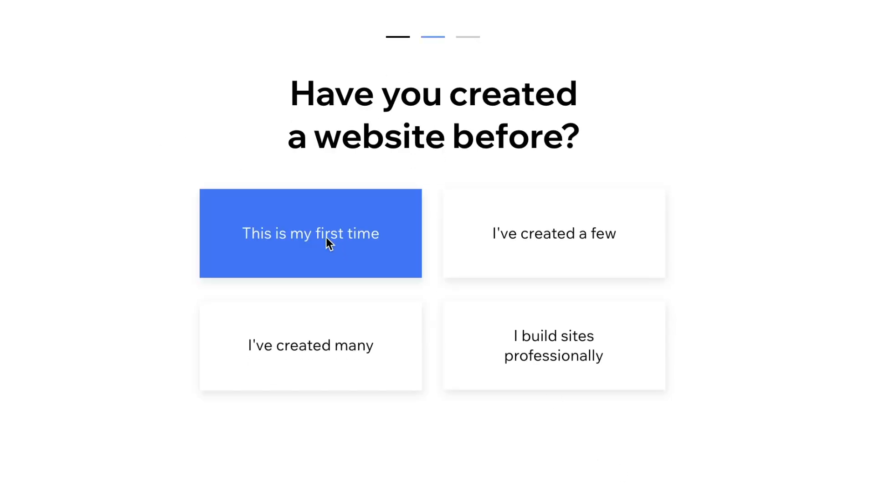
left_click(311, 234)
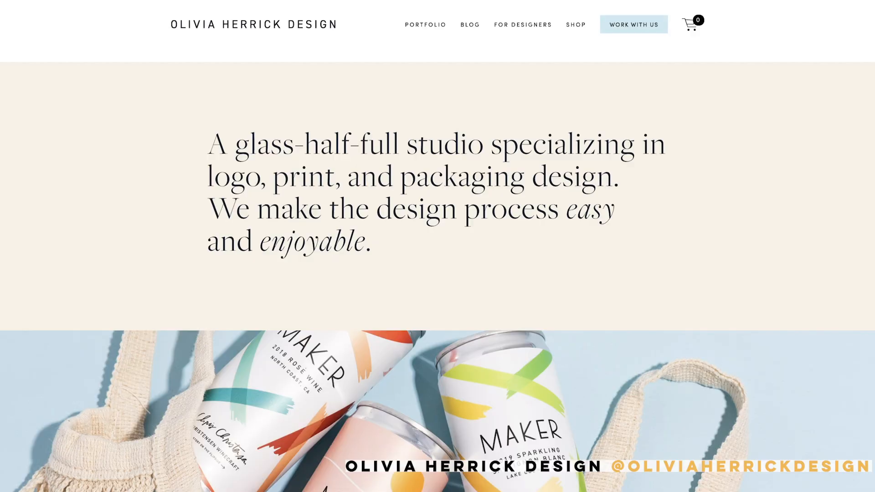
Scroll through the Sibylline, Miles Tewson and Claire Ritchie sites, opening one illustrator's Work gallery
scroll("down", 3)
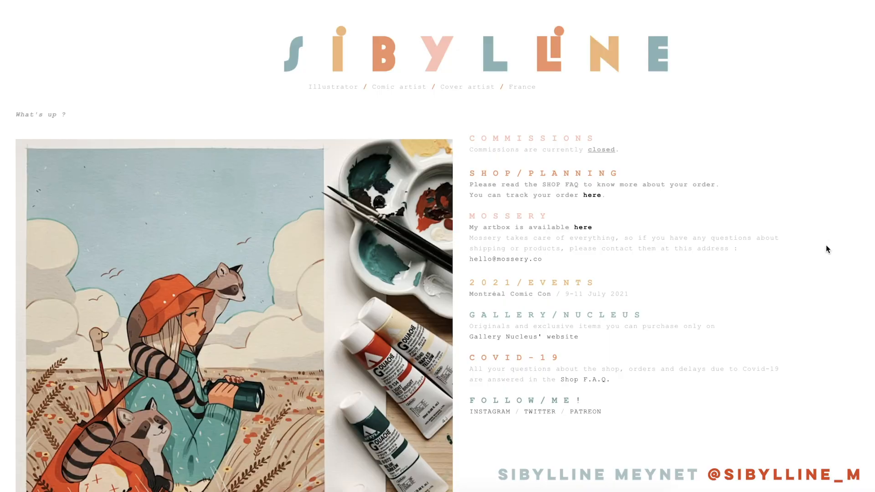
scroll("down", 3)
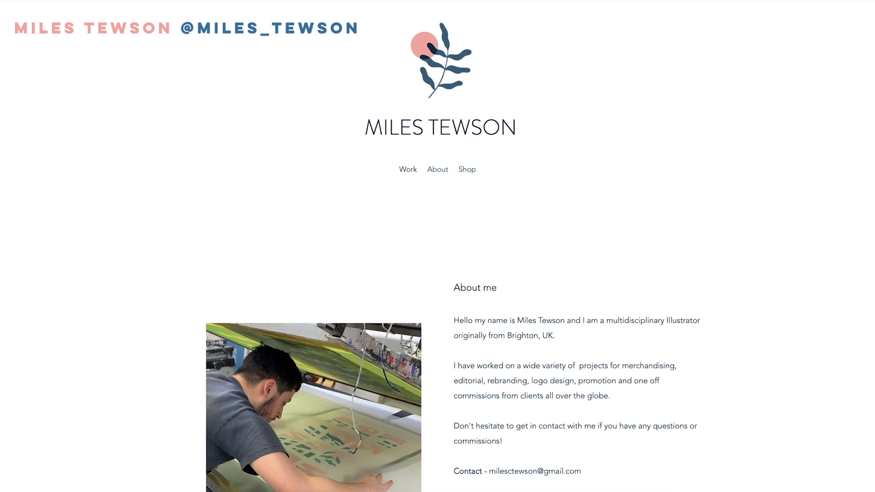
left_click(407, 169)
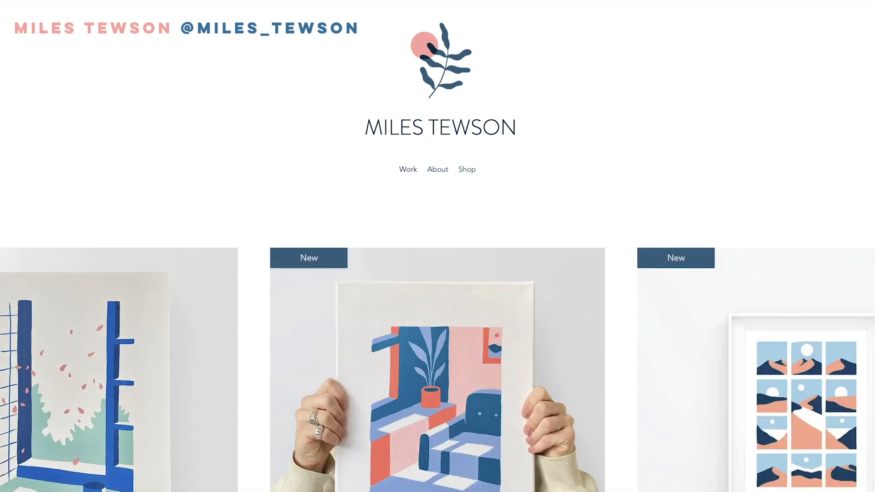
scroll("down", 3)
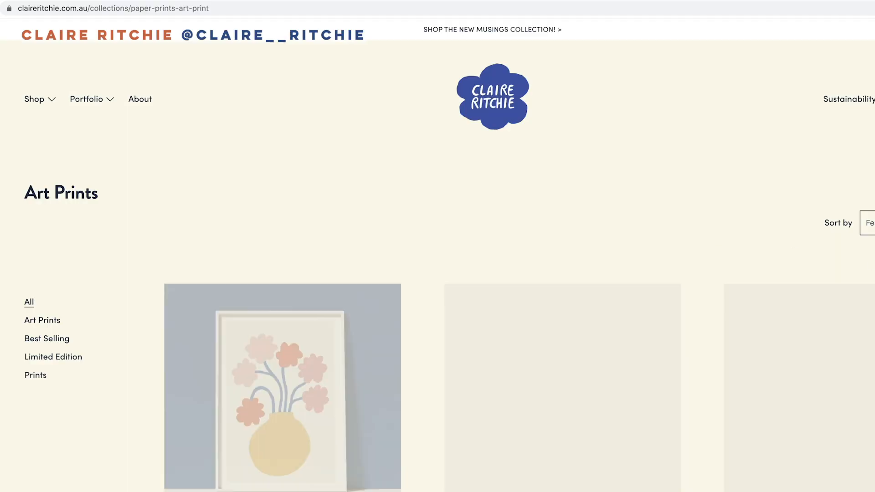
scroll("down", 3)
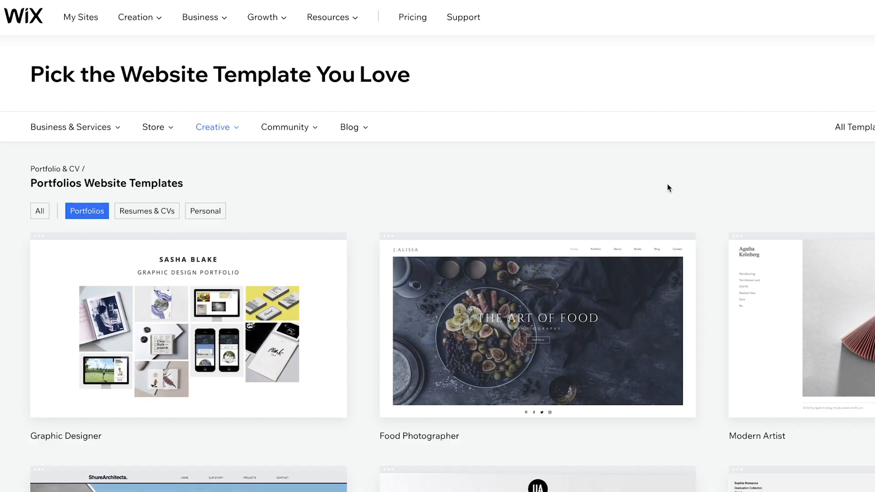
Scroll through the Creative > Portfolios template thumbnails
scroll("down", 3)
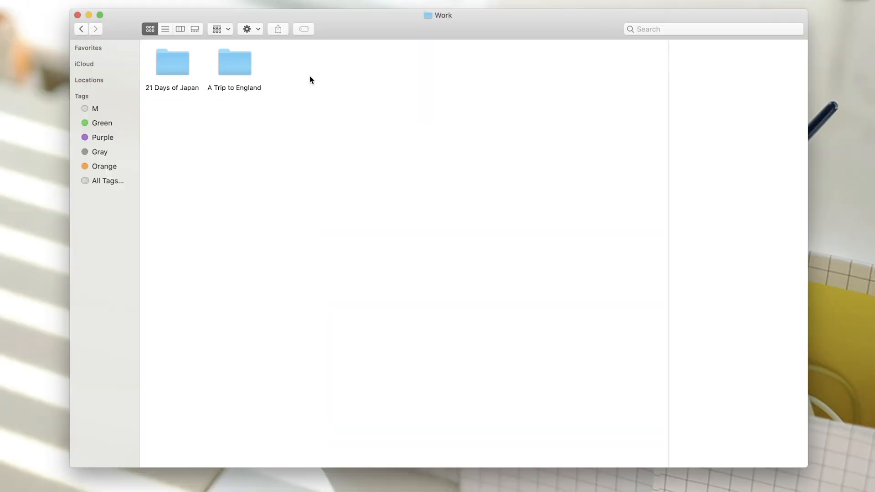
Preview the A Trip to England illustrations large in Gallery view, including the sheep hills painting
double_click(234, 62)
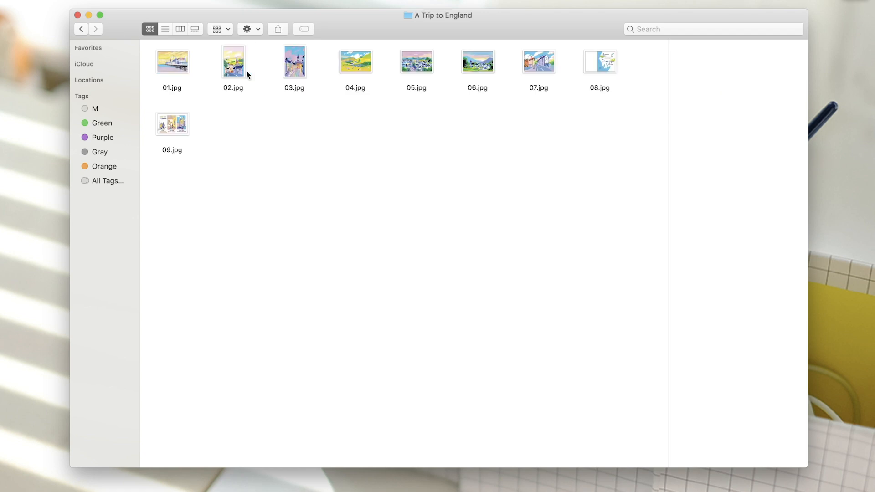
left_click(195, 29)
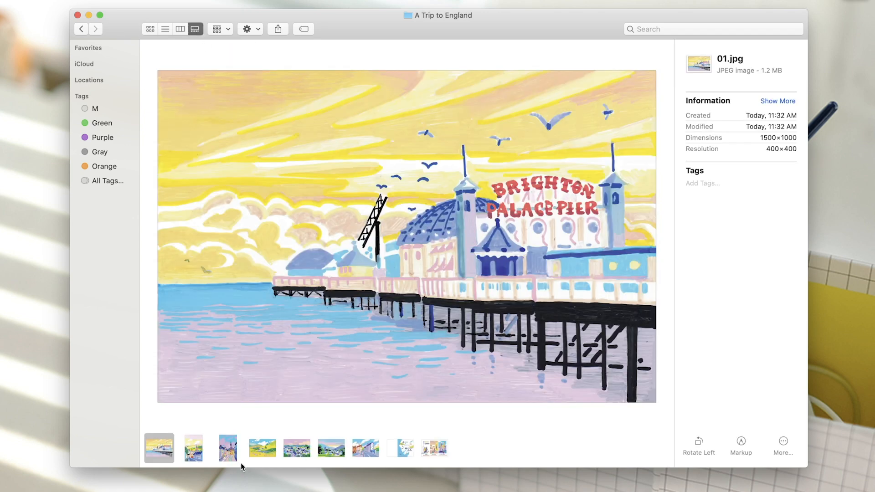
left_click(262, 447)
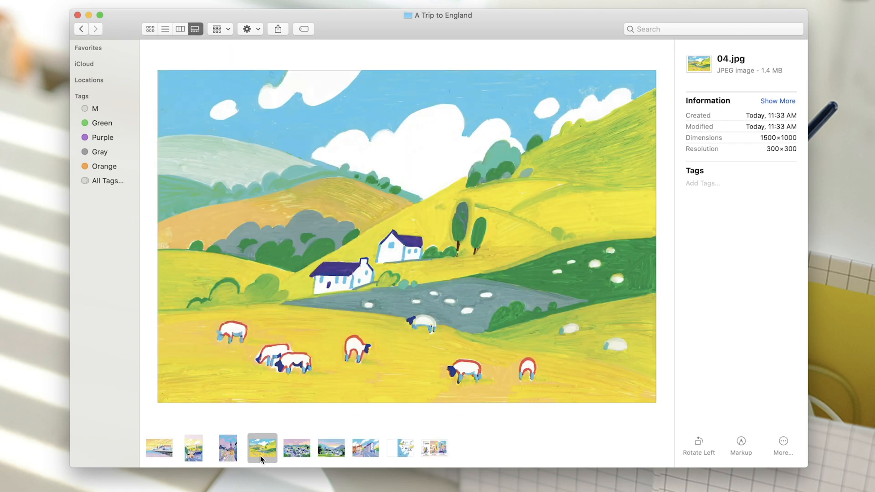
left_click(400, 447)
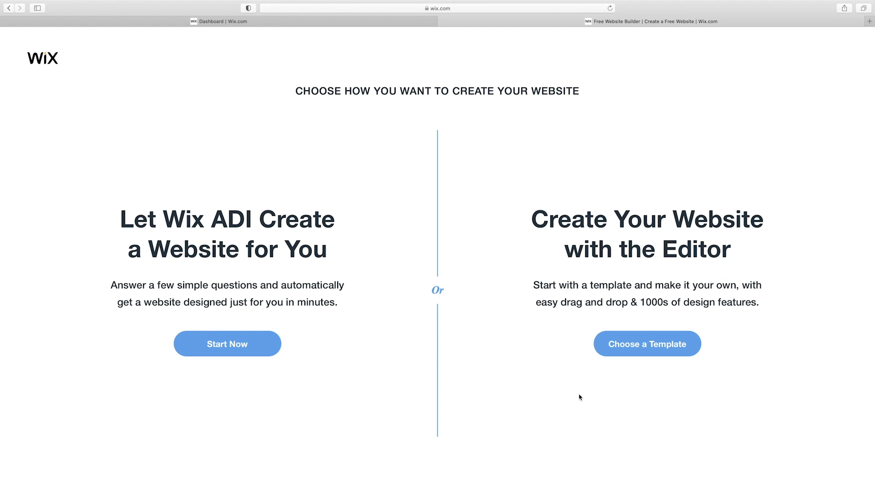
mouse_move(473, 380)
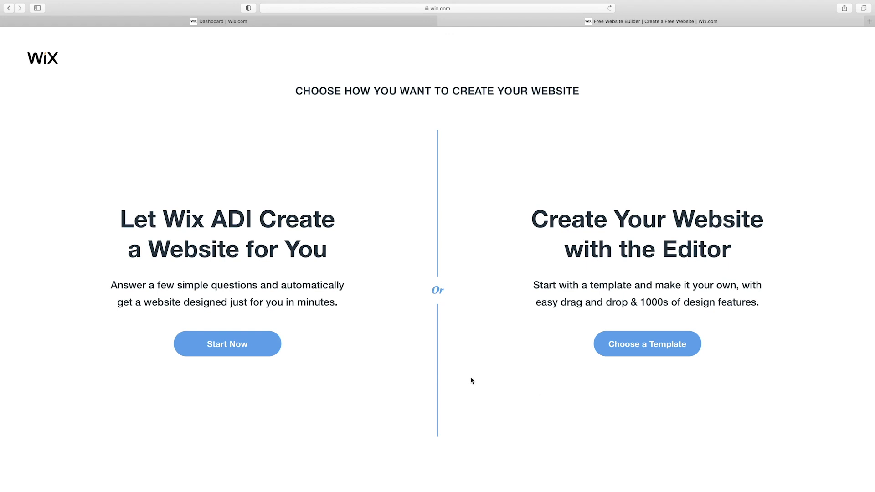
mouse_move(326, 338)
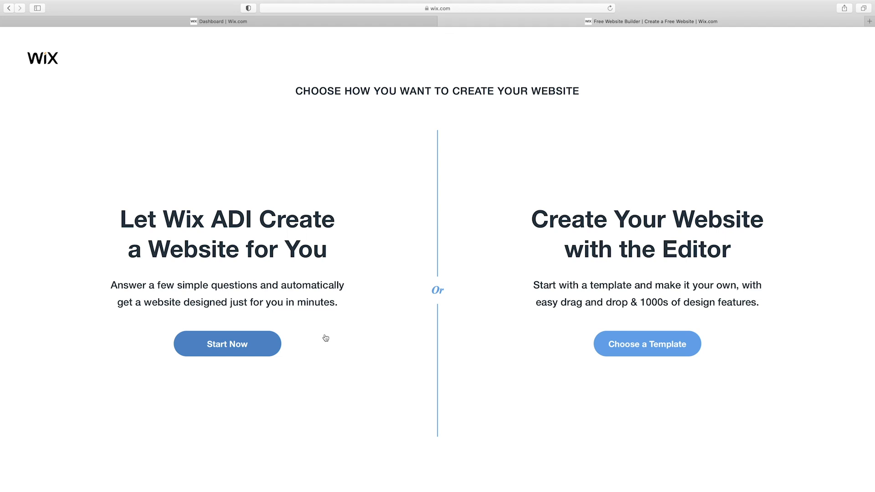
mouse_move(646, 355)
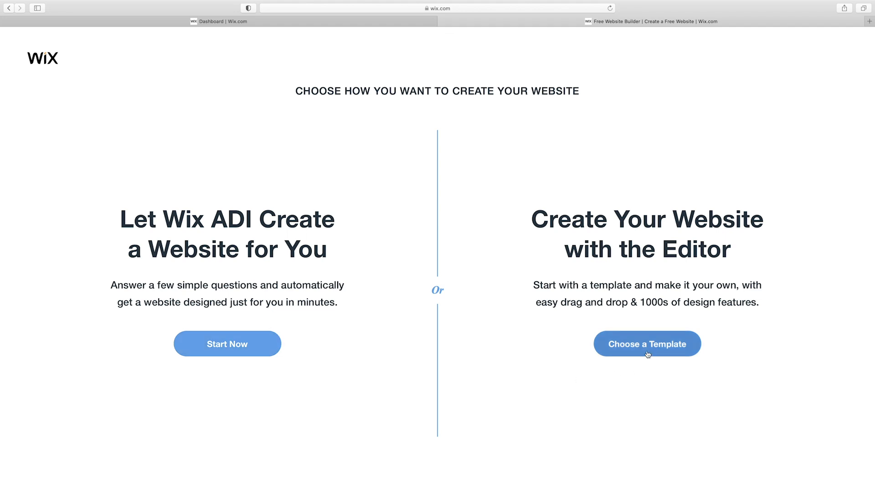
Choose to start from a template and filter to Art & Illustration designs
left_click(647, 344)
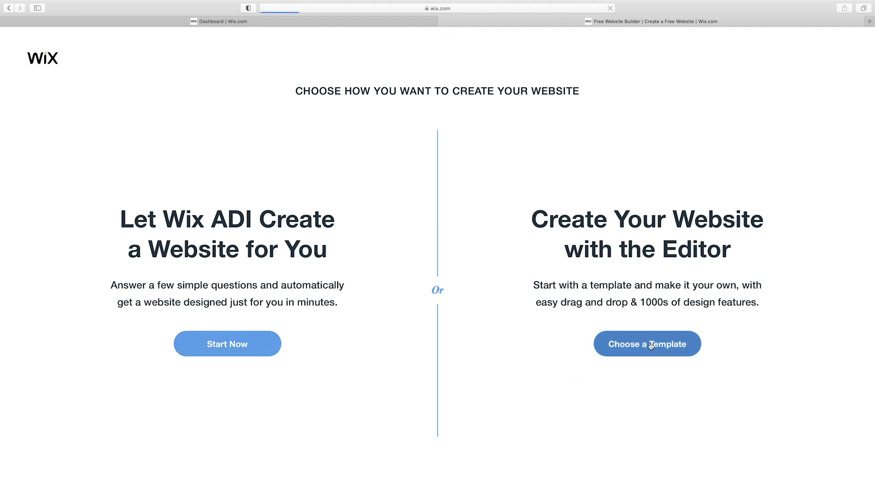
left_click(647, 343)
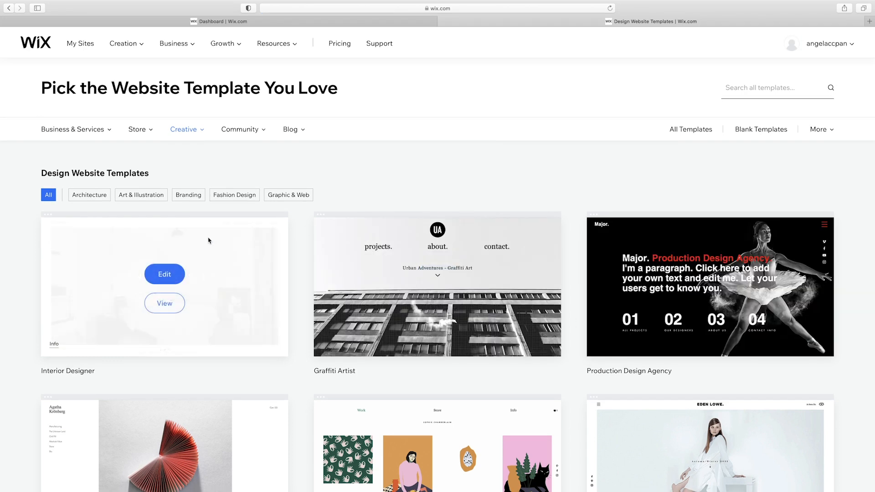
left_click(141, 195)
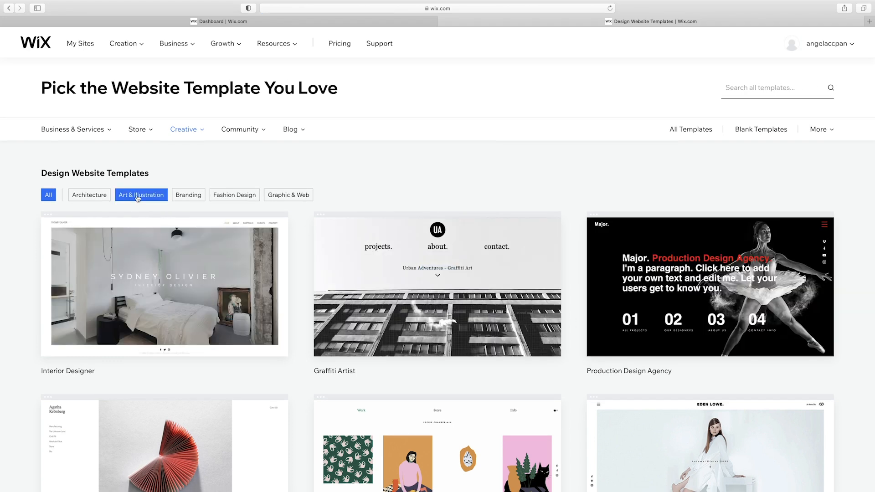
left_click(141, 195)
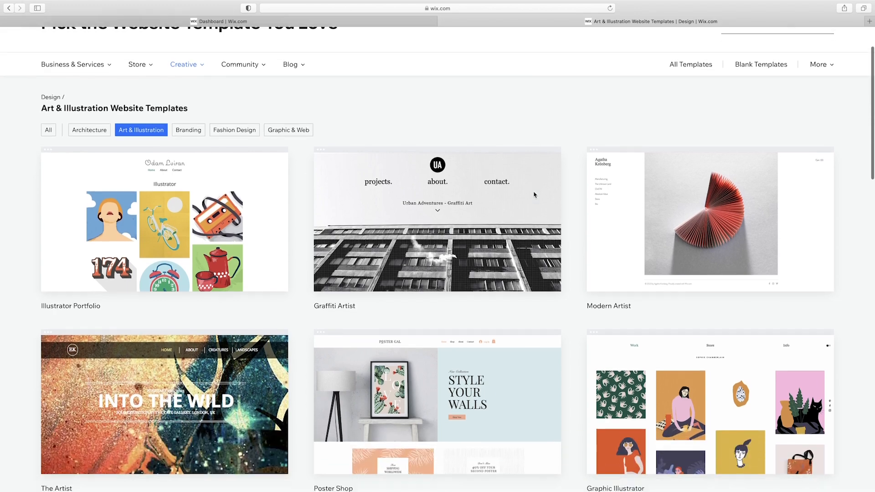
scroll("down", 3)
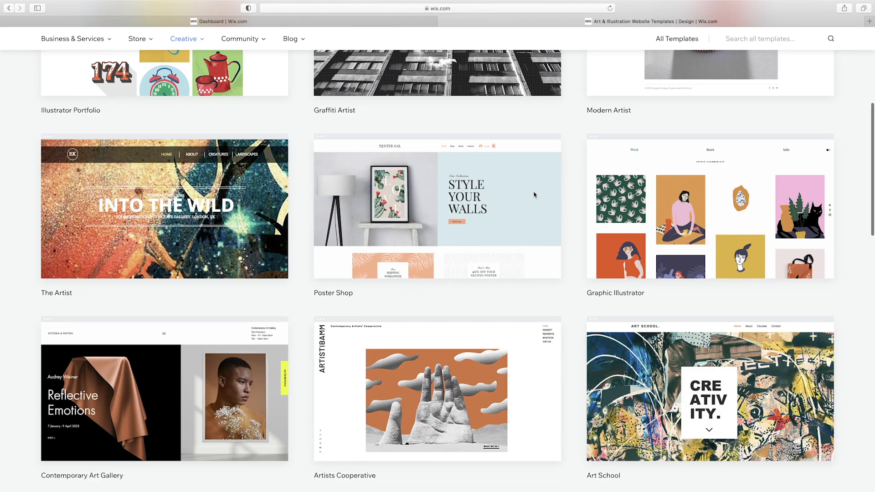
Preview Poster Shop, then open the Graphic Illustrator template for editing
left_click(437, 209)
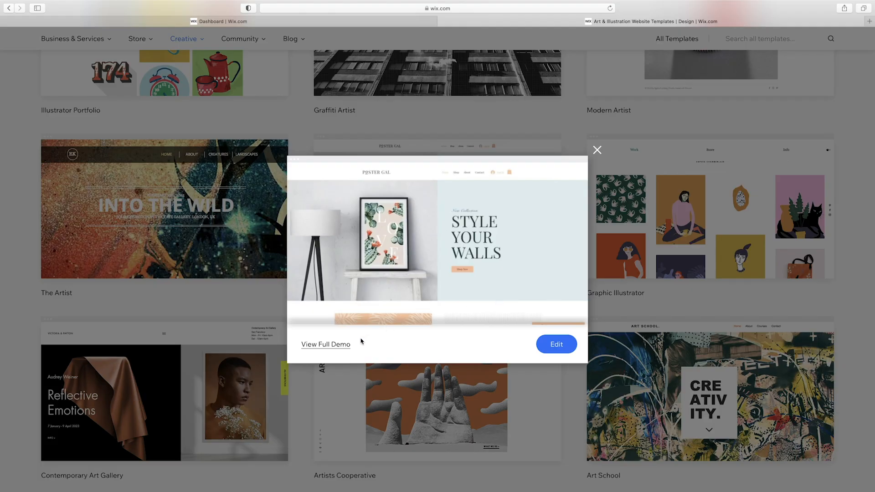
left_click(325, 344)
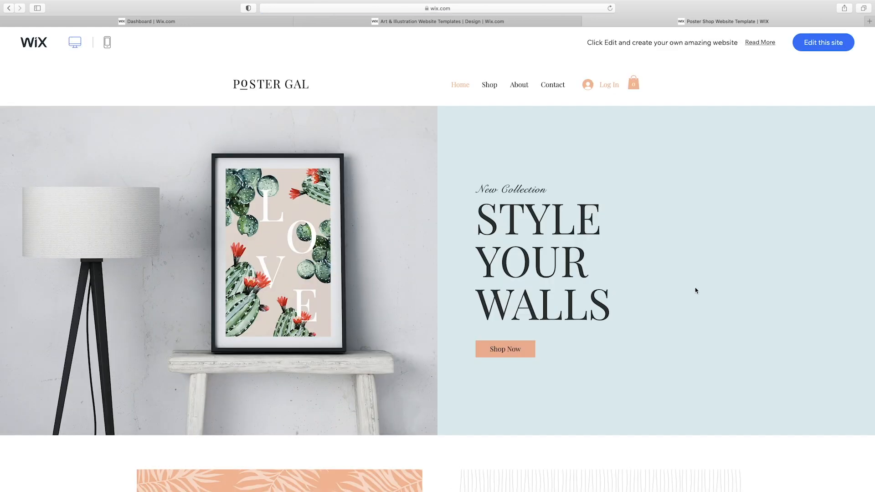
left_click(822, 43)
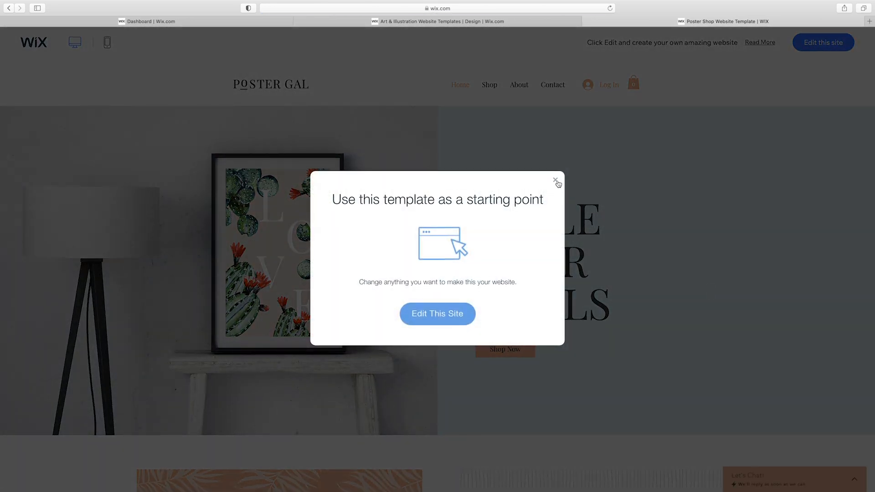
left_click(556, 182)
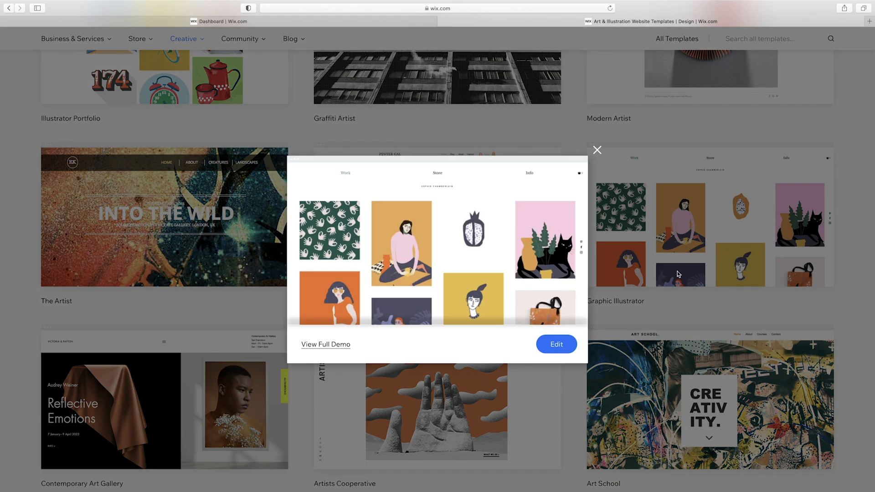
left_click(325, 345)
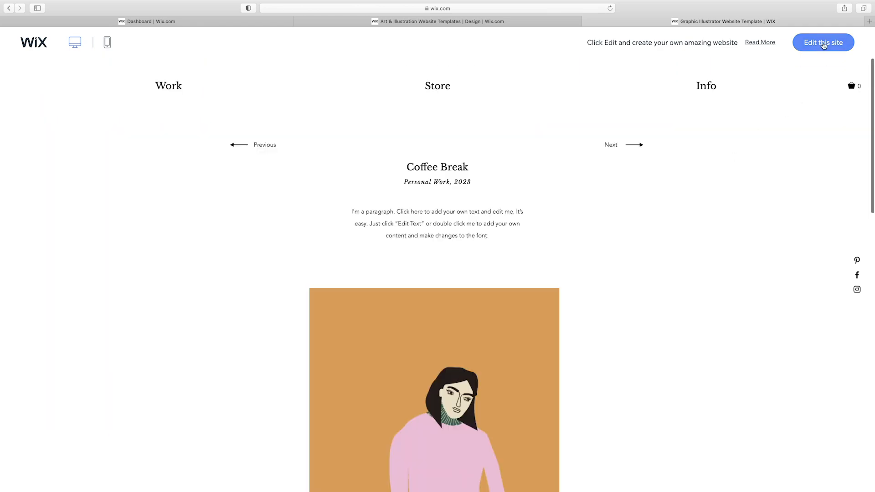
left_click(823, 43)
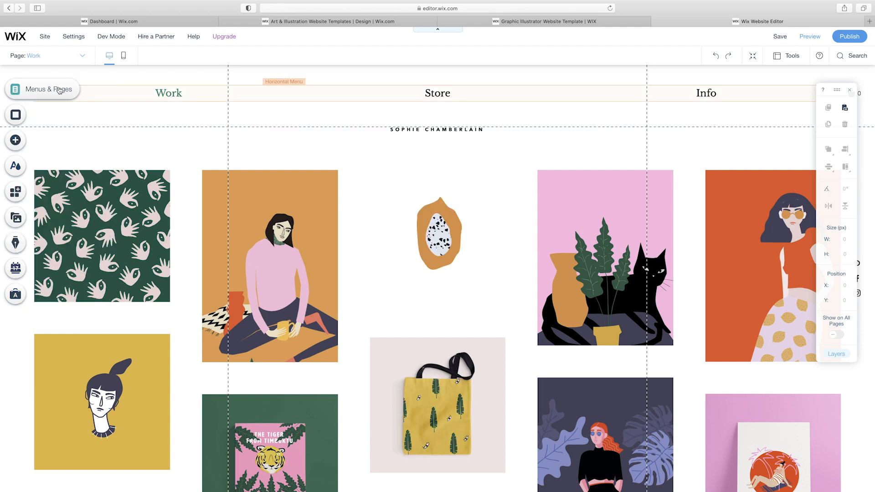
Browse the site's page list and view the Patterns project page
left_click(50, 89)
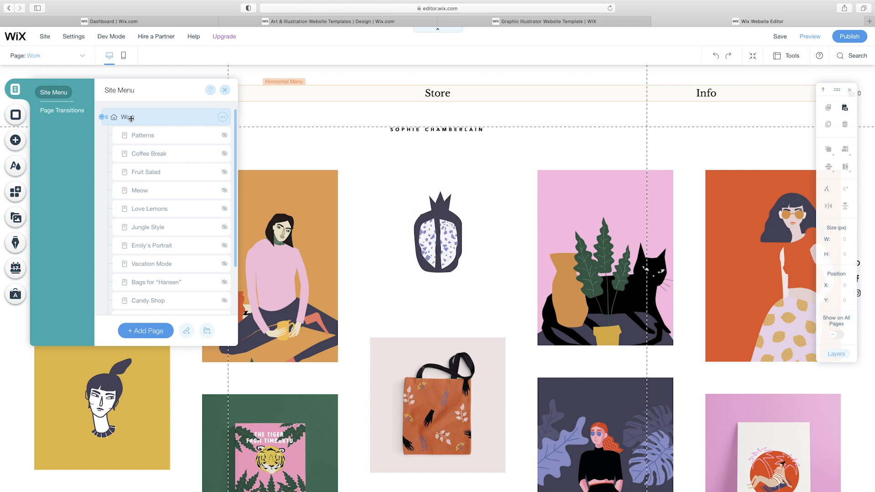
scroll("down", 3)
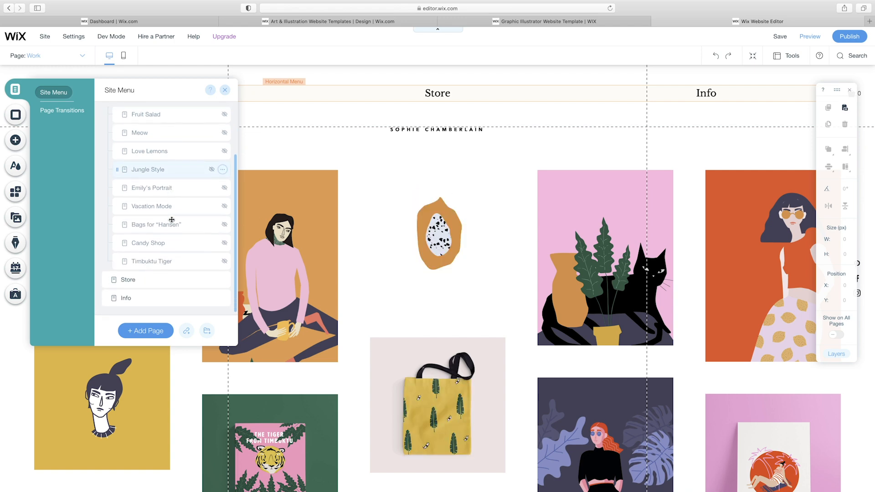
left_click(142, 135)
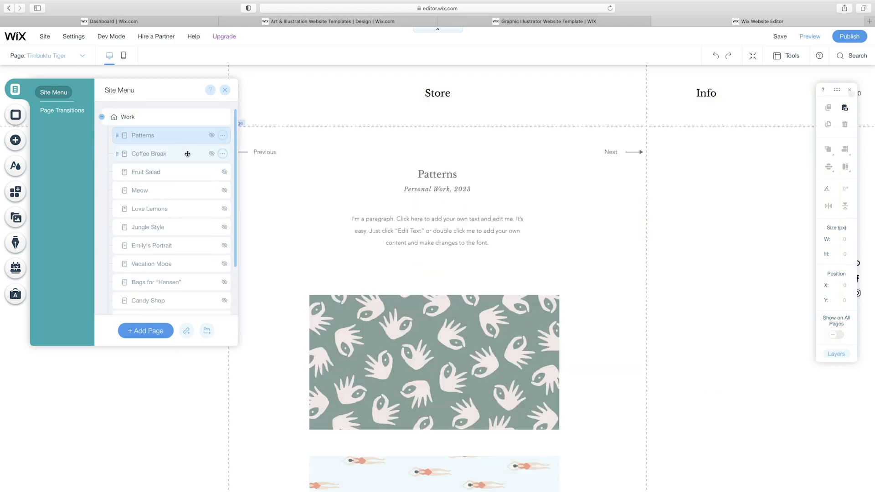
left_click(142, 135)
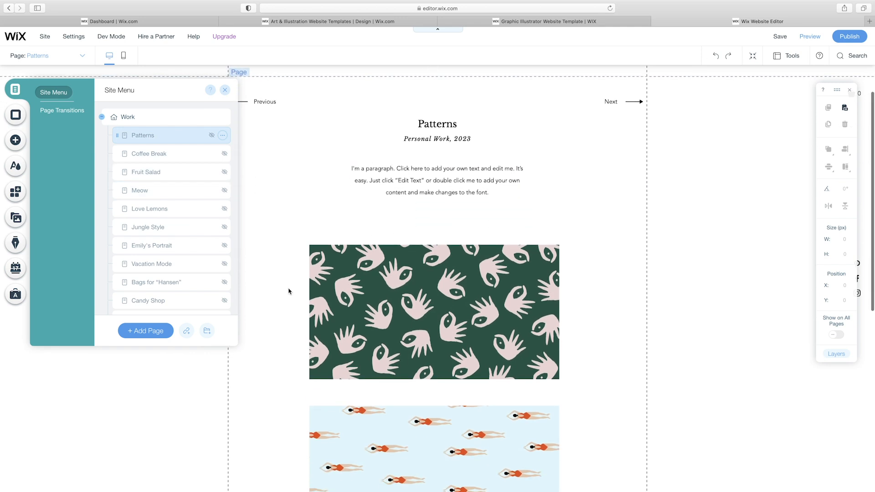
scroll("down", 3)
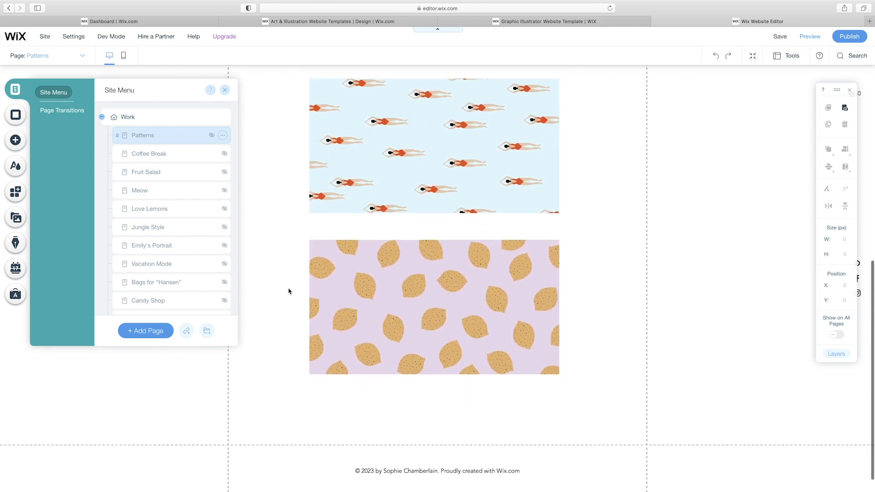
Return to the Work page and place the site name above the header menu
left_click(127, 116)
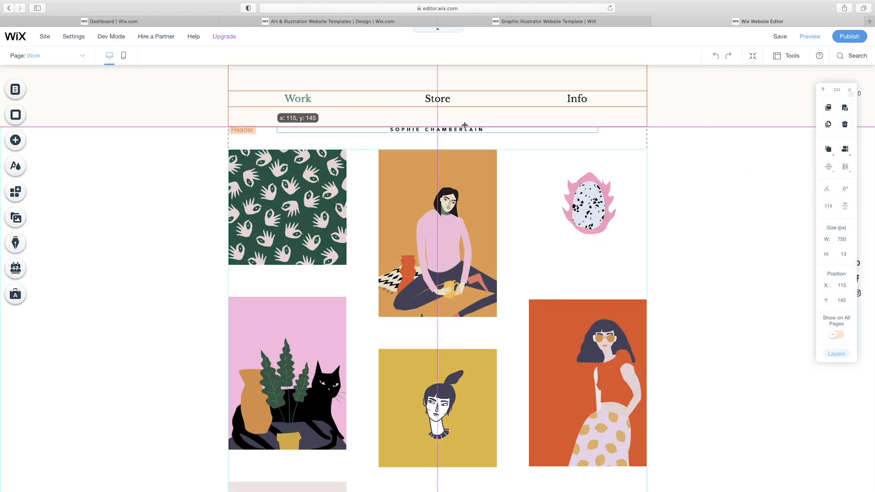
left_click(834, 334)
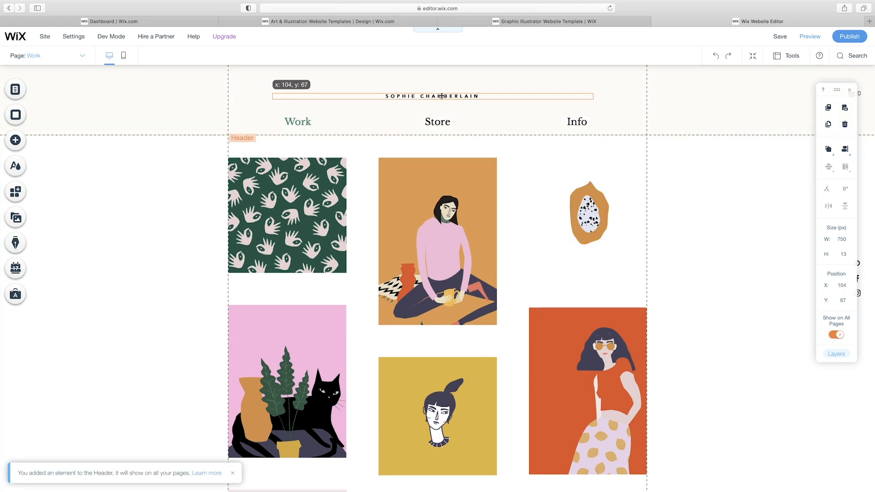
left_click(15, 166)
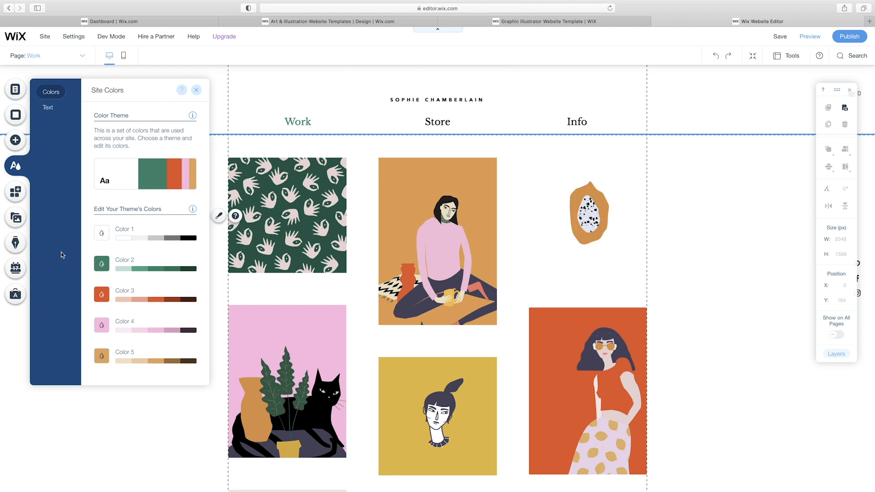
mouse_move(145, 174)
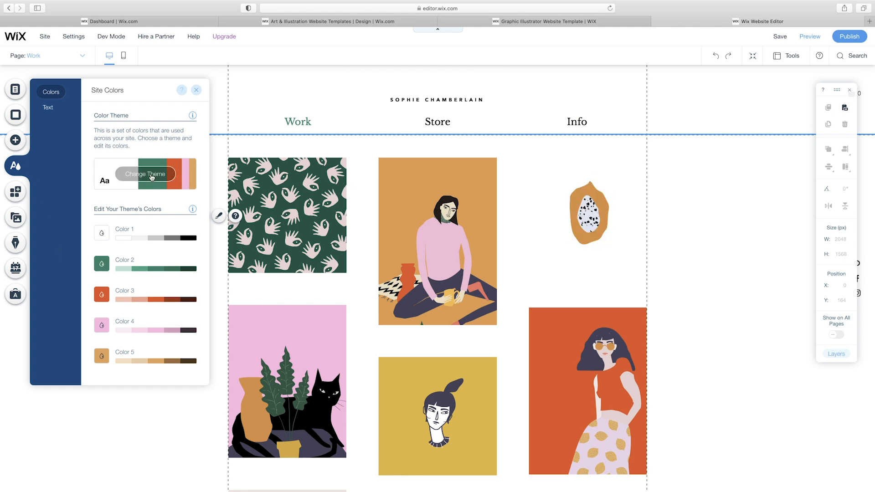
Apply a peach-and-blue colour theme and set Heading 1, 4 and 6 to Lulo Clean
left_click(146, 174)
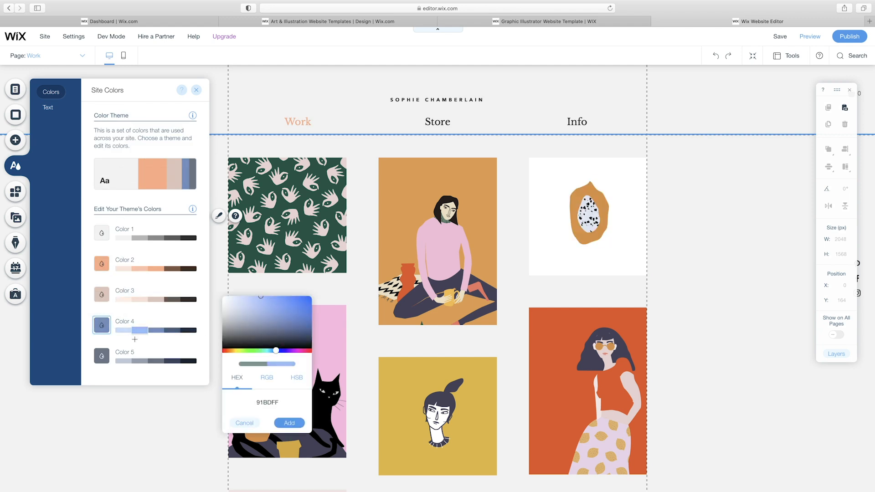
left_click(48, 107)
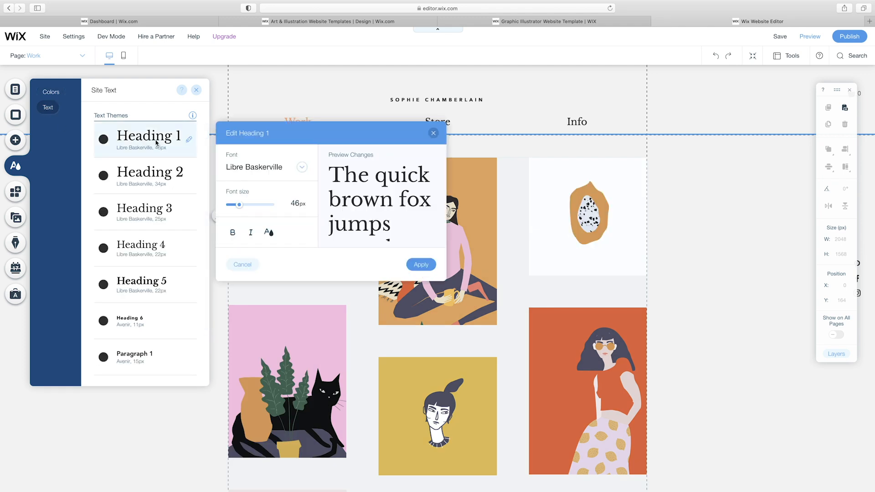
left_click(266, 167)
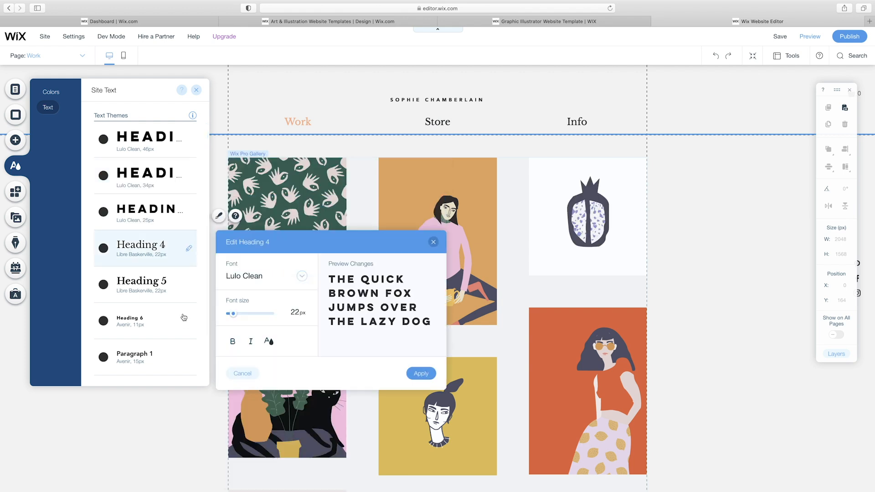
left_click(420, 373)
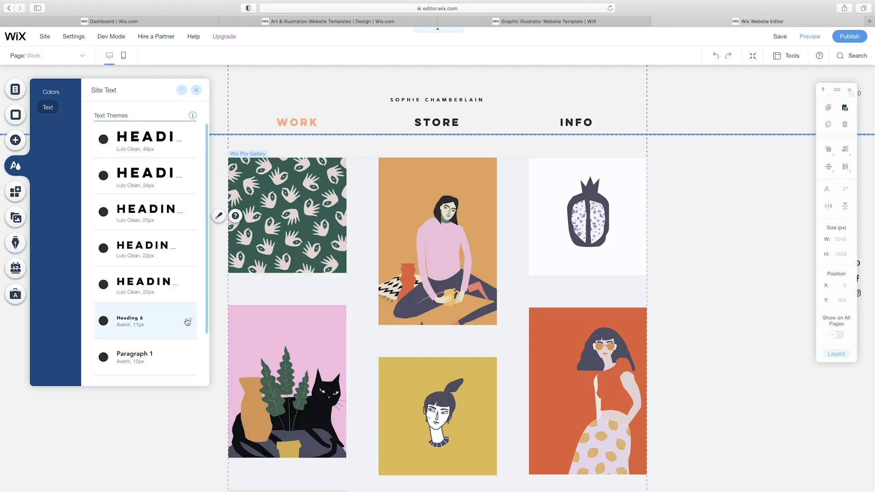
left_click(188, 294)
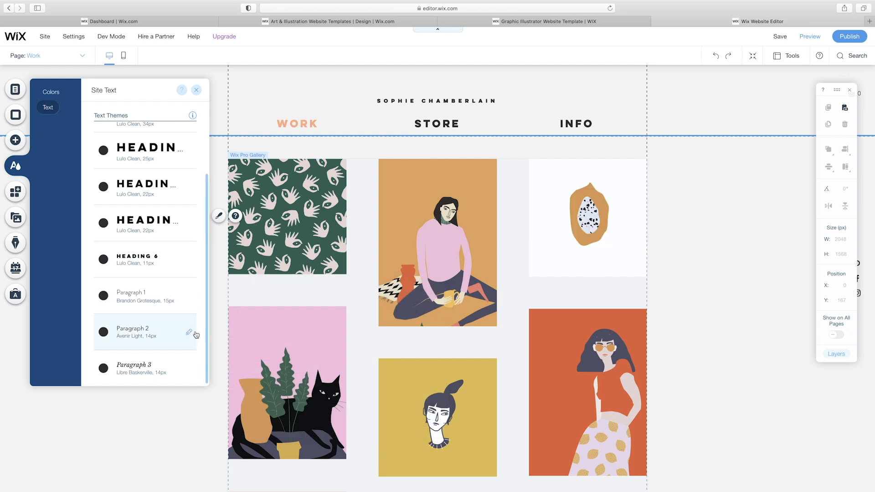
scroll("up", 3)
type("ANGELA PAN ART")
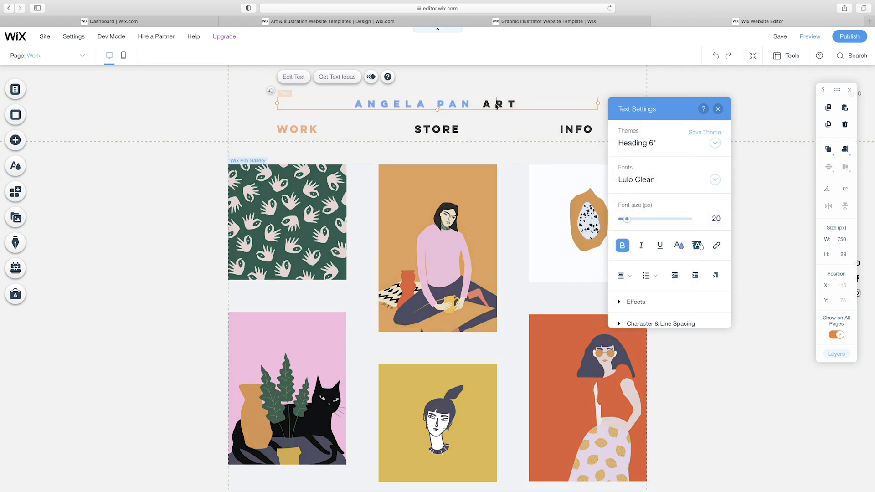
Edit the header name to ANGELA PAN ART and choose a pale peach page background
left_click(678, 246)
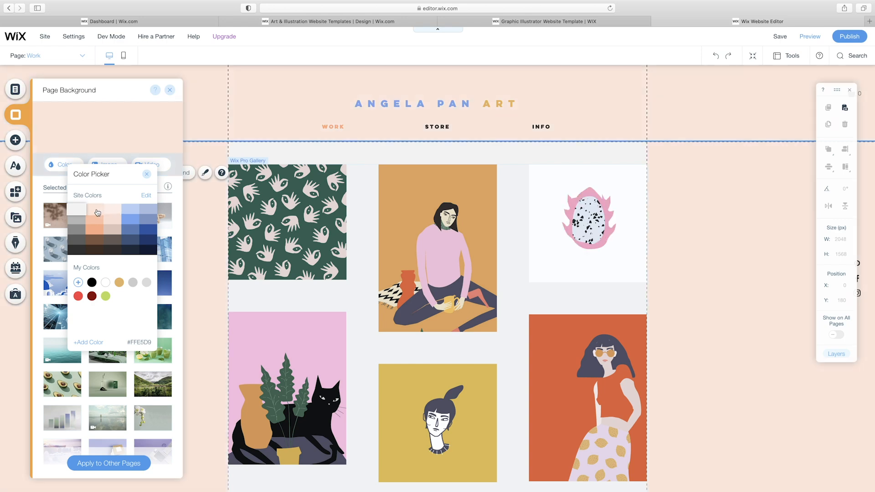
left_click(94, 208)
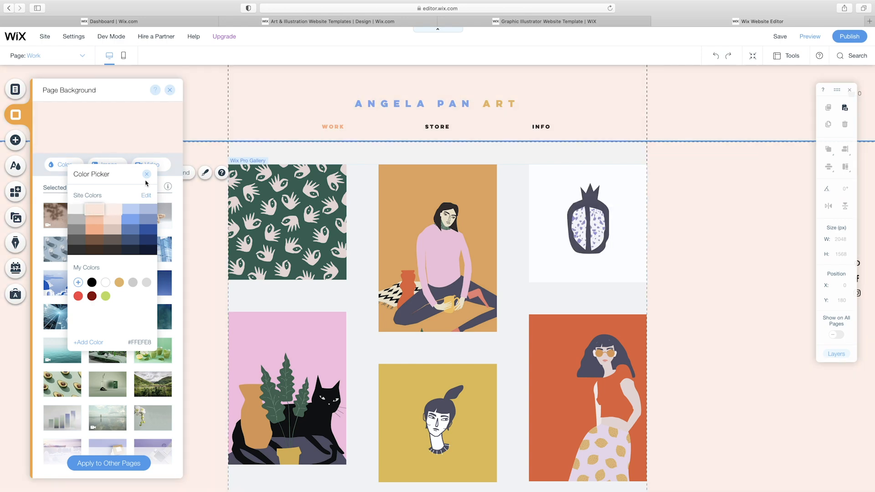
left_click(147, 174)
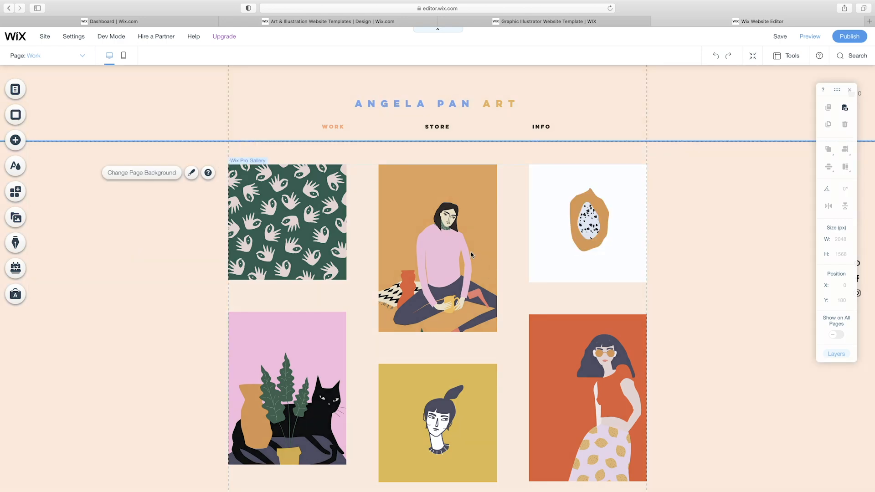
Upload six travel illustrations from a new WORK folder into the gallery and begin retitling them
left_click(437, 248)
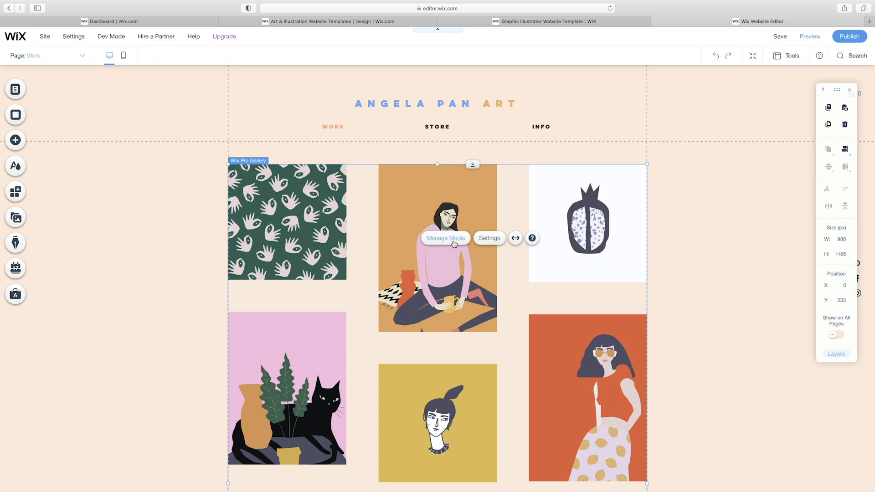
left_click(445, 238)
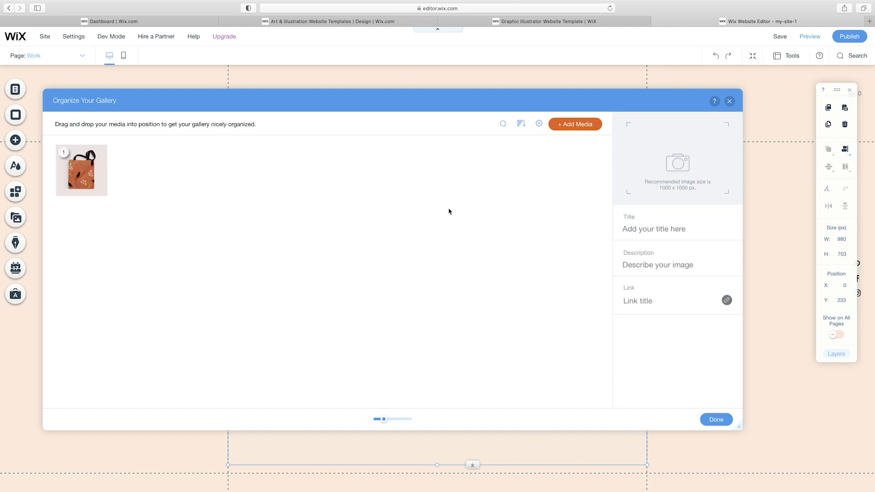
left_click(575, 124)
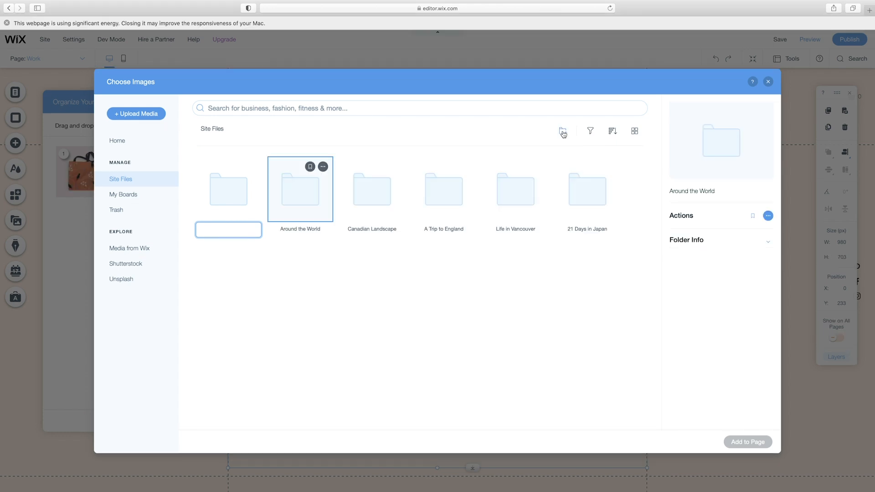
double_click(587, 190)
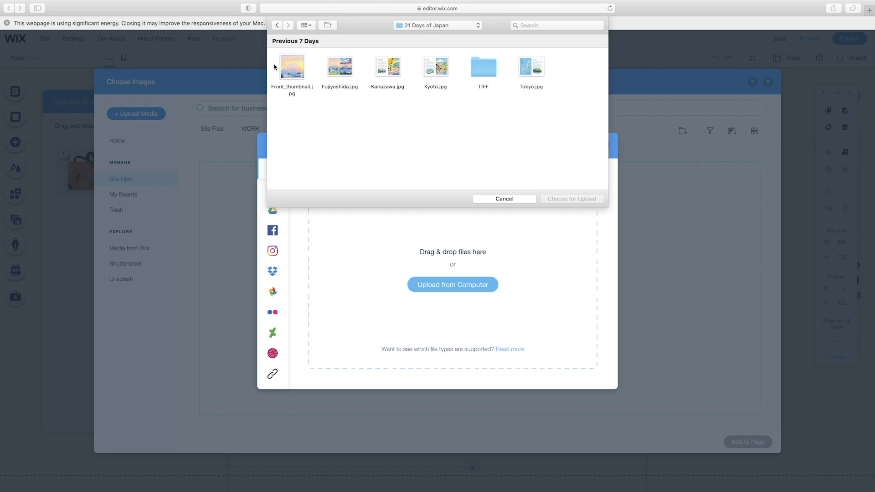
left_click(572, 198)
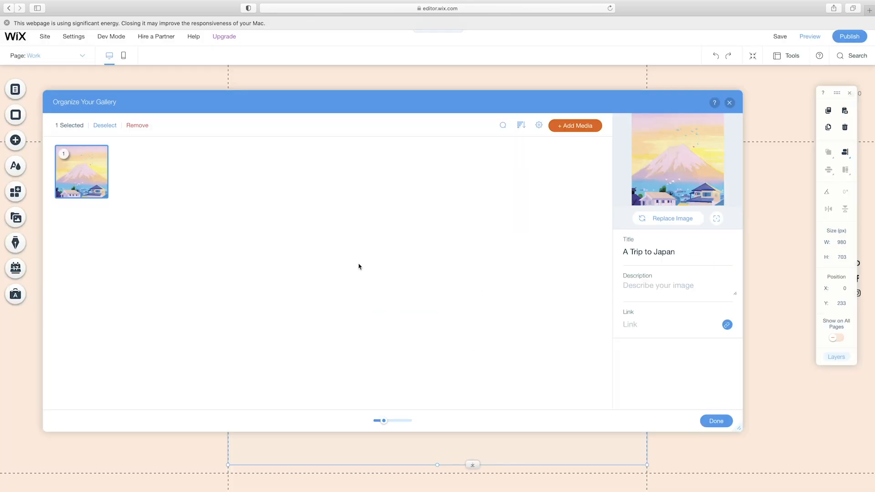
left_click(574, 125)
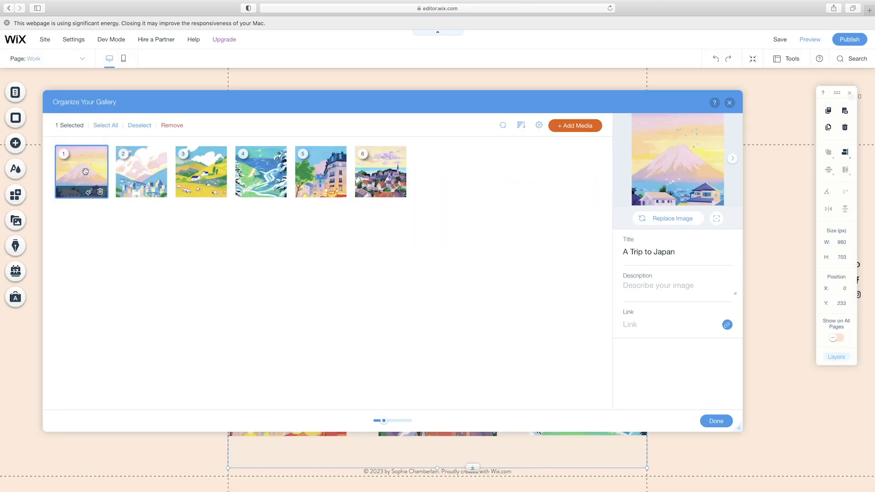
left_click(142, 171)
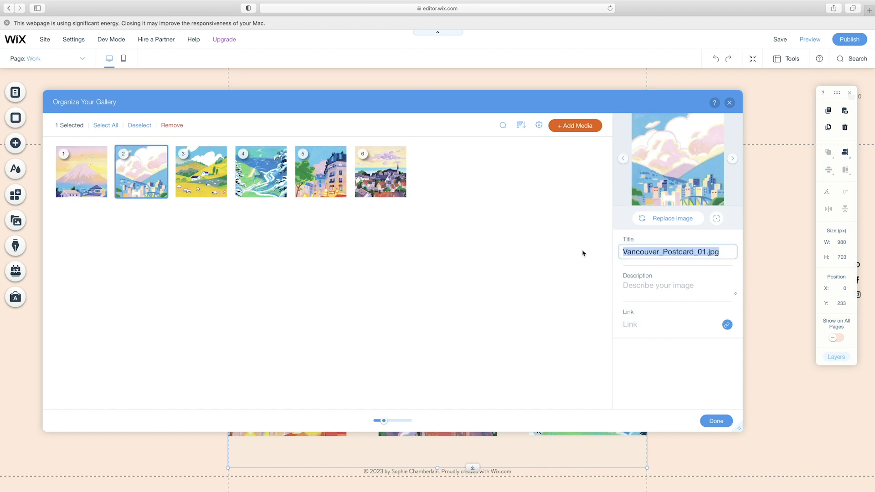
Title the last illustration 'Life in Van' and make the gallery square 1:1 with spacing 30
type("Life in Van")
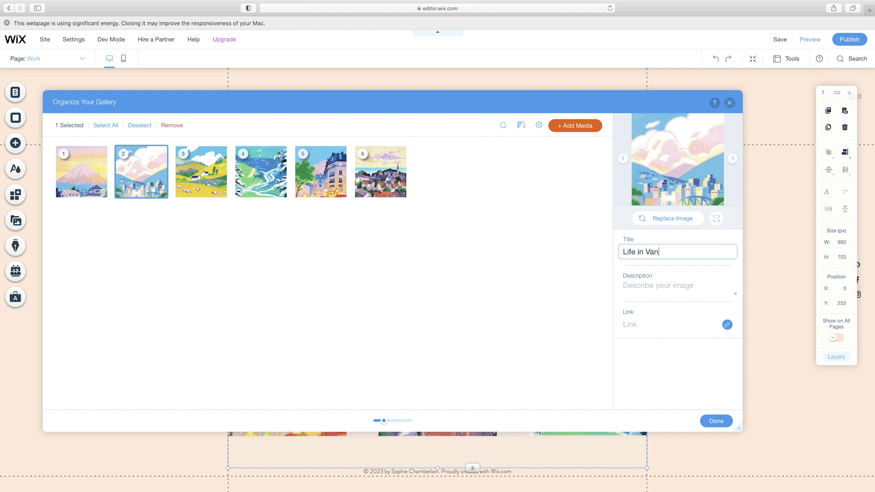
left_click(716, 421)
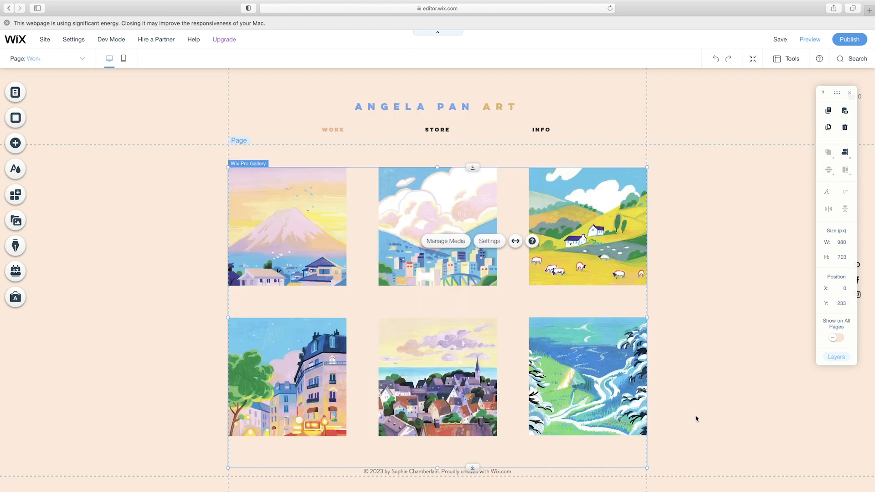
mouse_move(460, 249)
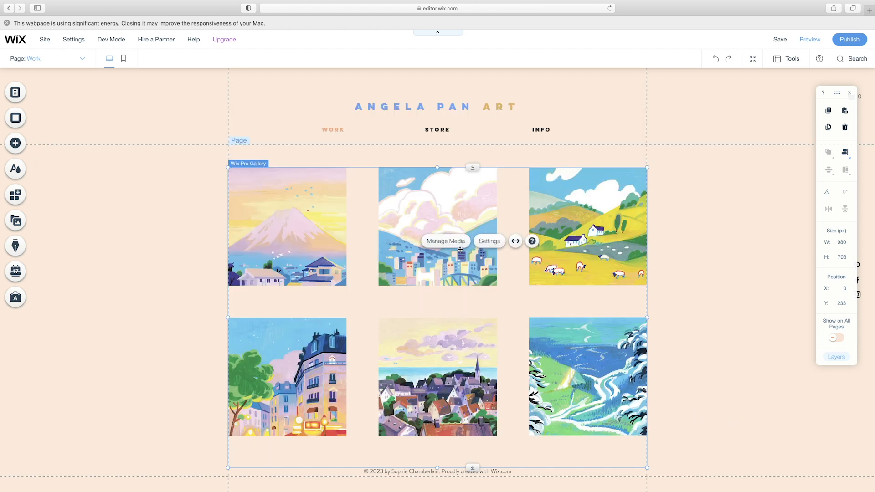
left_click(488, 240)
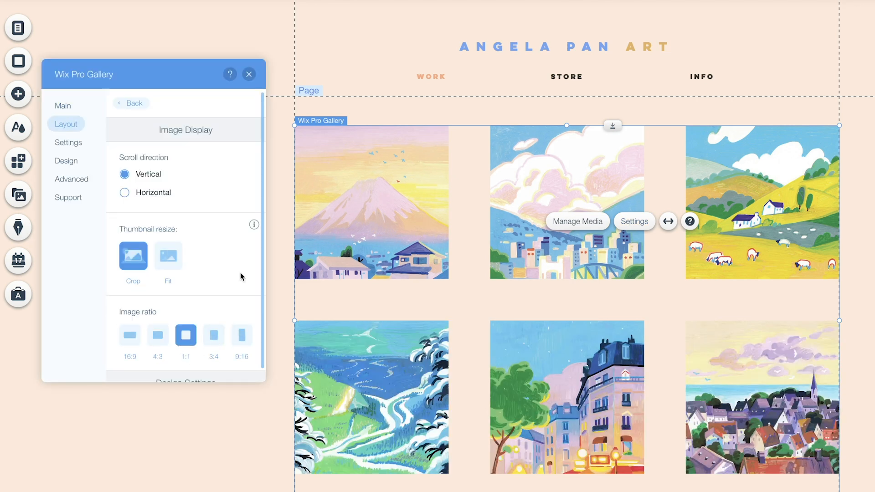
scroll("down", 3)
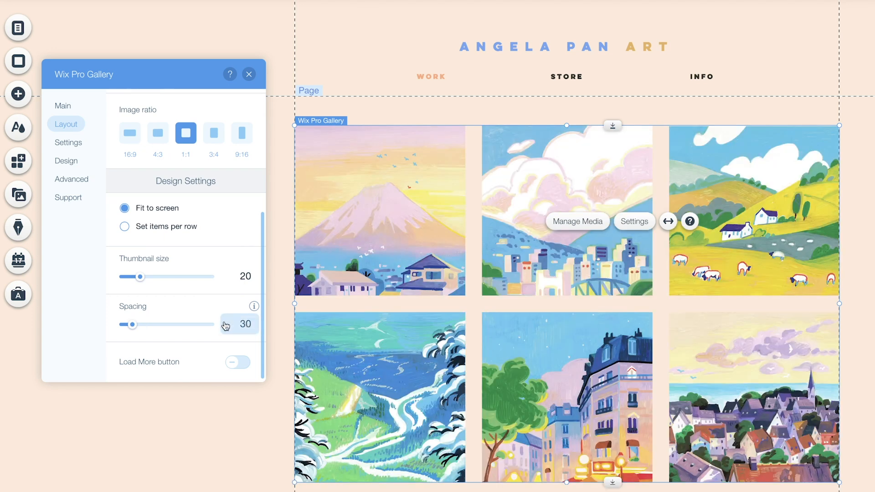
Give the gallery hover overlay a custom soft yellow colour, F0CF65
left_click(65, 161)
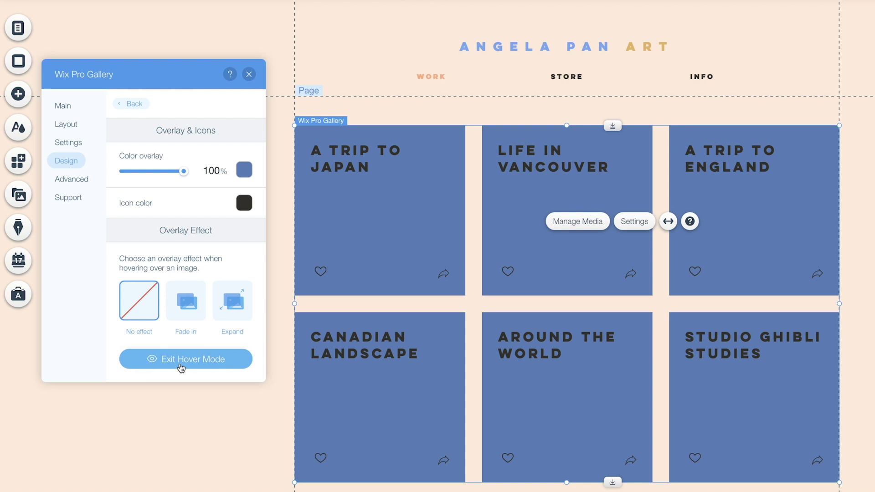
left_click(243, 169)
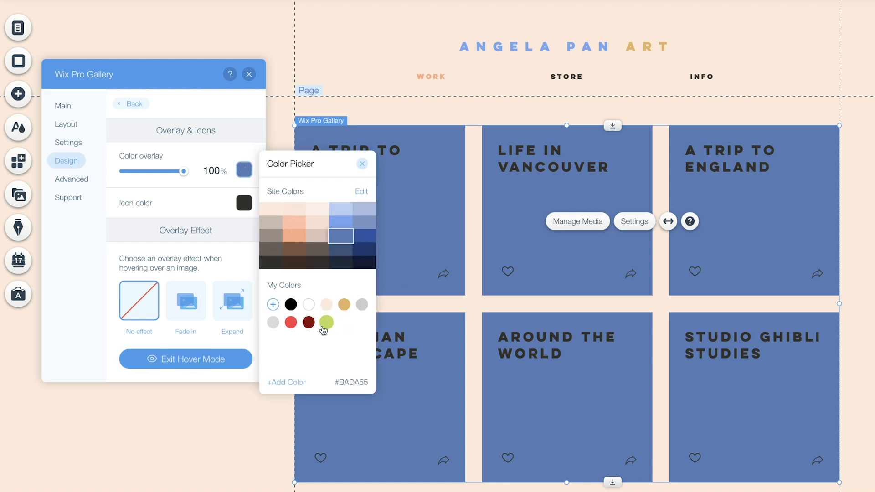
left_click(327, 322)
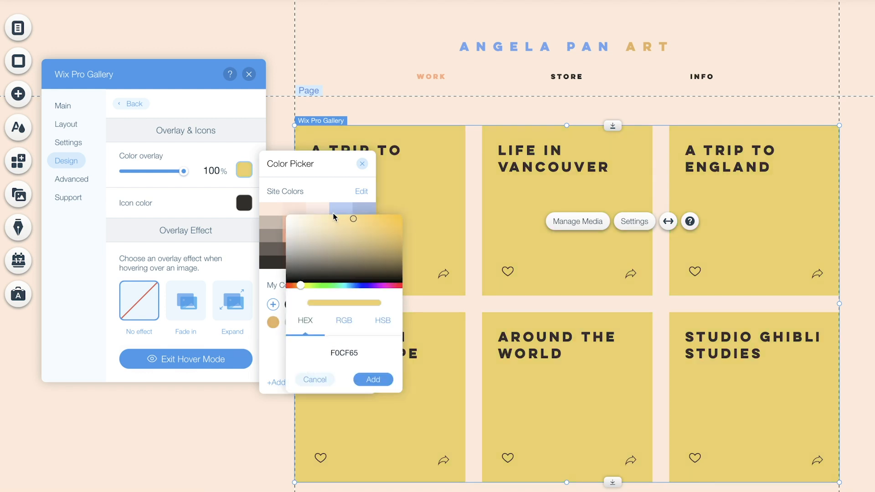
left_click(313, 380)
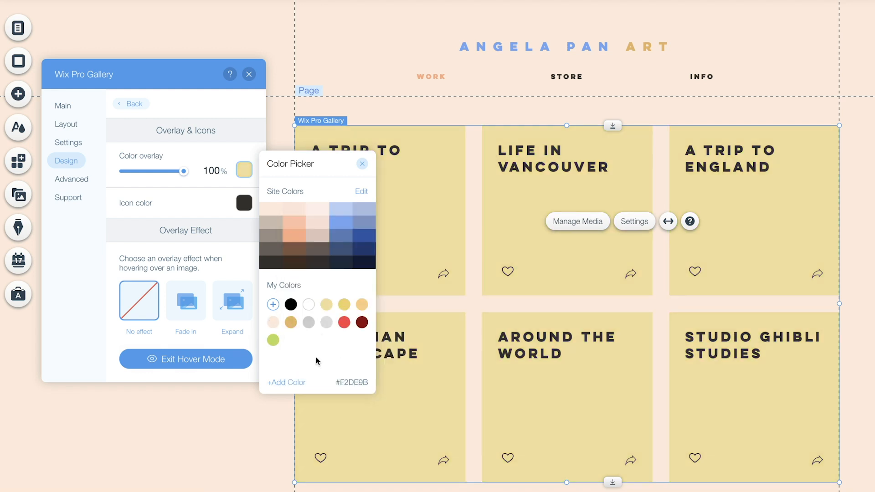
left_click(274, 323)
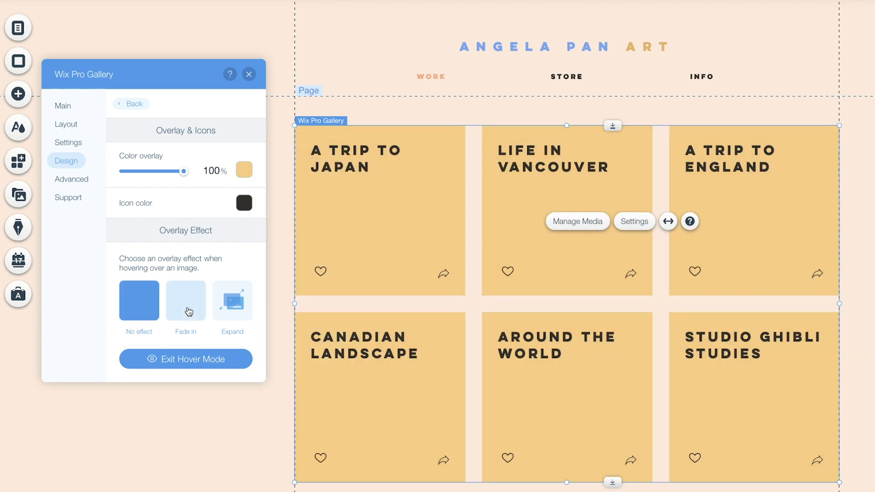
Set the hover titles to 15px Lulo Clean and adjust their alignment
left_click(186, 302)
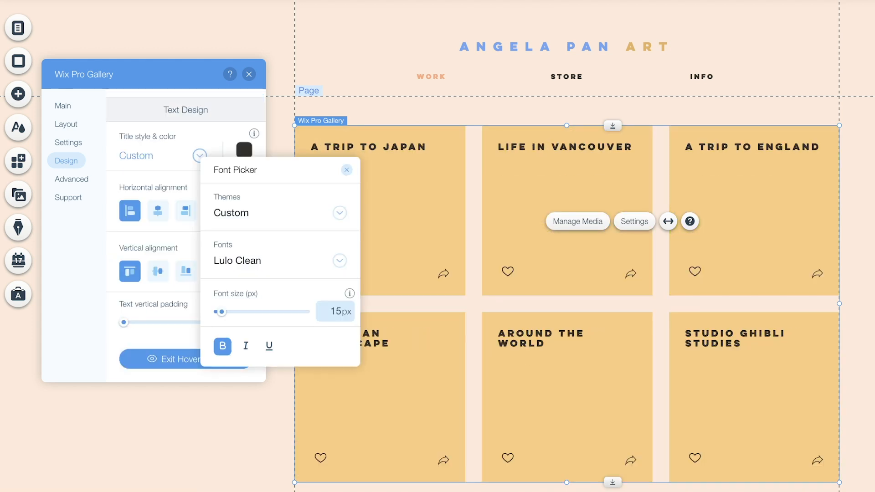
left_click(346, 169)
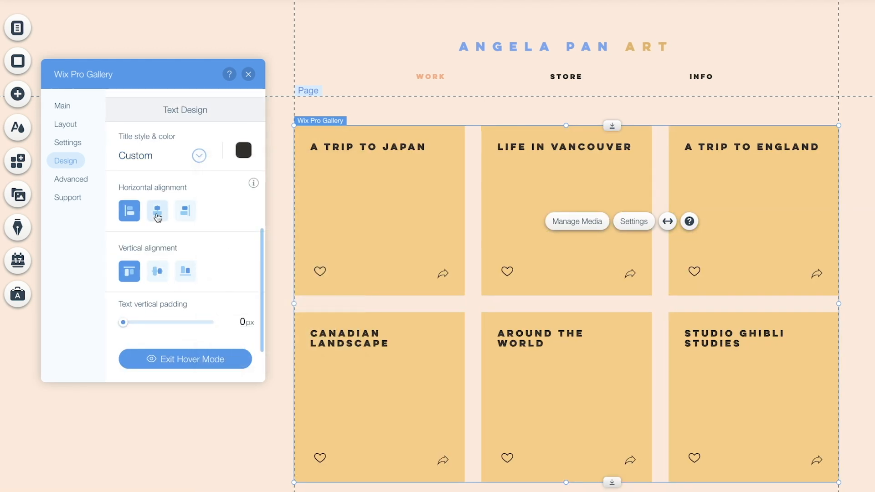
left_click(156, 214)
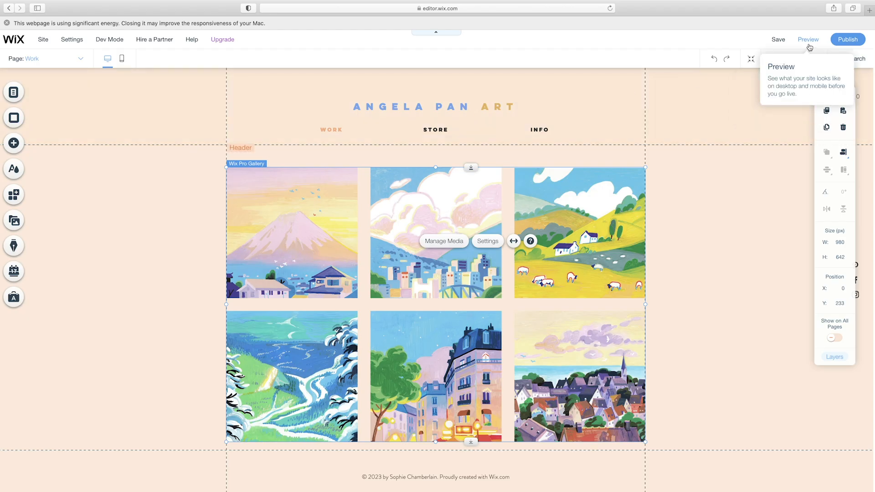
left_click(808, 39)
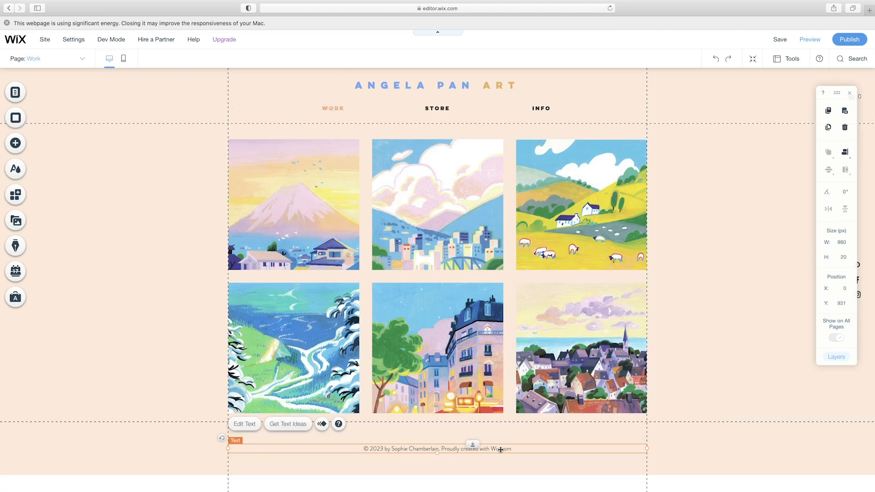
Change the footer to '© 2021 by Angela Pan' and add a social bar with Instagram linked
left_click(244, 424)
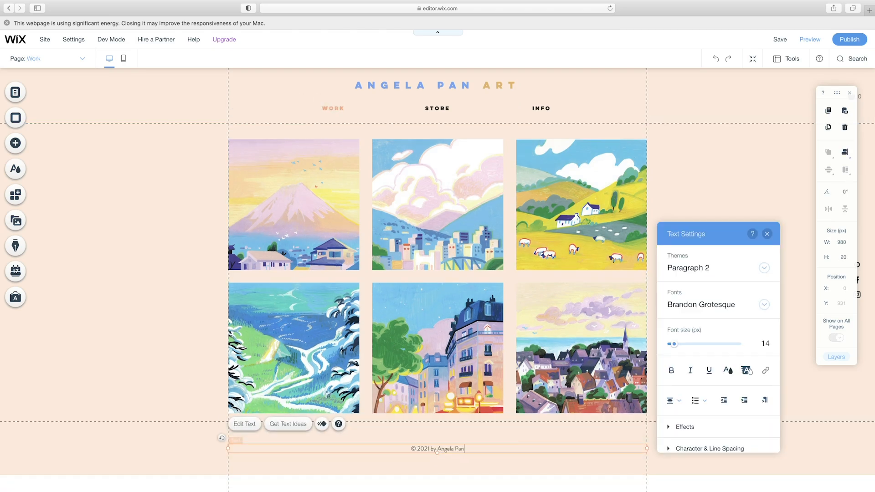
left_click(15, 143)
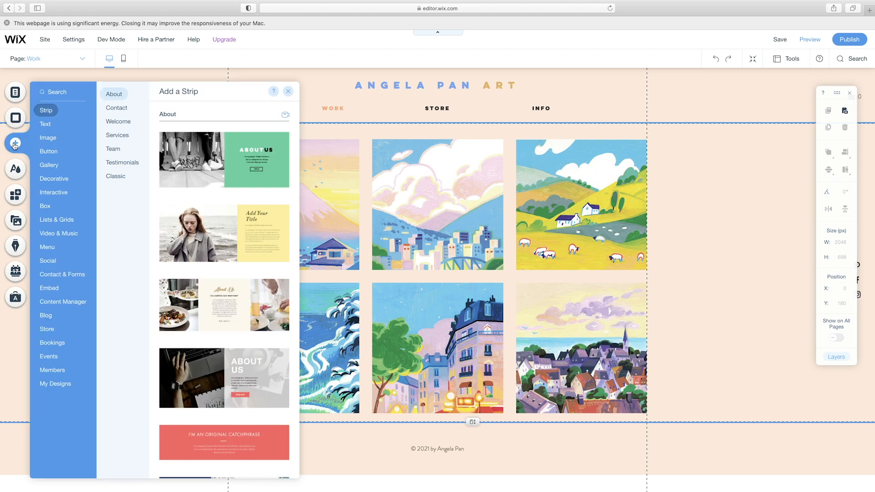
left_click(48, 261)
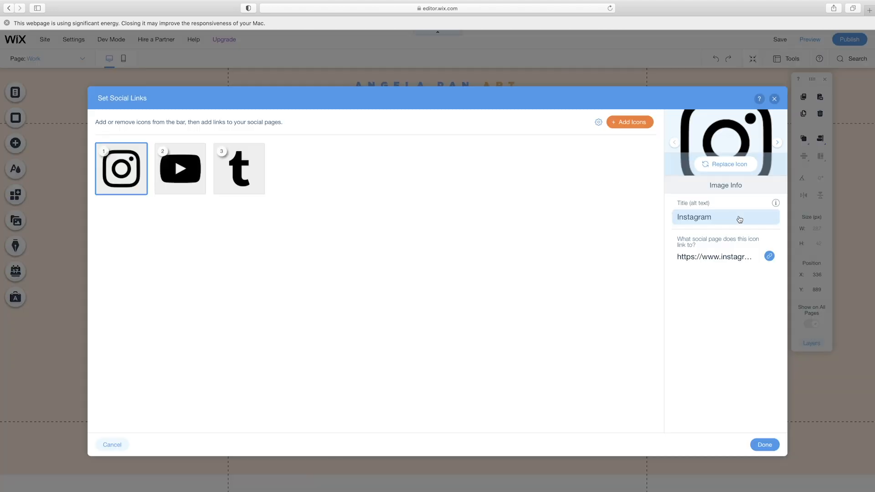
left_click(770, 256)
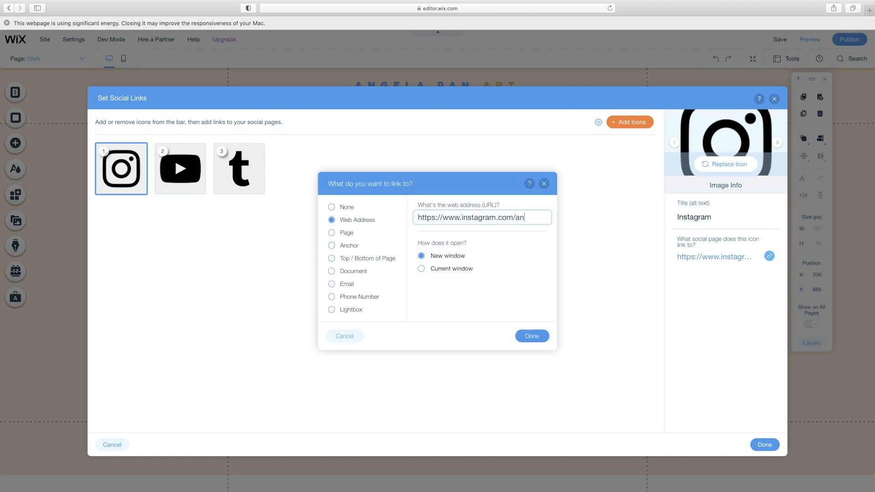
left_click(531, 336)
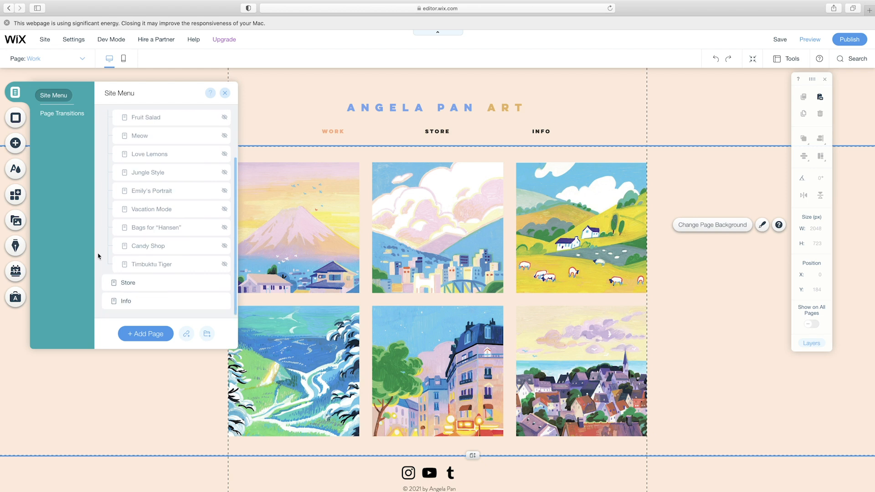
Add two new pages named FAQ and About to the site menu
left_click(145, 333)
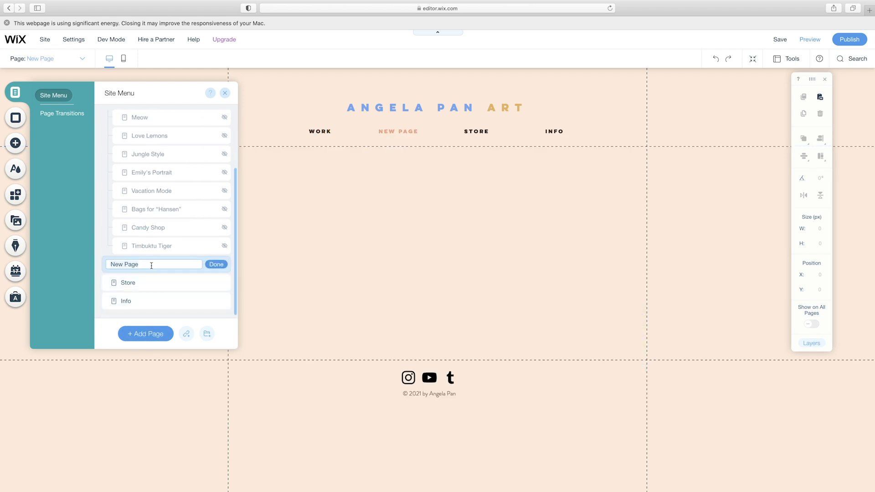
left_click(216, 264)
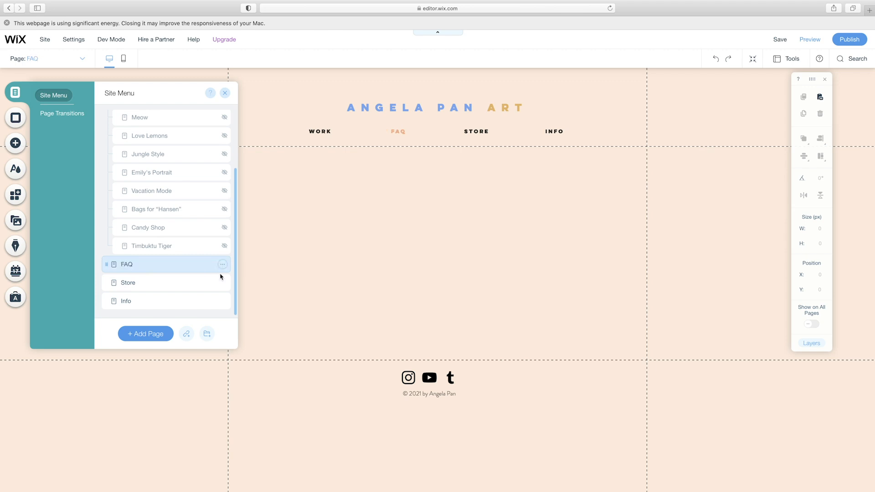
left_click(145, 334)
type("About")
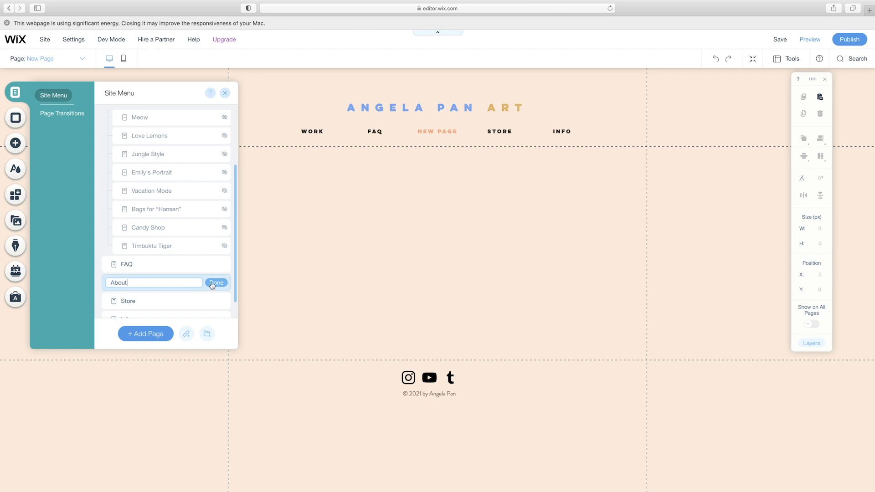
left_click(216, 283)
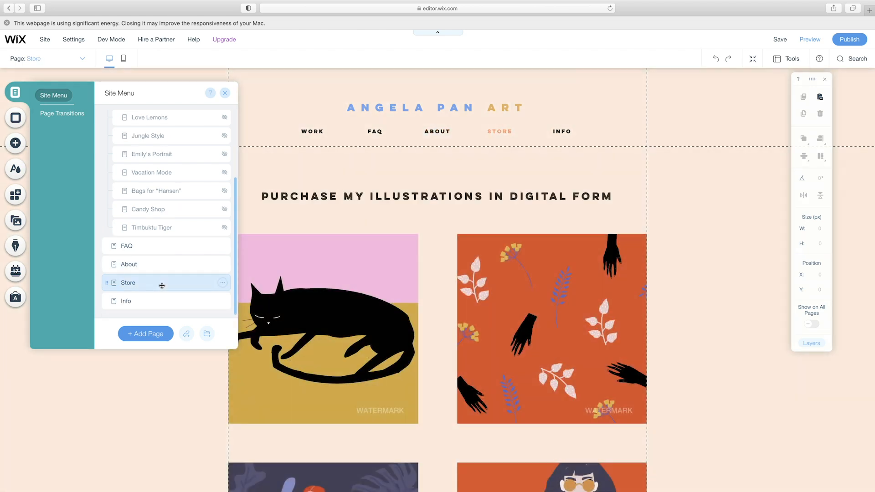
Delete the Store page from the site
scroll("down", 3)
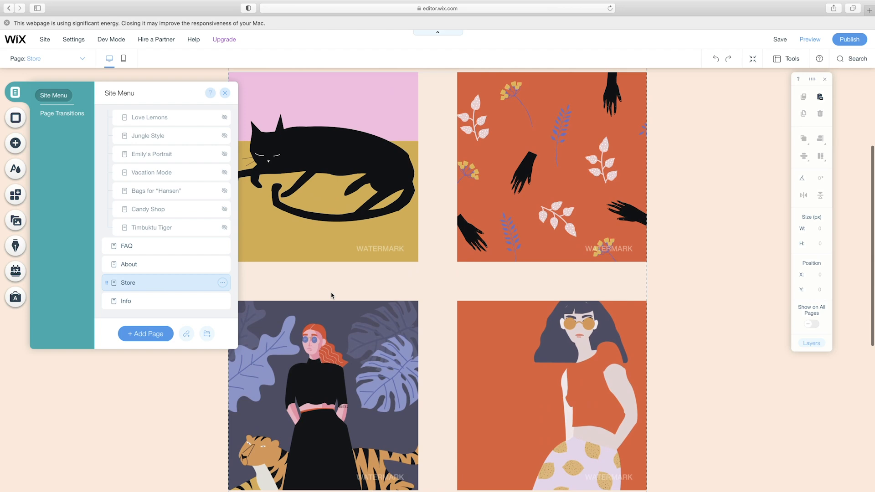
scroll("up", 3)
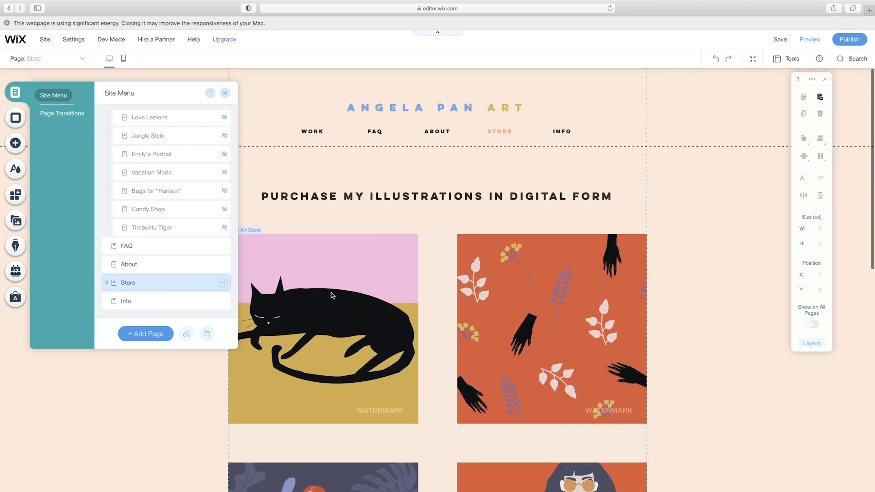
left_click(222, 284)
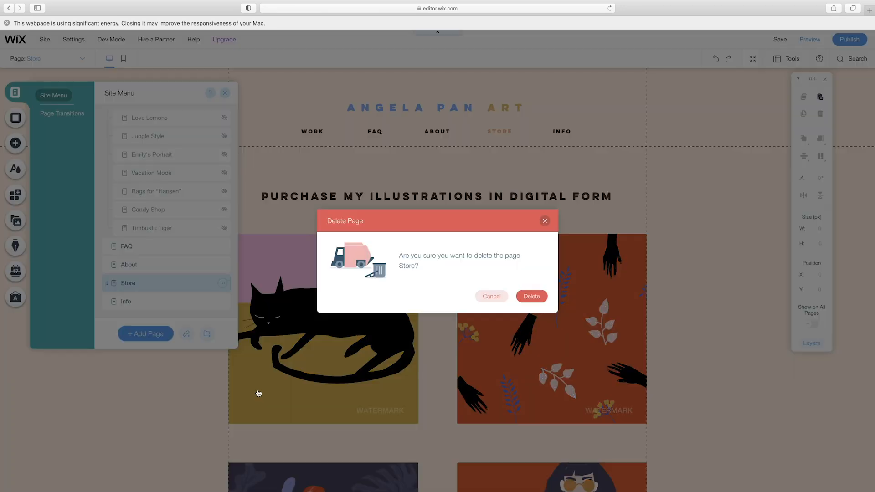
left_click(530, 296)
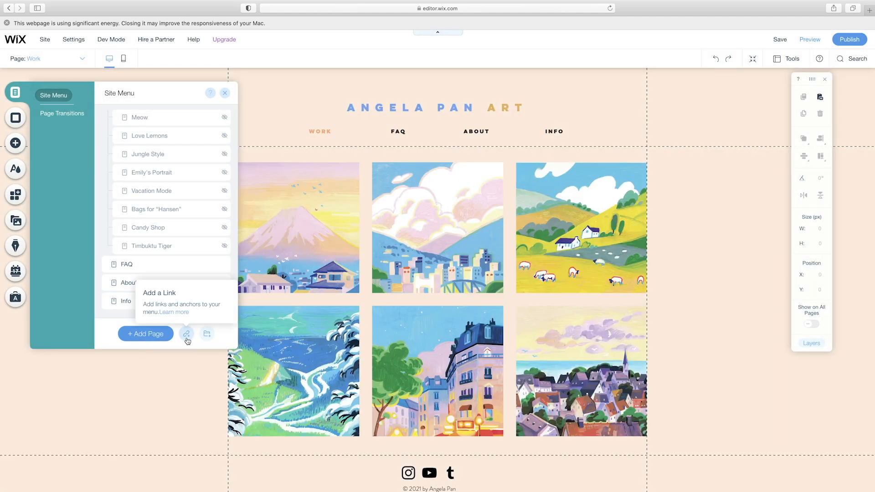
Add a 'Shop' menu link pointing to angelapanart.storenvy.com
left_click(186, 334)
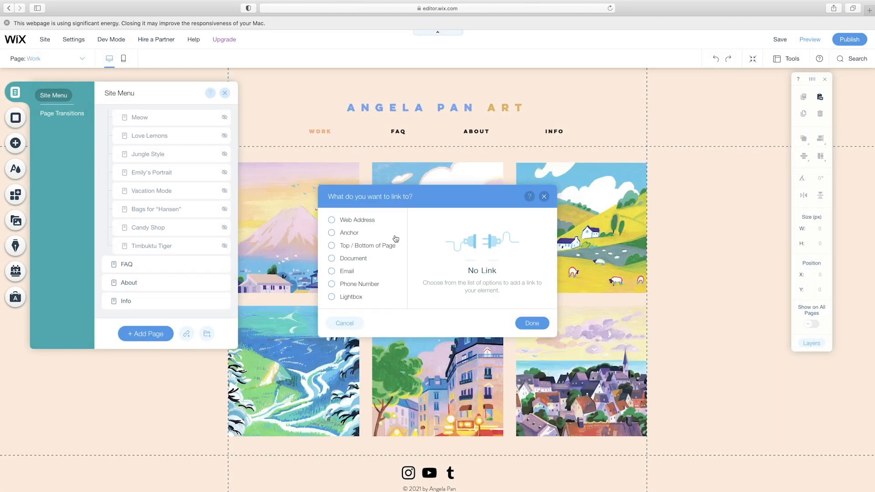
left_click(331, 219)
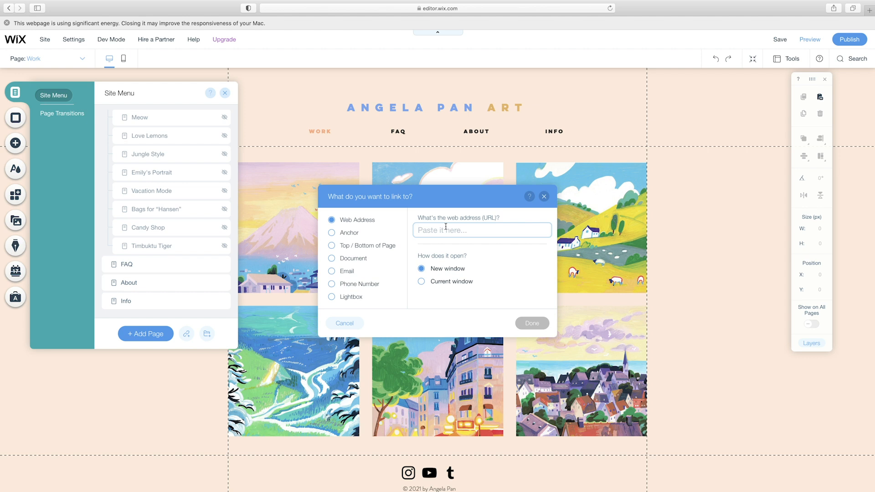
type("angelapanart.storenvy.com")
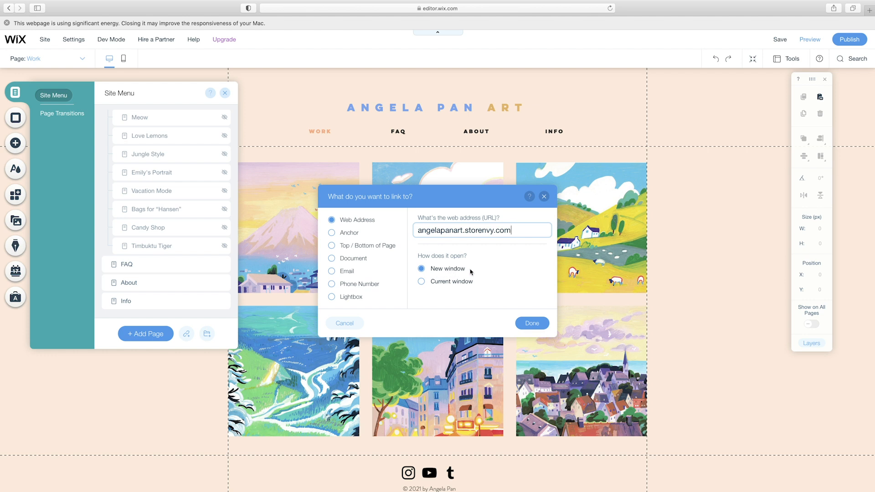
left_click(530, 324)
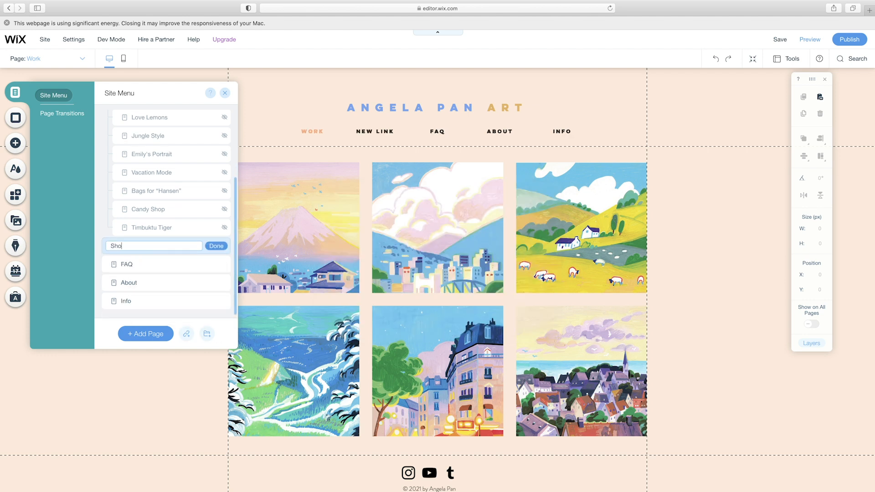
left_click(216, 246)
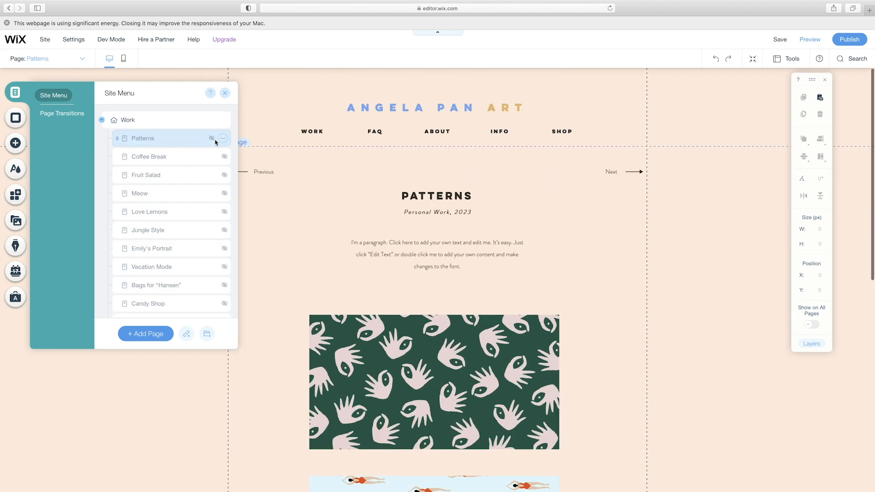
Delete the Timbuktu Tiger project page under Work
left_click(128, 120)
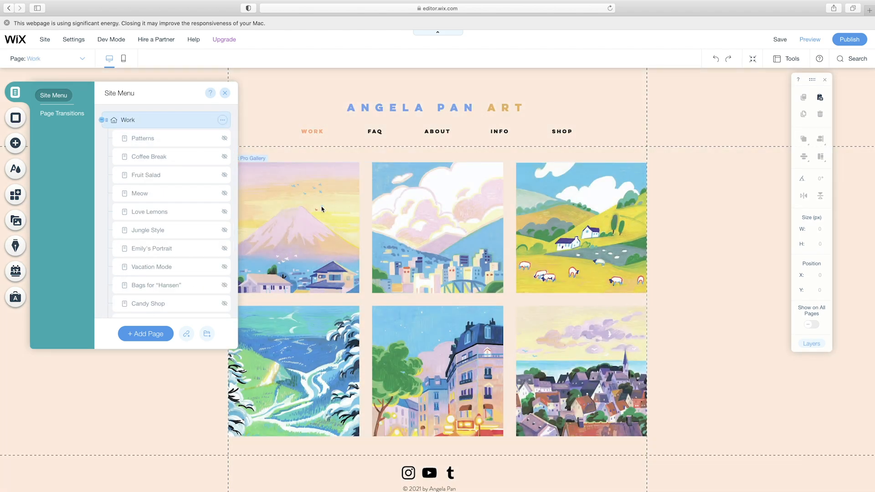
left_click(142, 137)
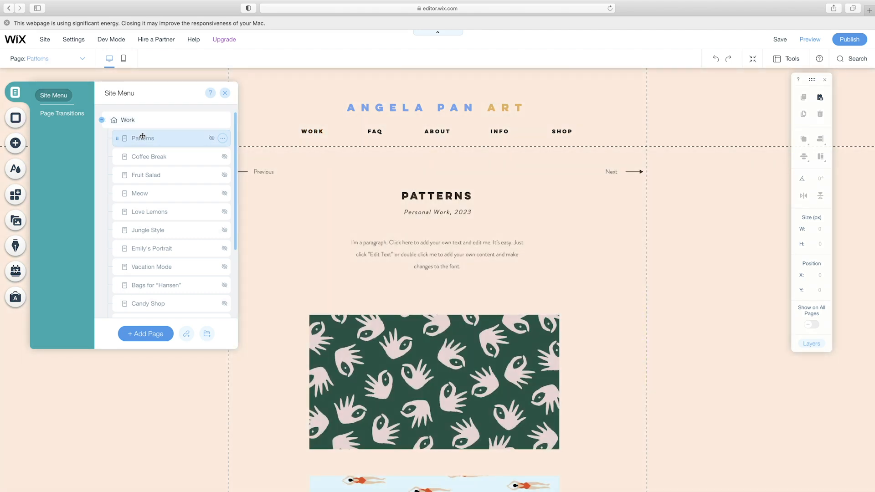
scroll("down", 3)
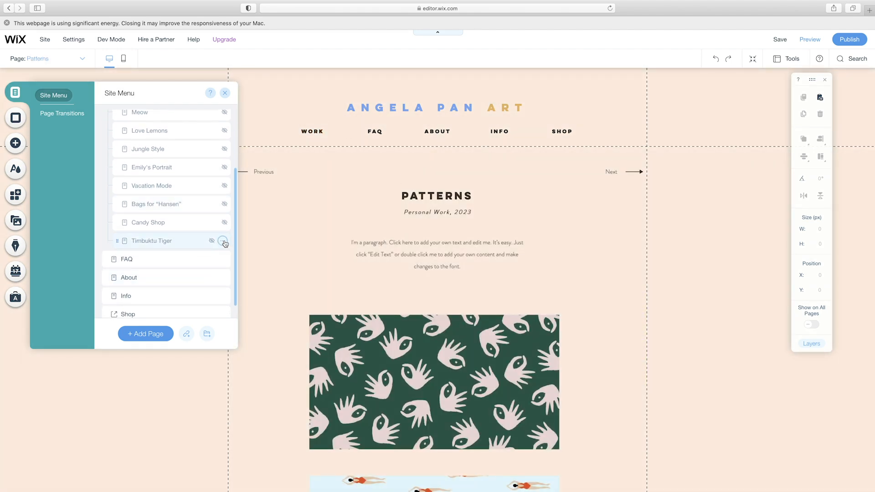
left_click(223, 241)
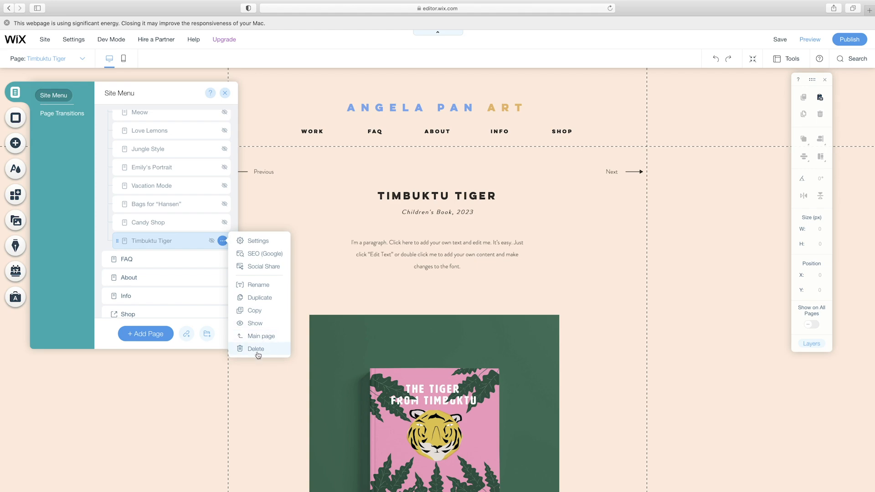
left_click(256, 348)
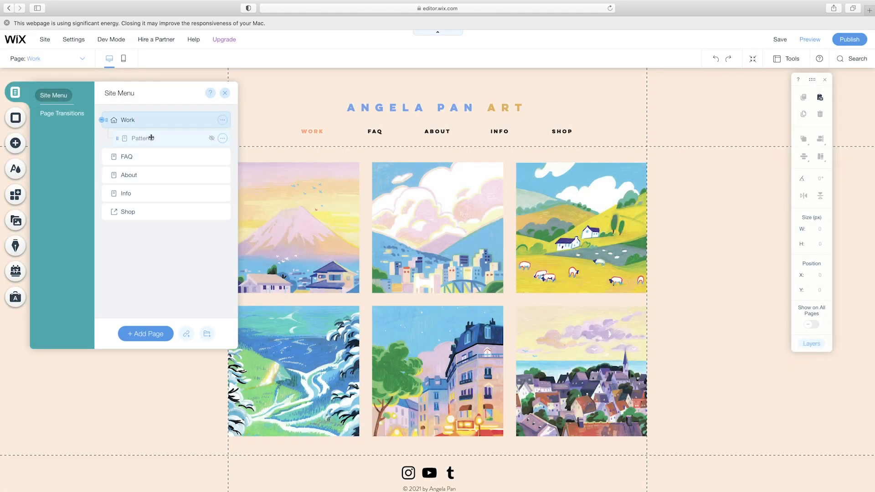
Retitle the PATTERNS heading to '21 DAYS IN JAPAN'
left_click(143, 137)
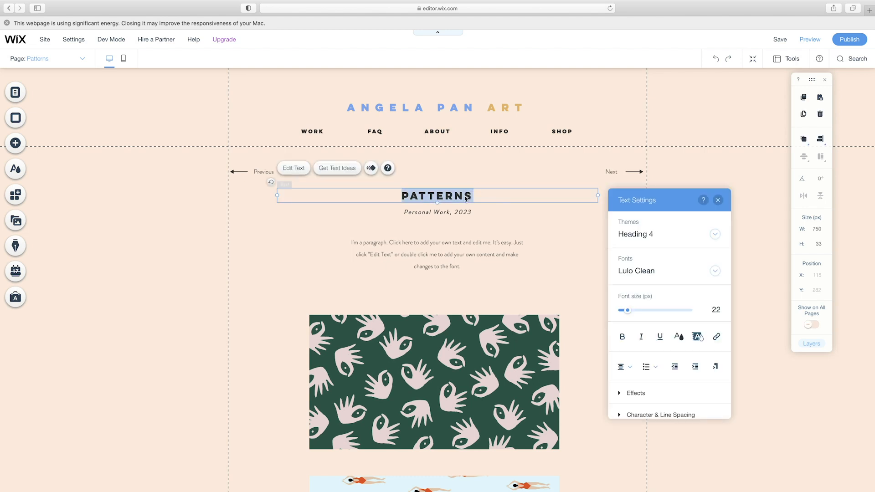
type("21 DAYS IN JAPAN")
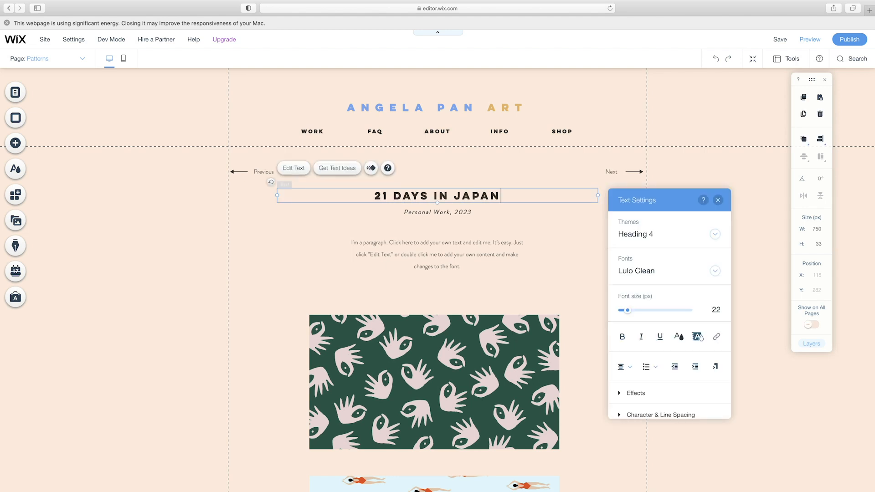
left_click(697, 337)
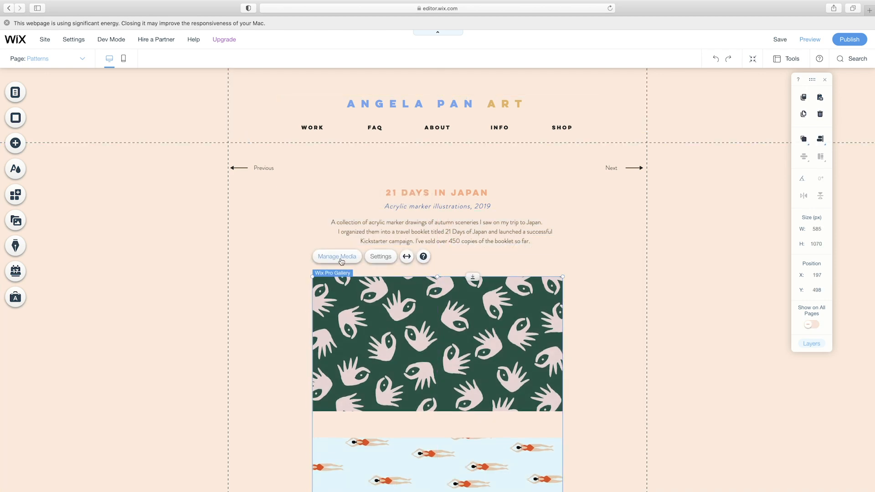
Add four images from the 21 Days in Japan folder to the gallery and enlarge it
left_click(336, 256)
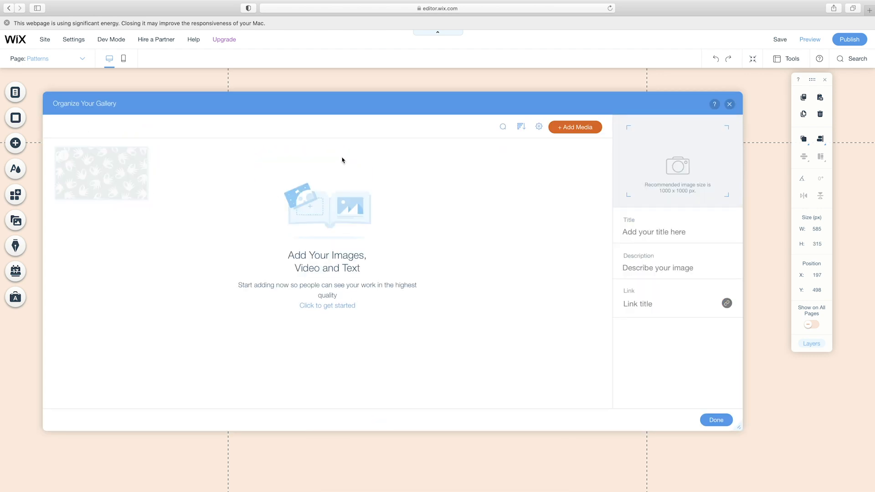
left_click(575, 127)
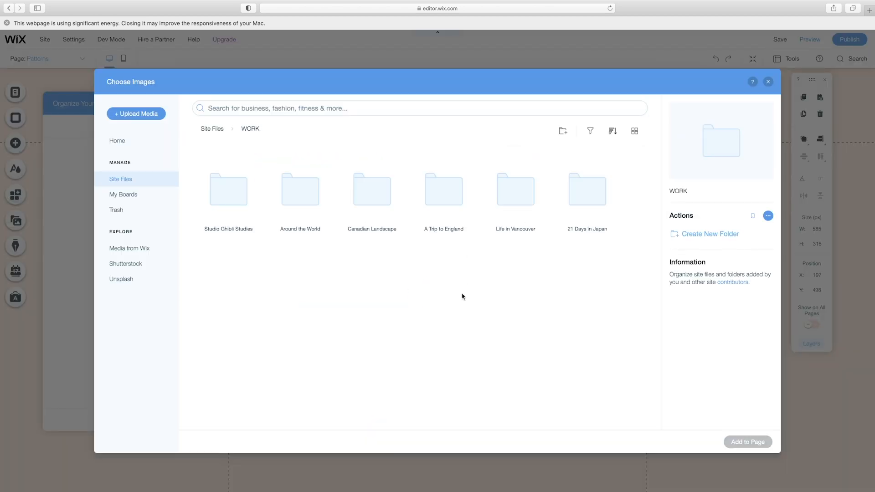
double_click(587, 190)
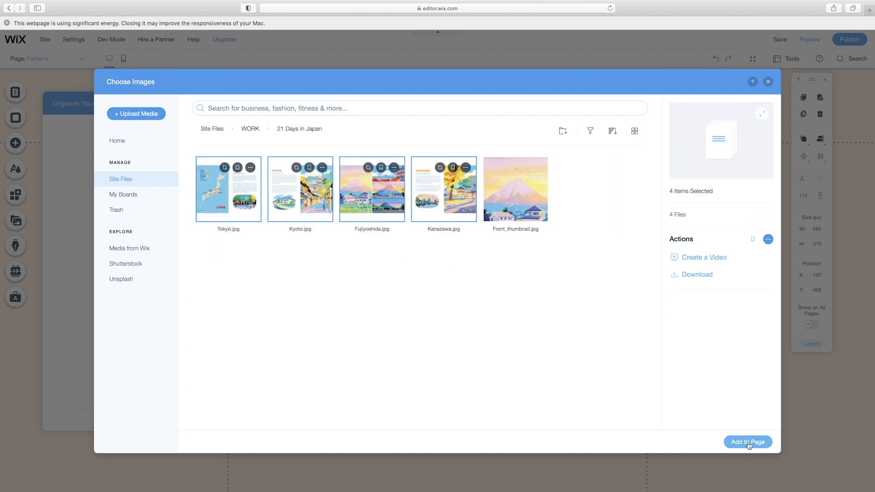
mouse_move(705, 257)
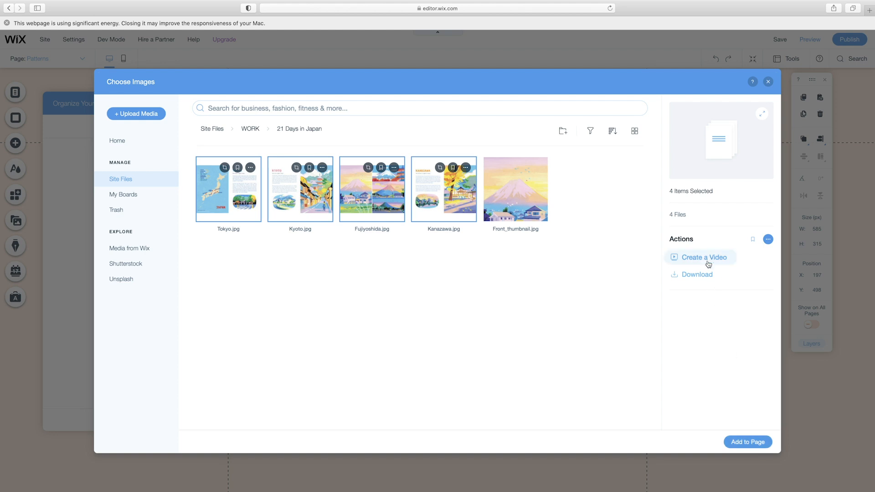
left_click(747, 442)
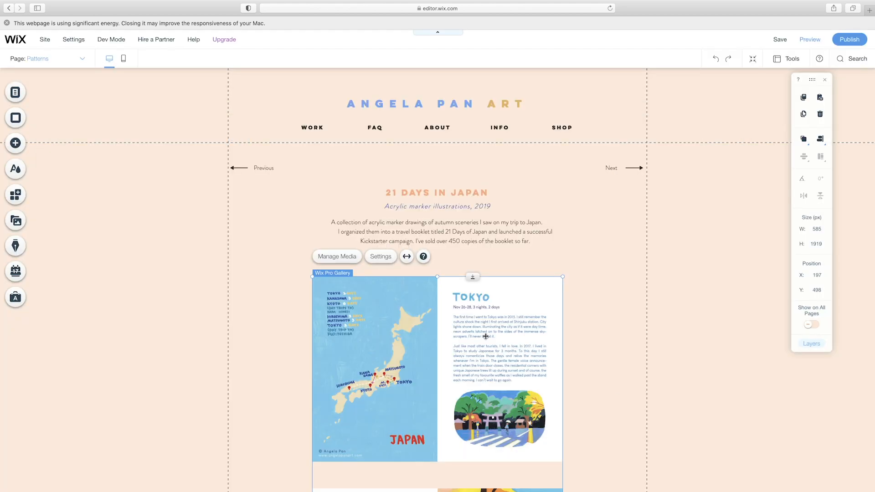
scroll("down", 3)
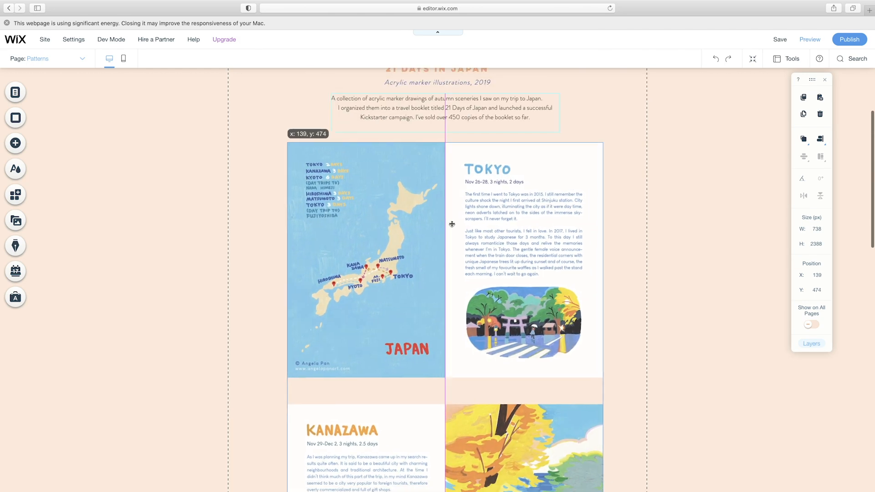
left_click(463, 86)
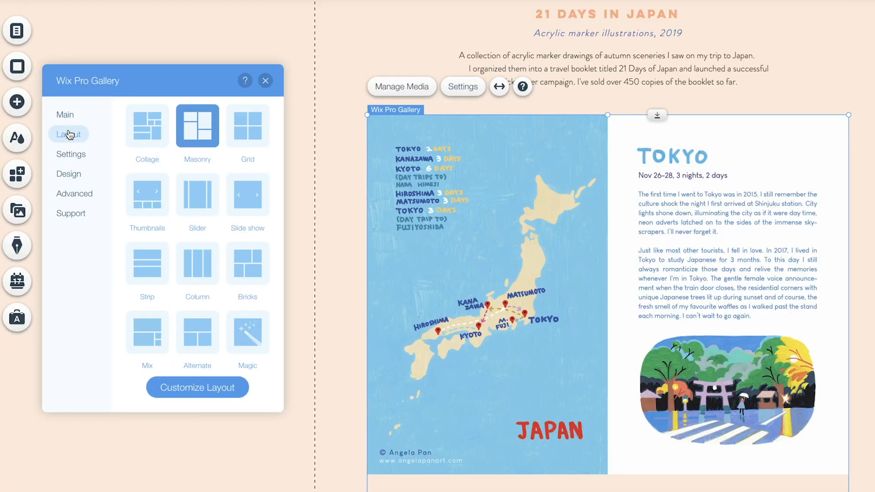
Set the Japan gallery's hover colour overlay to 0% and hover effect to No effect
left_click(197, 387)
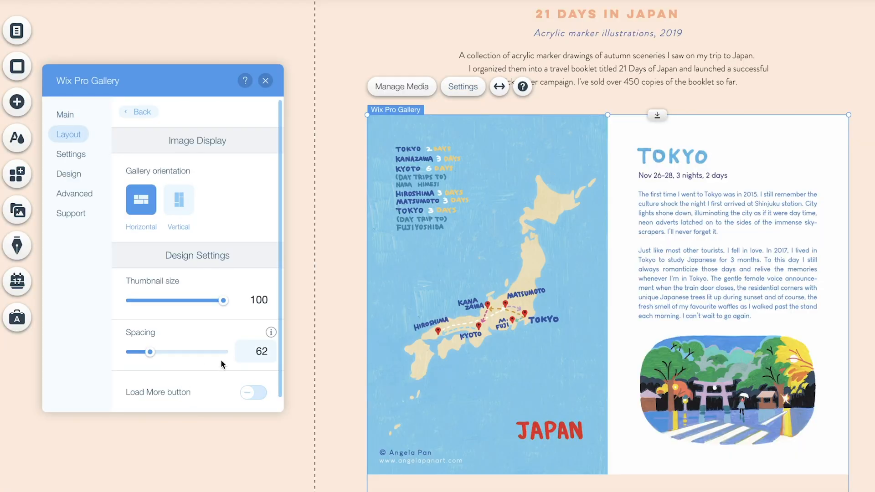
left_click(70, 173)
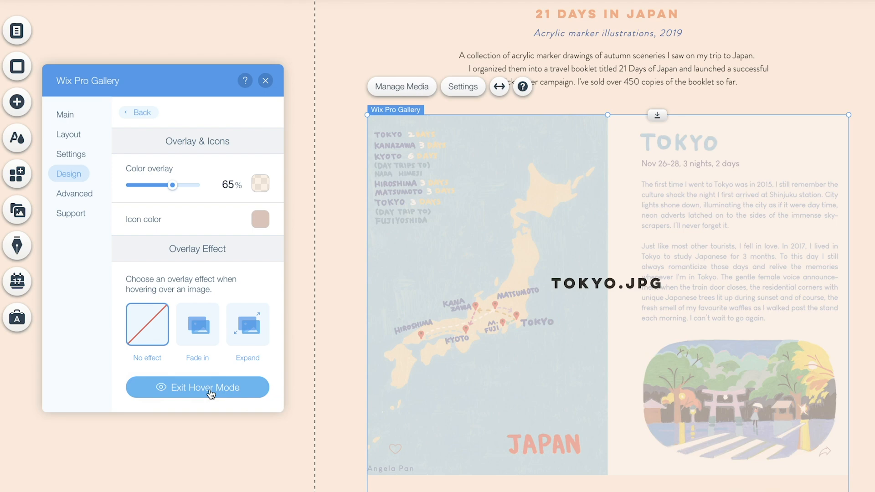
left_click(197, 387)
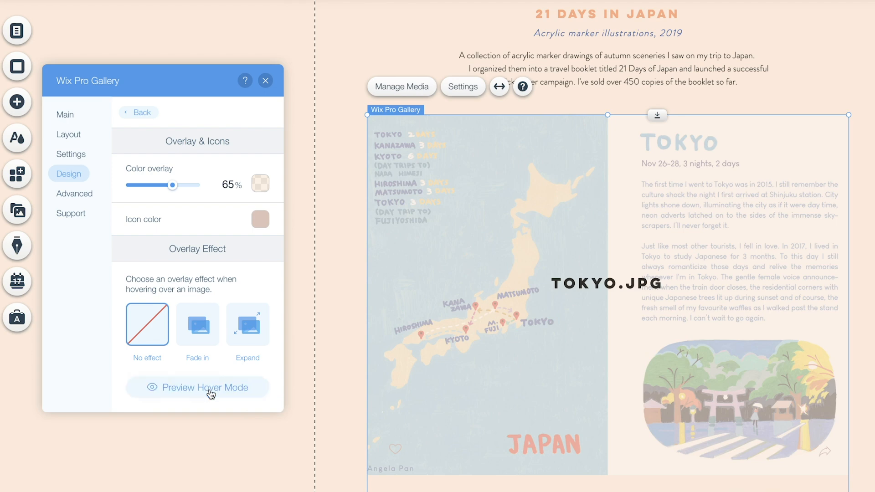
left_click(196, 387)
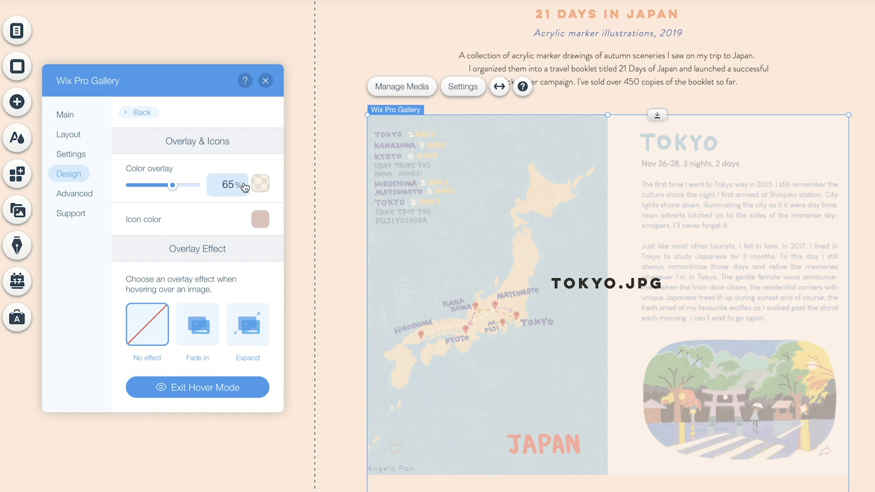
left_click_drag(174, 185, 131, 184)
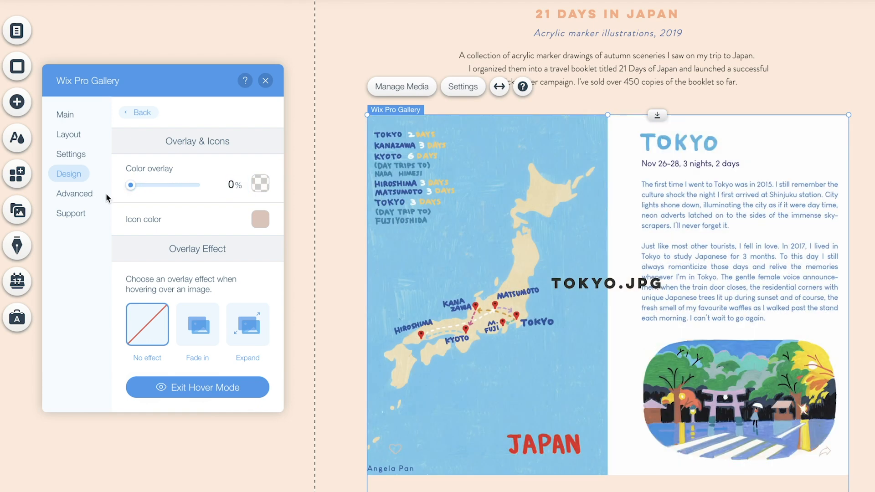
scroll("down", 3)
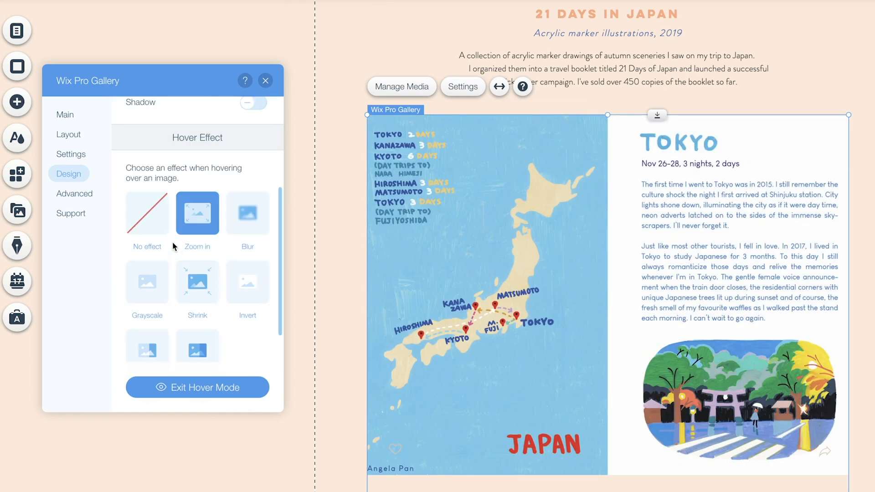
left_click(147, 214)
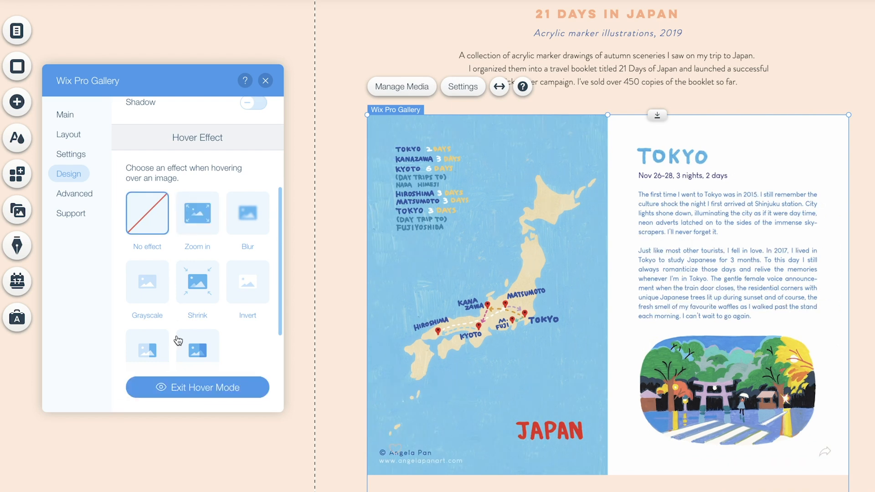
left_click(71, 154)
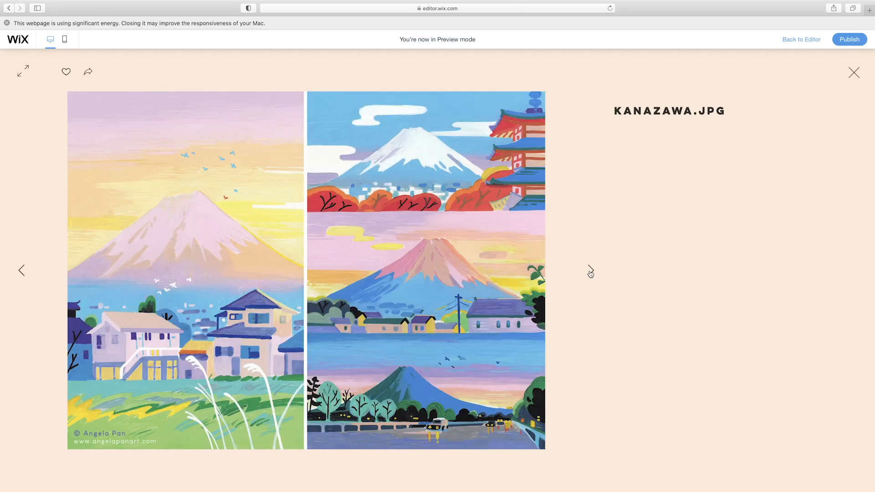
Browse through the Japan illustrations in preview, then return to the editor
left_click(591, 273)
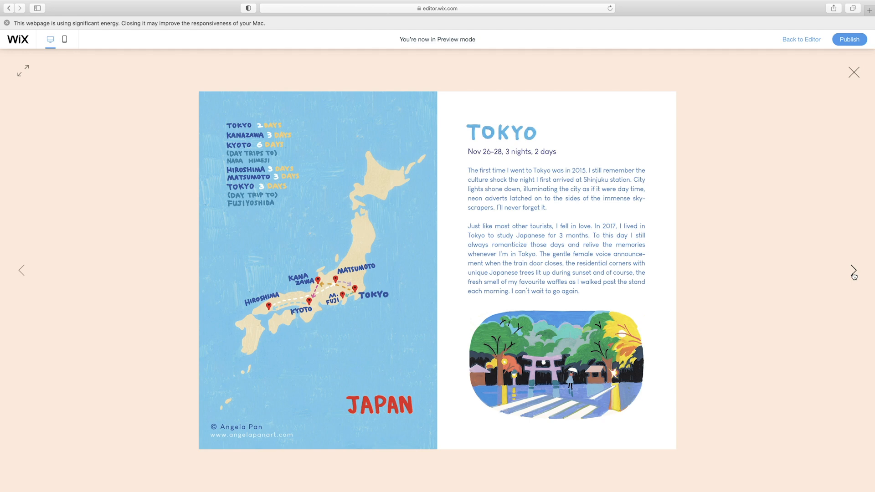
left_click(854, 275)
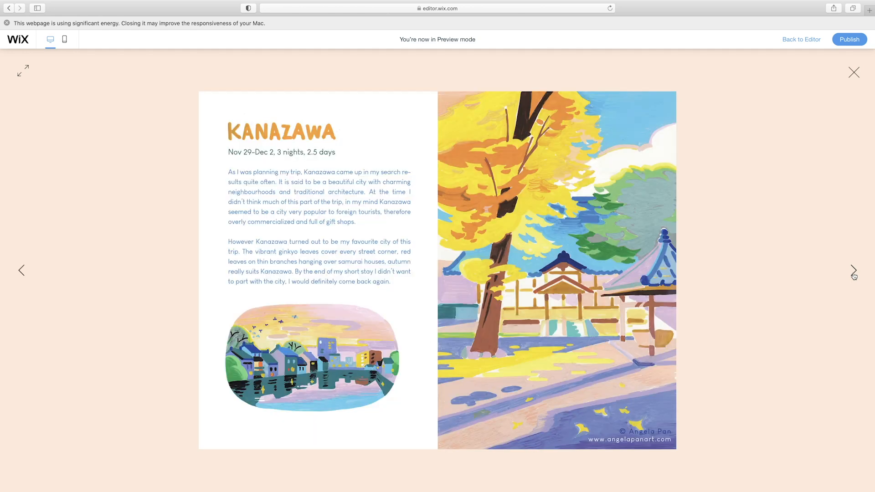
left_click(854, 274)
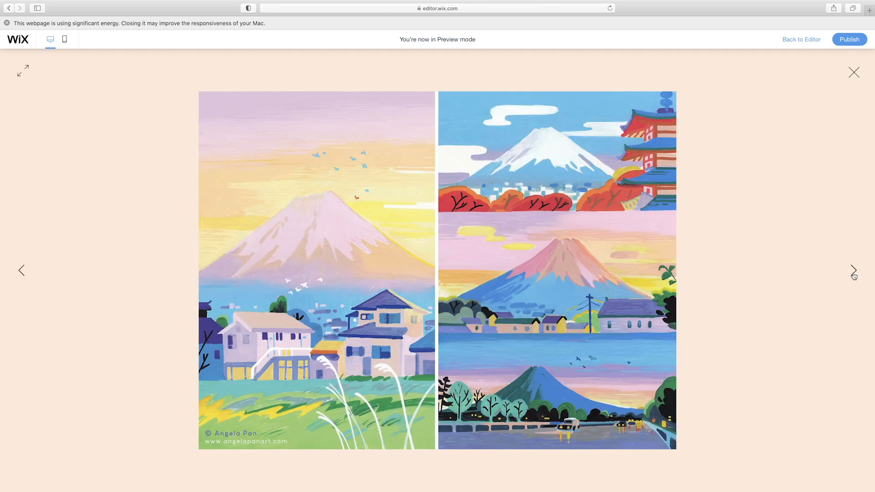
left_click(801, 40)
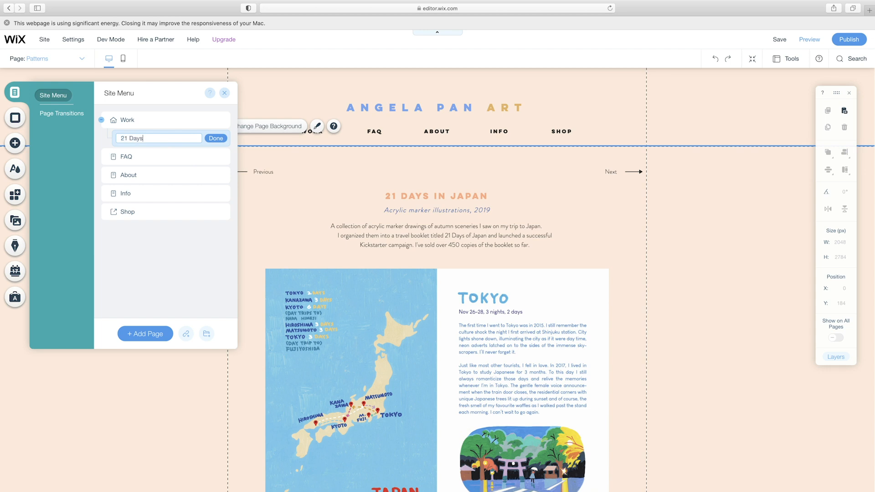
Name the page '21 Days of Japan' and add a 'Back to Menu' button linking to Work
left_click(216, 138)
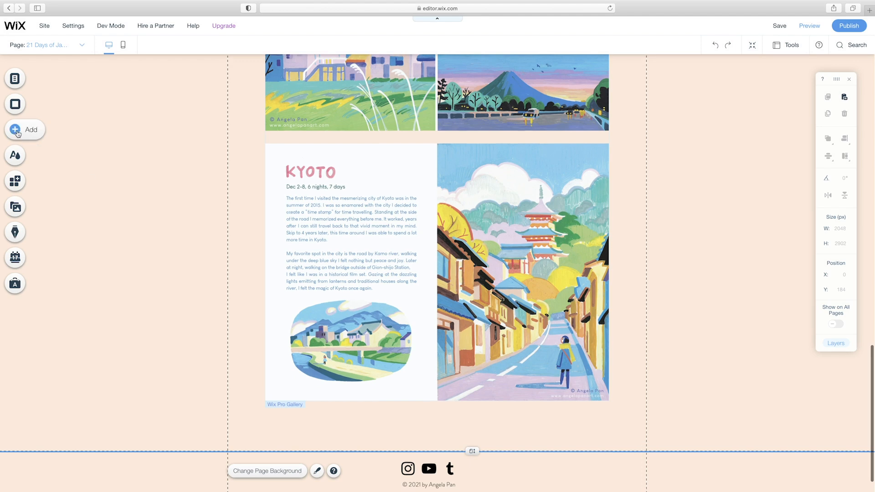
left_click(15, 129)
type("Ba")
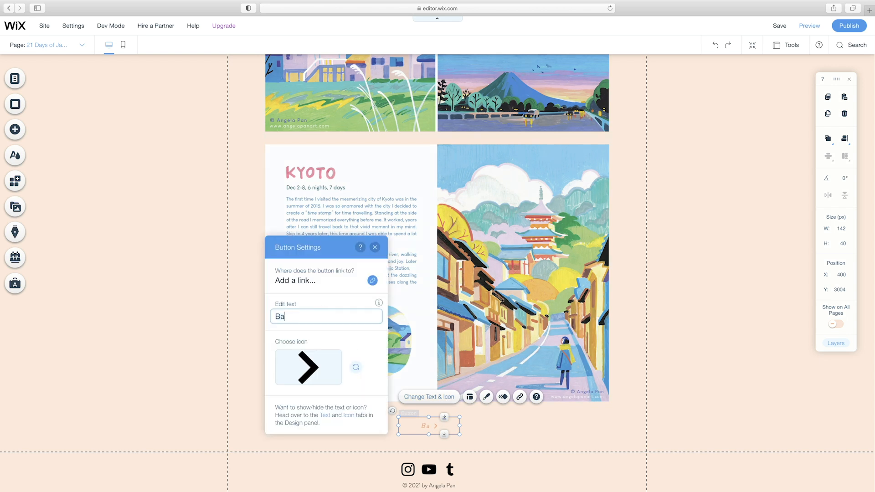
left_click(372, 280)
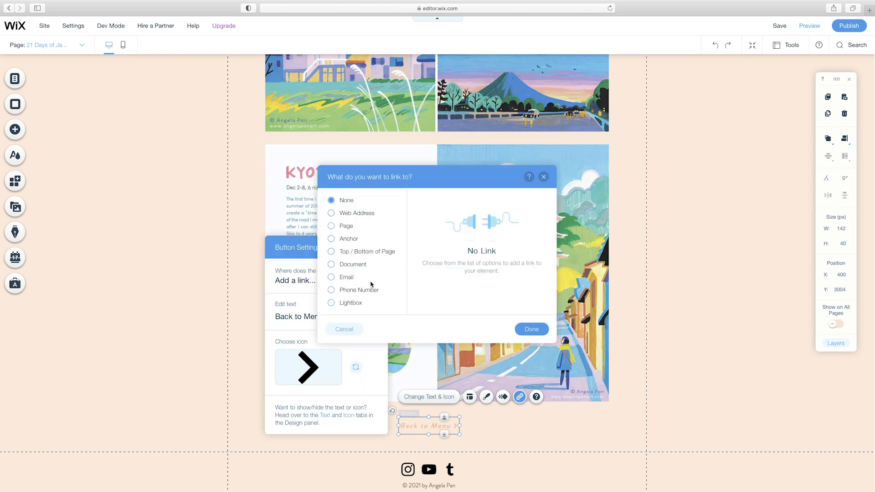
left_click(332, 226)
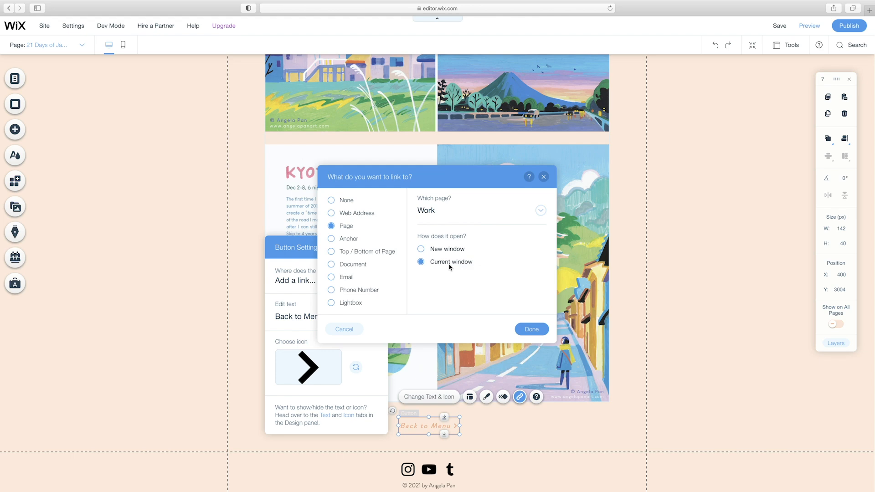
left_click(531, 329)
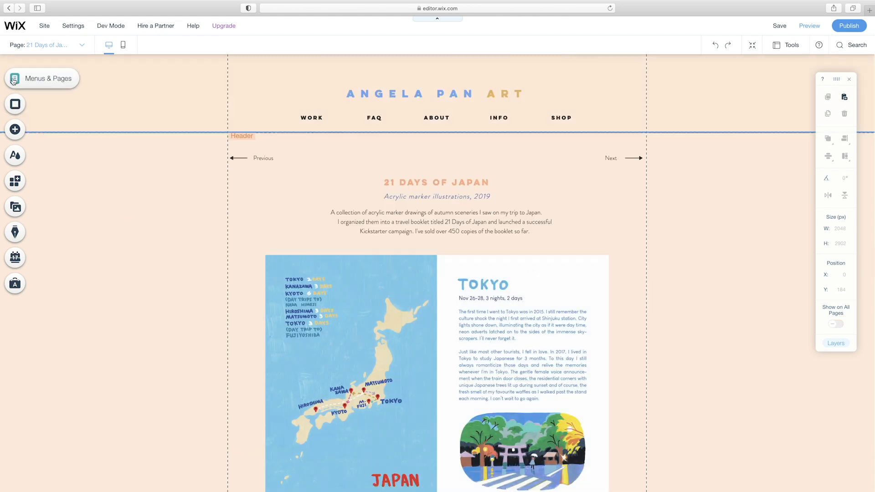
Duplicate the 21 Days of Japan page and rename the copy 'Life in Vancouver'
left_click(222, 125)
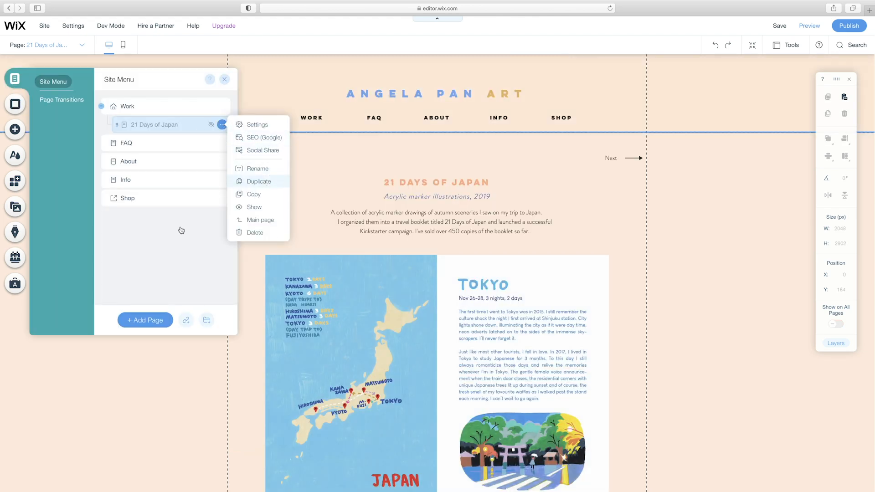
left_click(258, 181)
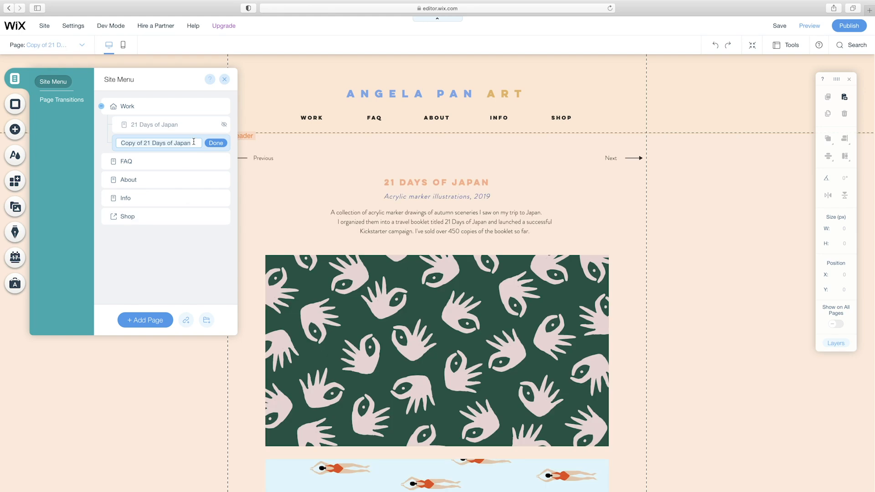
type("Life in Vancouver")
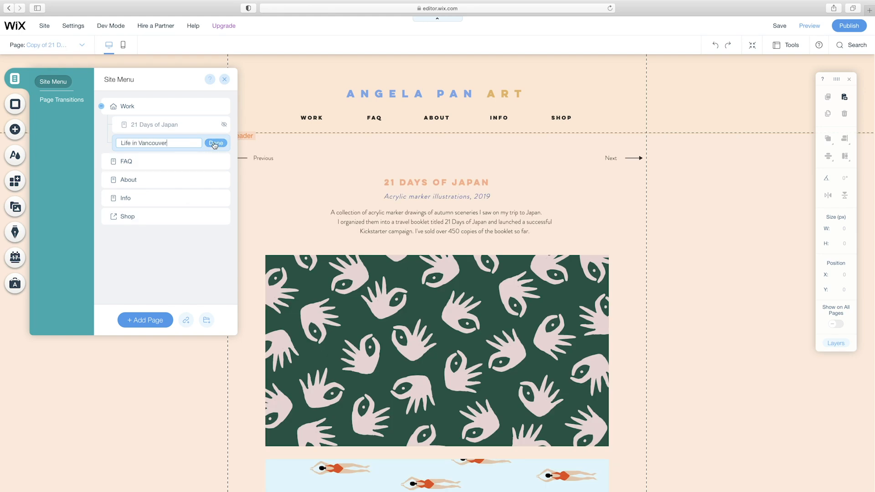
left_click(215, 142)
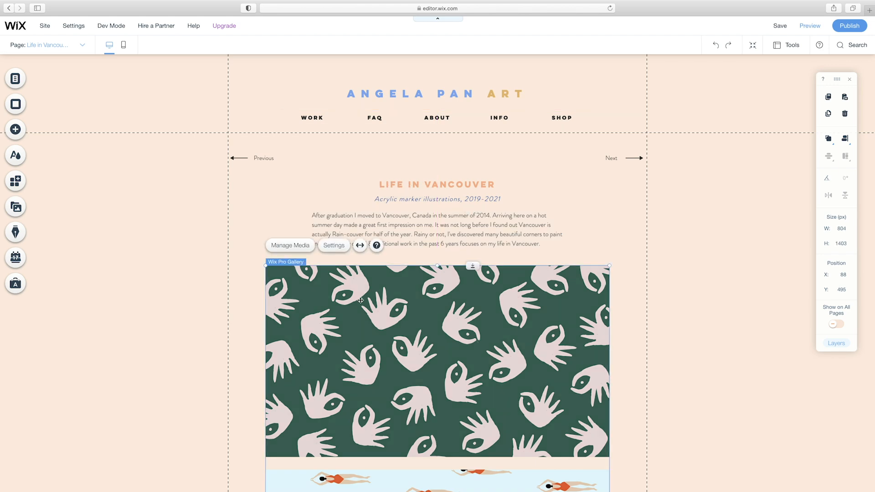
Organize the Life in Vancouver gallery images in Manage Media and review the page
left_click(290, 246)
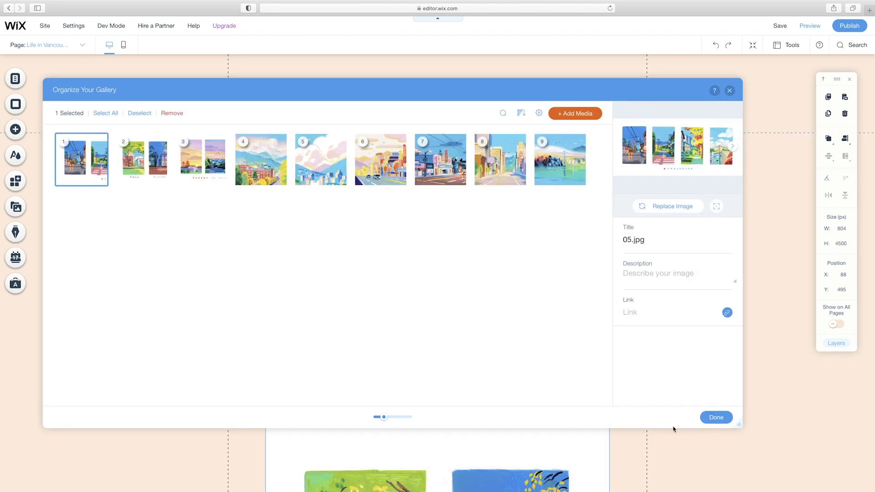
mouse_move(654, 415)
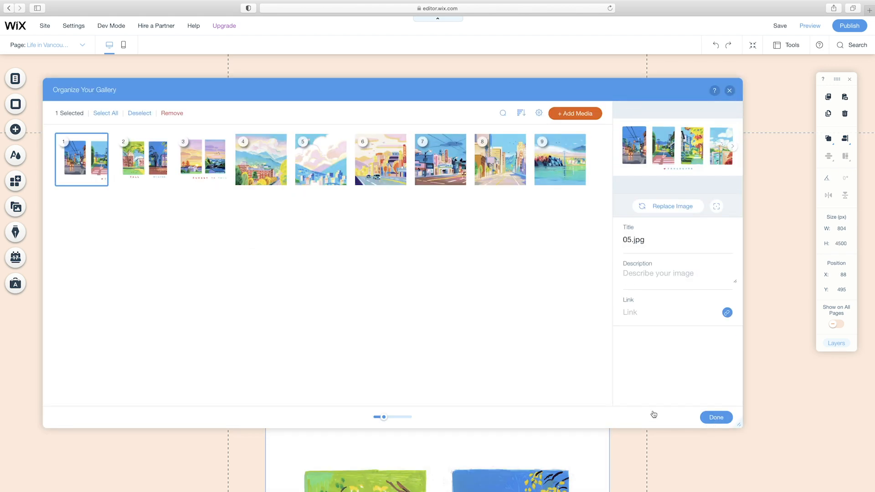
left_click(716, 418)
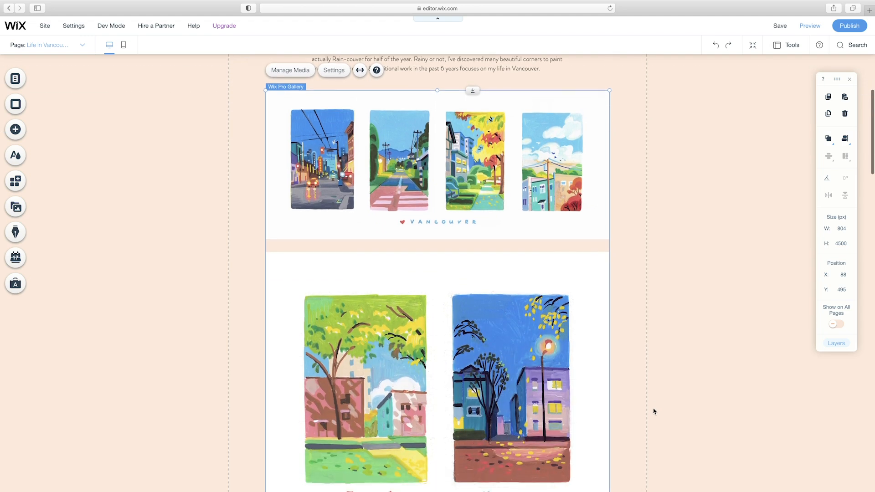
scroll("down", 3)
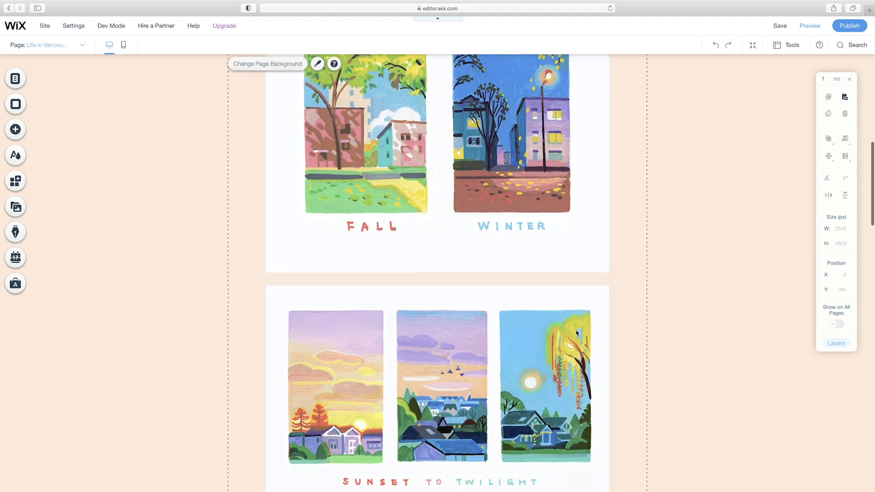
scroll("up", 3)
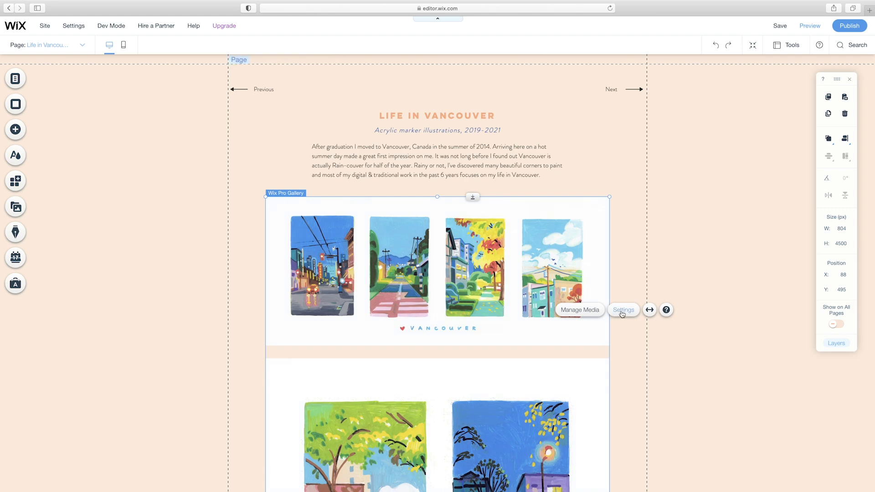
Customize the Vancouver gallery layout and set 'When clicking on an item' to Nothing happens
left_click(624, 310)
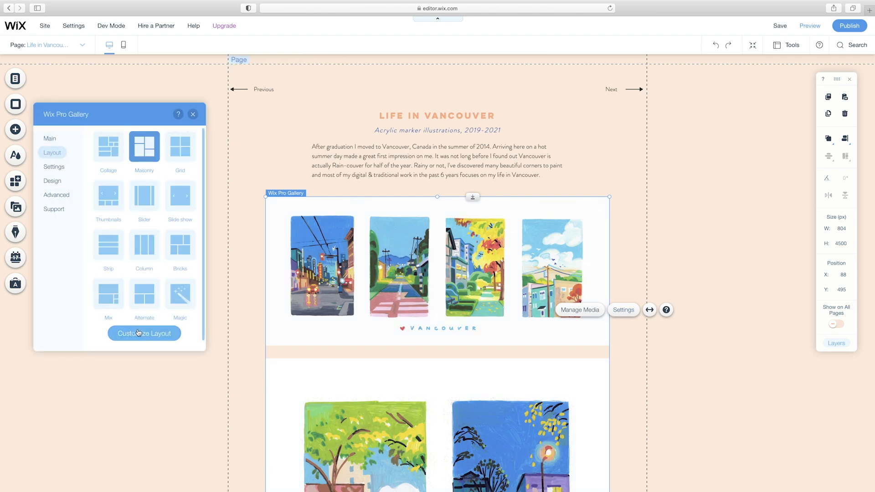
left_click(144, 333)
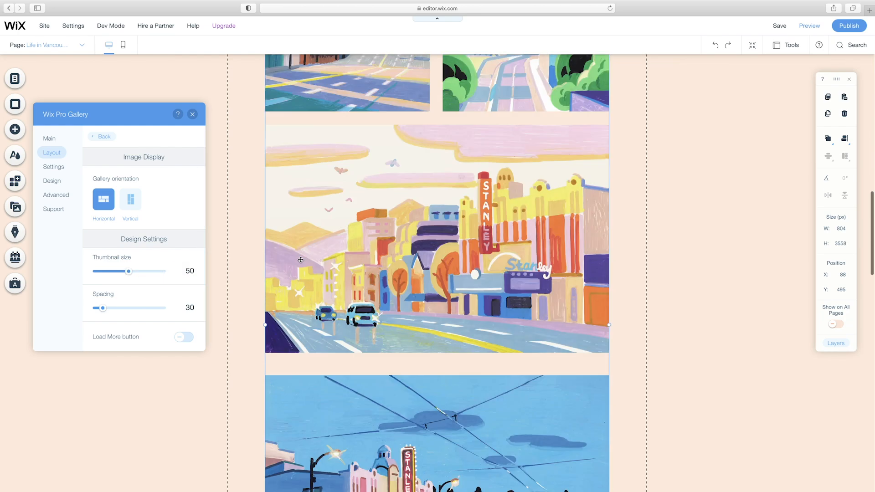
scroll("up", 3)
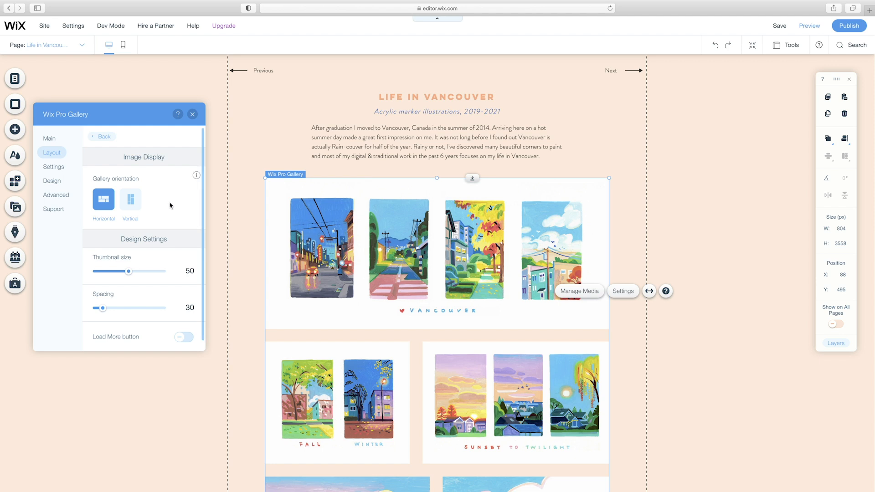
left_click(53, 166)
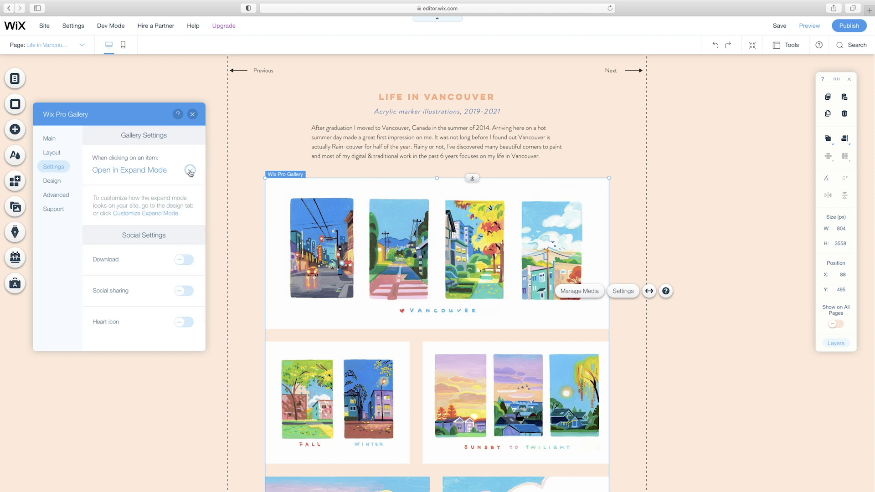
left_click(189, 170)
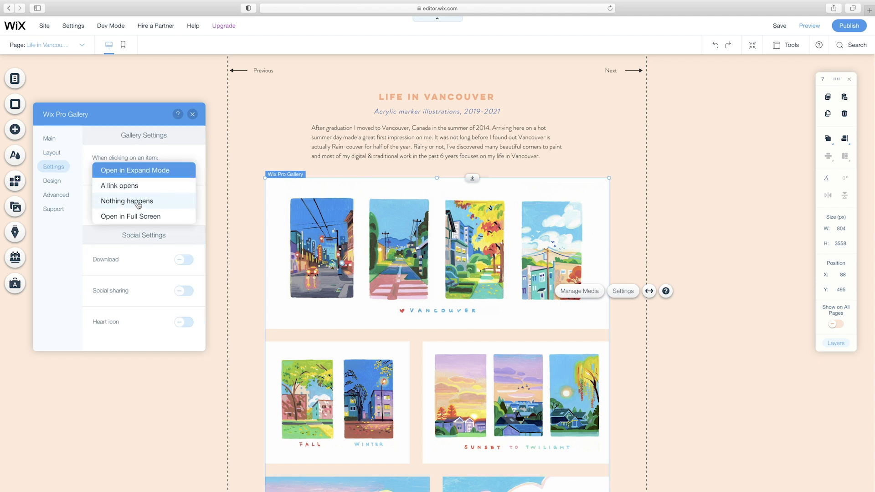
left_click(126, 201)
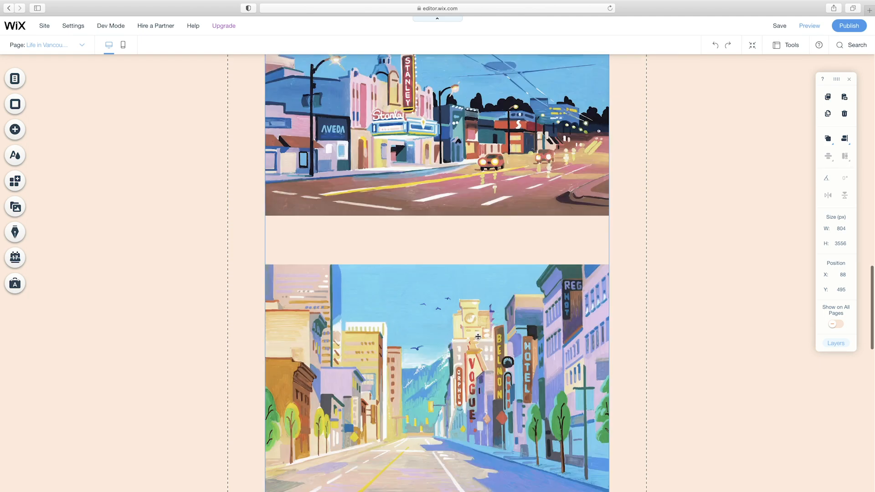
Duplicate Life in Vancouver and title gallery image 5 'Kendal, Cumbria'
left_click(15, 78)
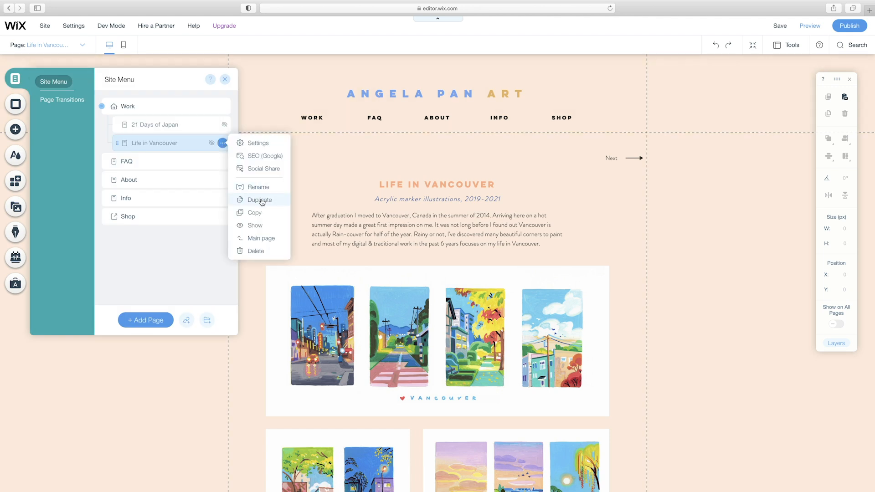
left_click(259, 200)
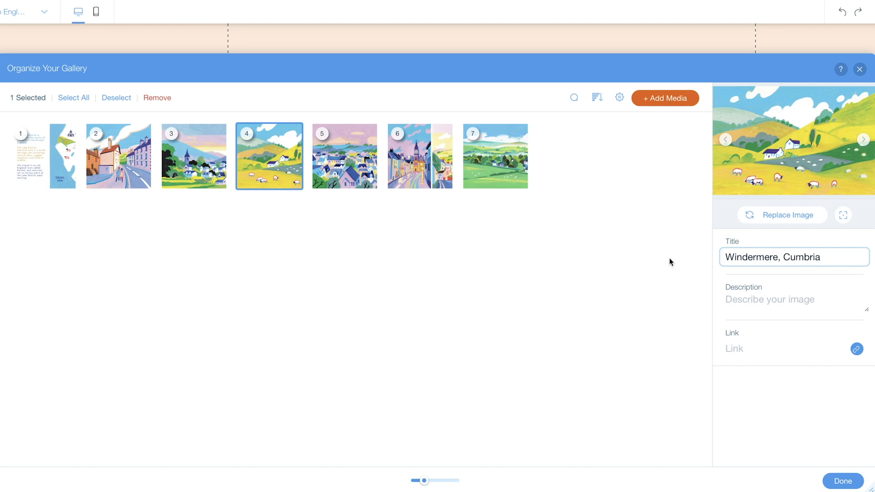
left_click(344, 156)
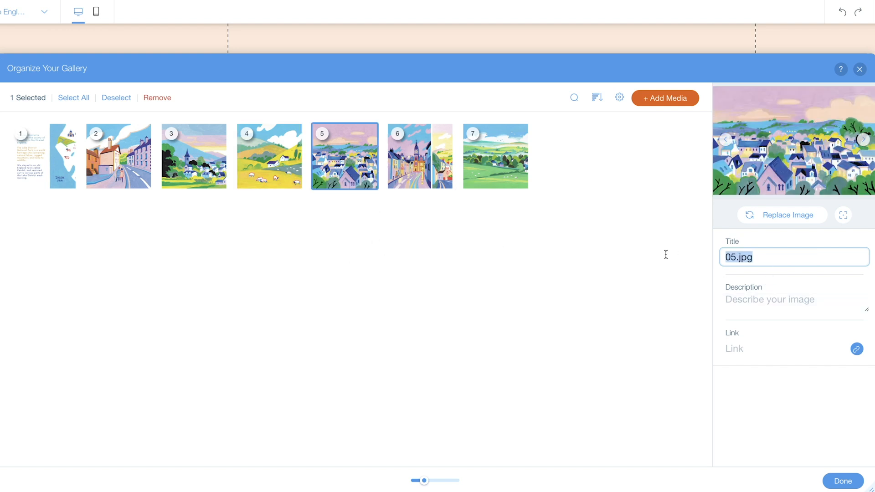
type("Kendal,")
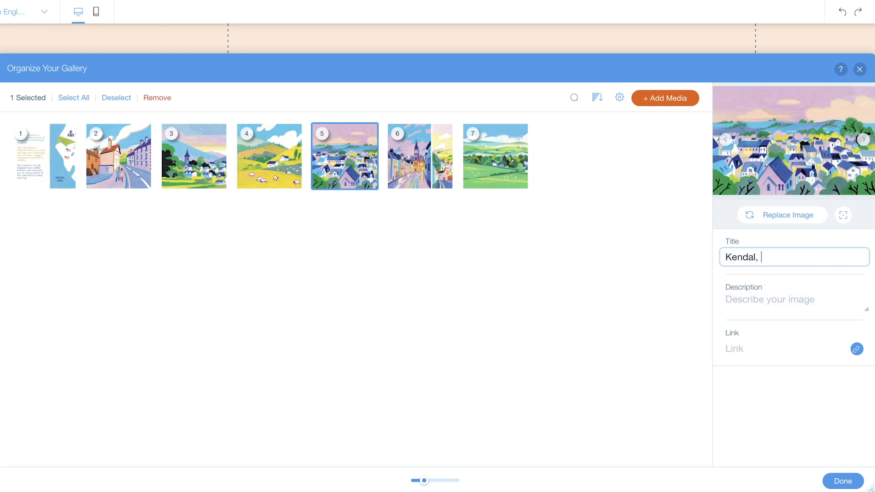
type("Cumbria")
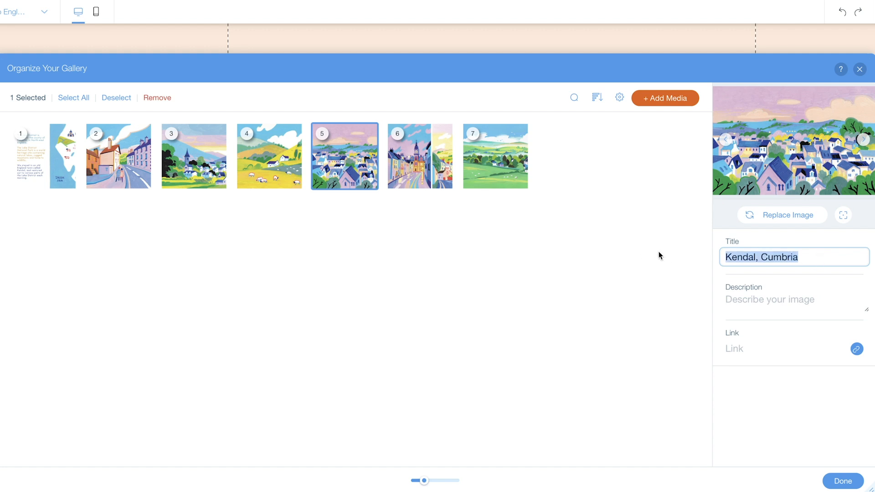
left_click(842, 482)
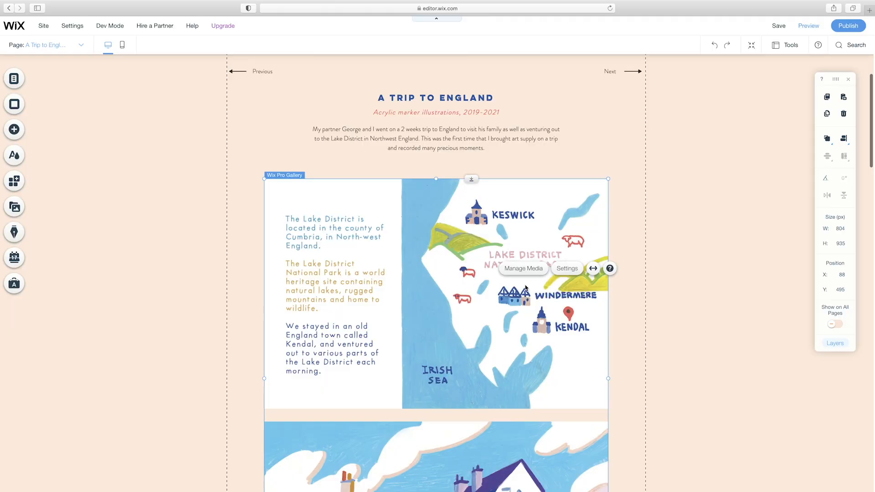
mouse_move(566, 273)
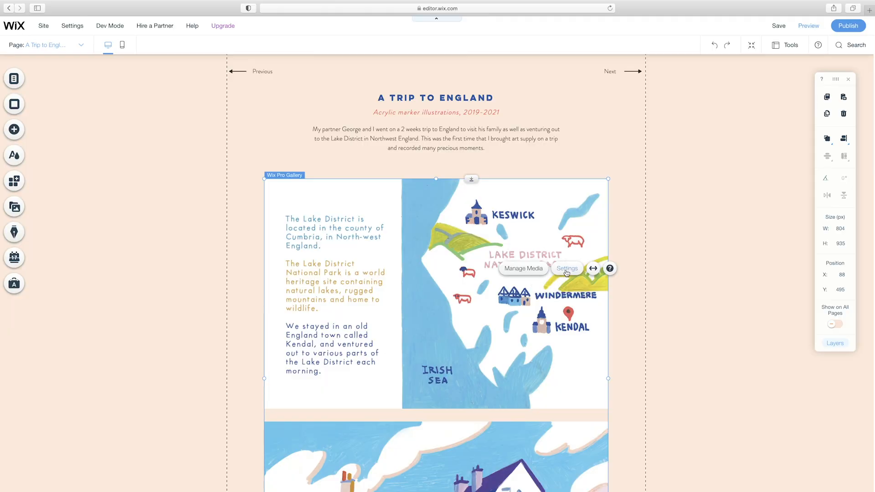
Set the gallery hover overlay to 36% with a Fade in effect
left_click(567, 268)
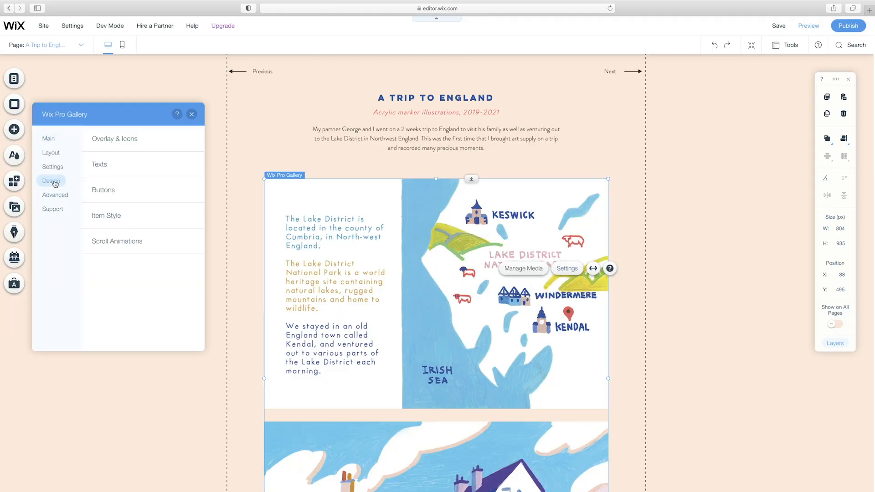
left_click(115, 138)
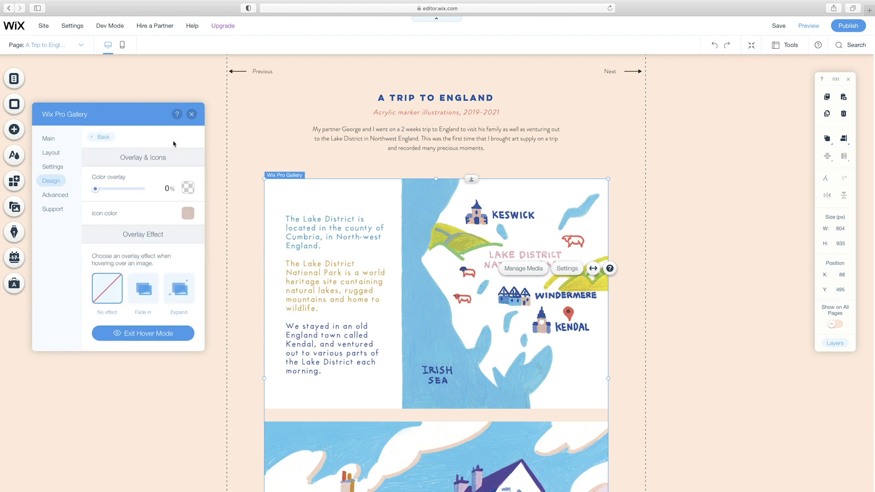
left_click(188, 213)
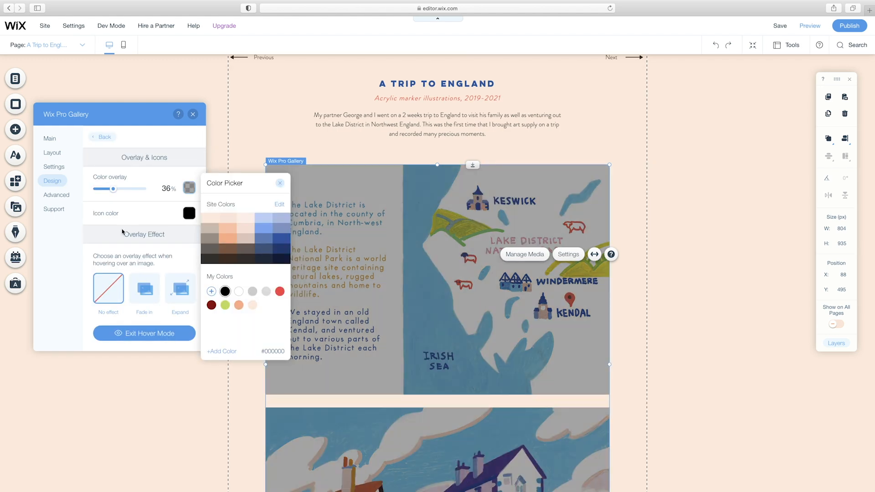
left_click(144, 289)
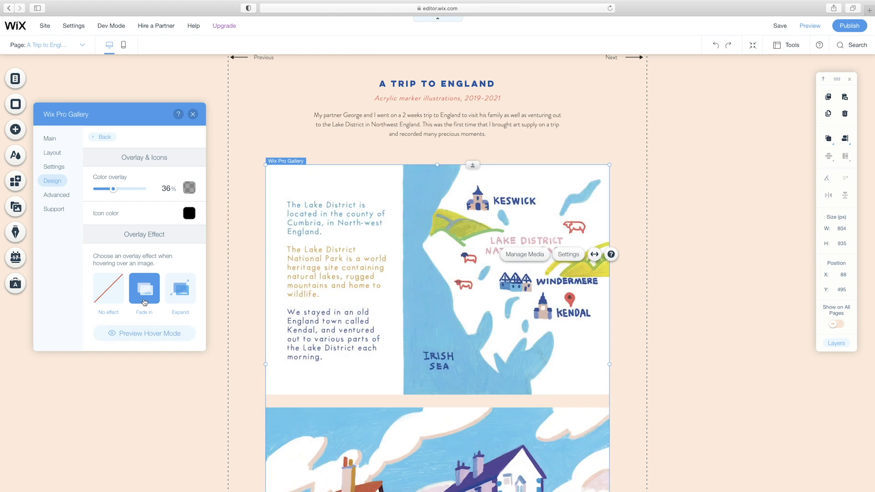
left_click(144, 333)
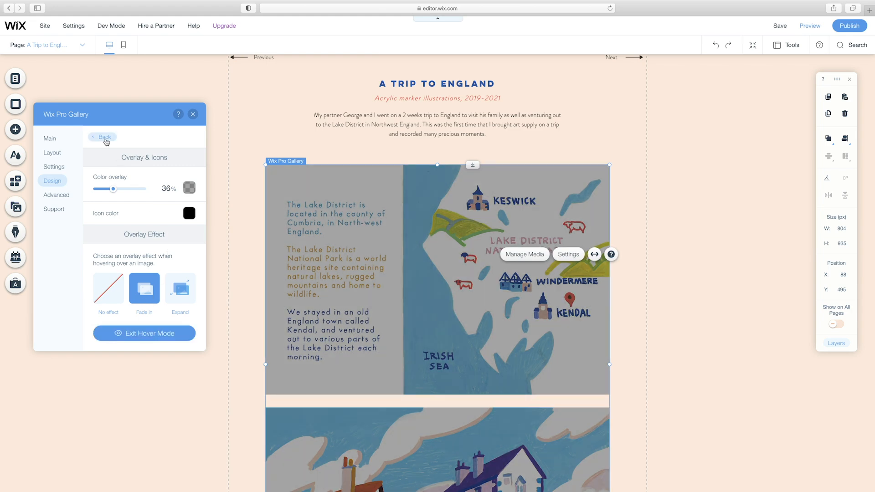
Show image titles on hover in white Lulo Clean text
left_click(102, 137)
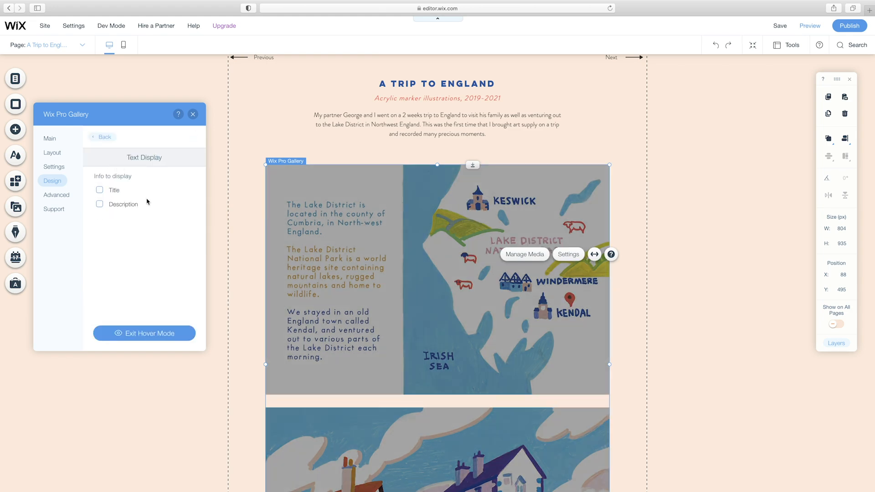
left_click(99, 191)
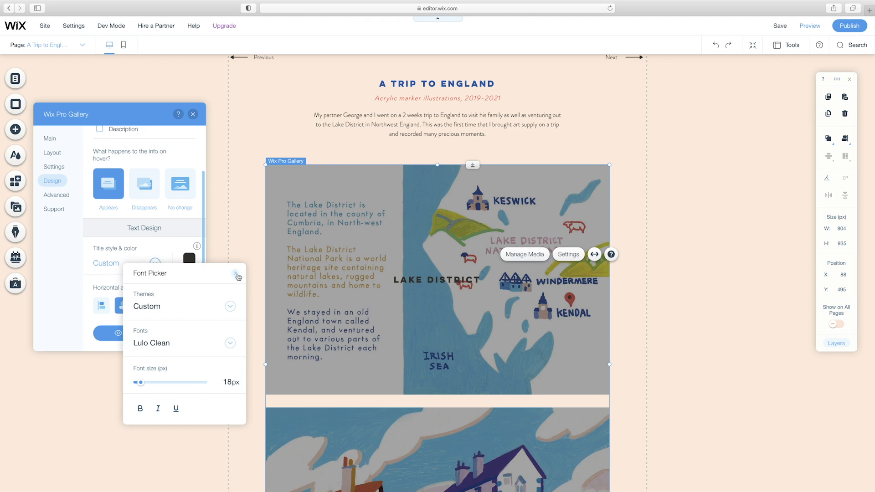
left_click(237, 276)
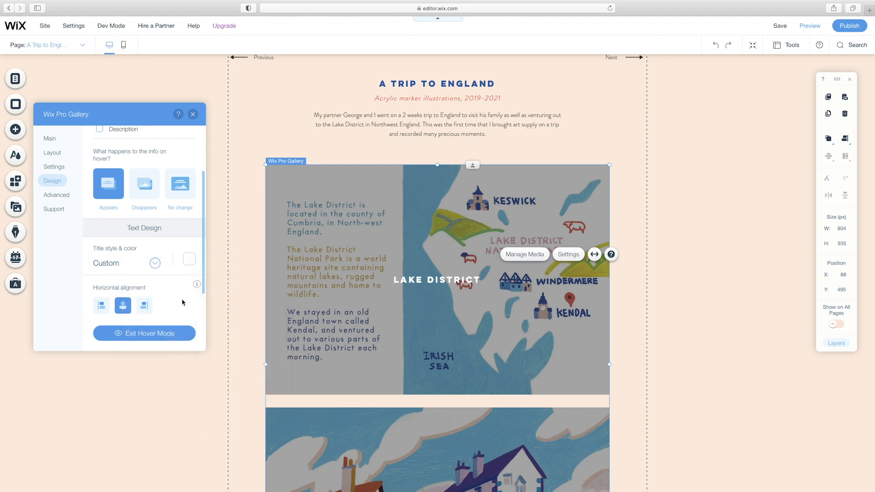
scroll("down", 3)
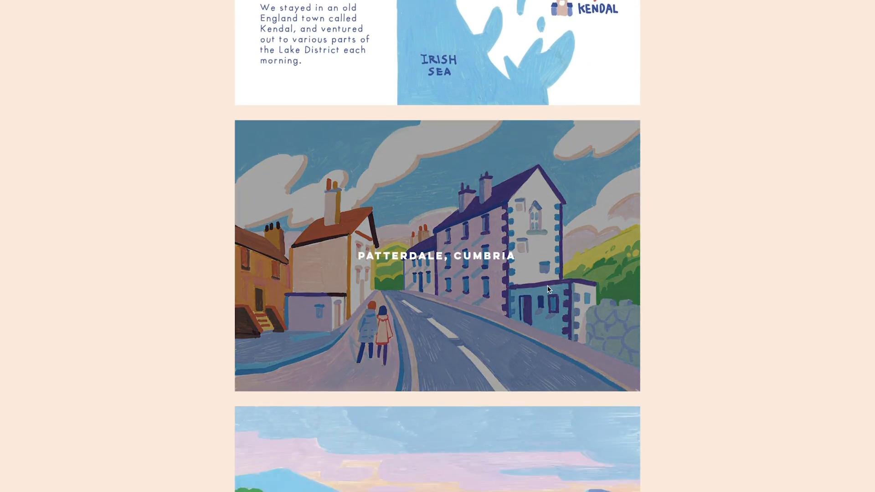
Scroll down the Studio Ghibli Studies page to view its painting gallery
scroll("down", 3)
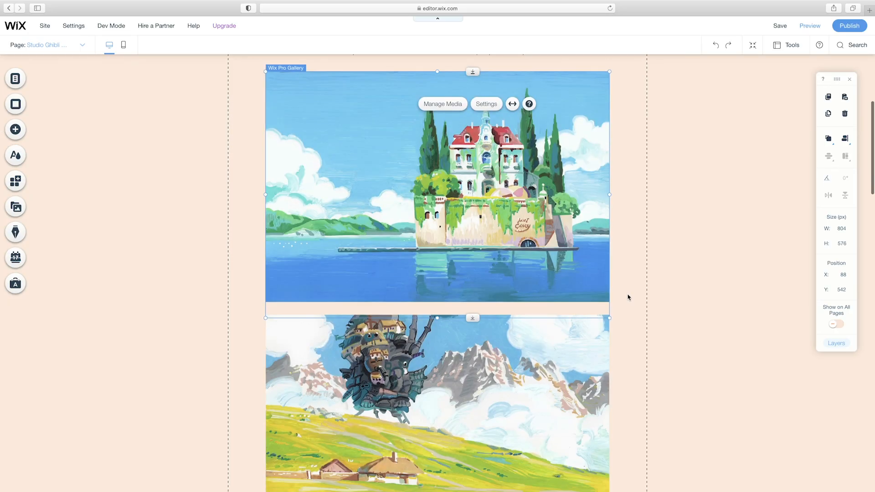
Preview the site and step through project pages from Life in Vancouver to A Trip to England
scroll("down", 3)
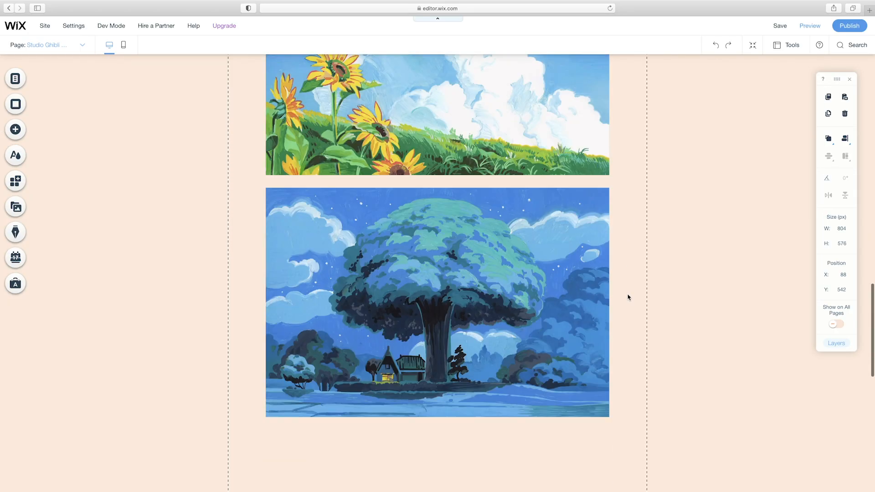
scroll("down", 3)
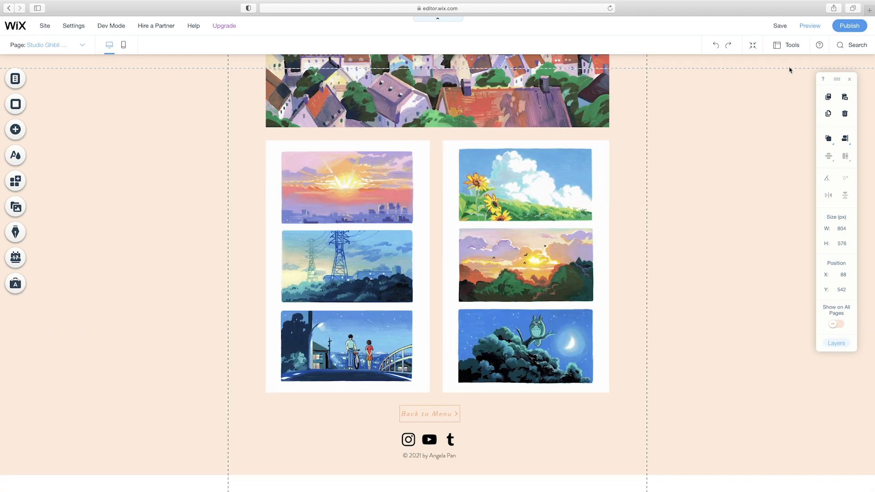
scroll("up", 3)
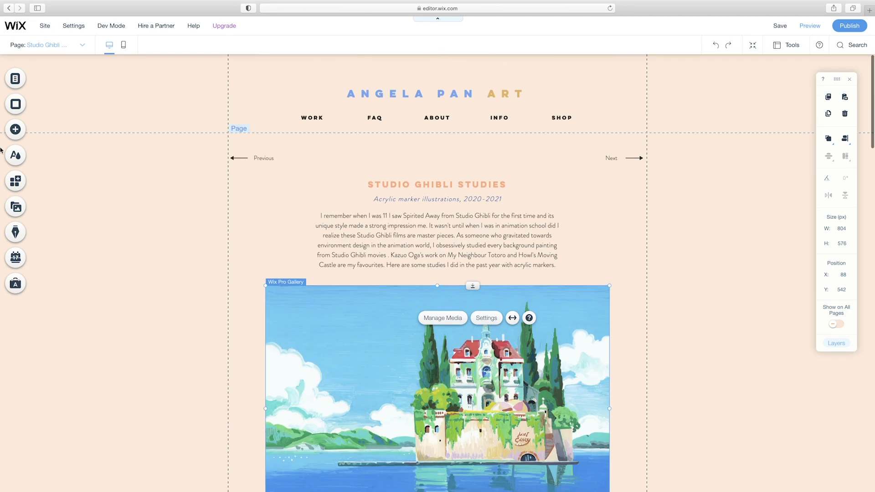
left_click(15, 78)
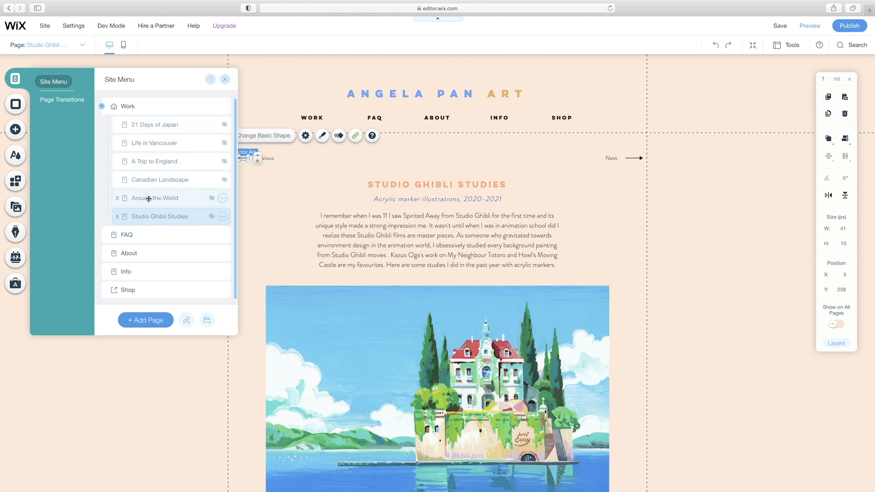
left_click(155, 197)
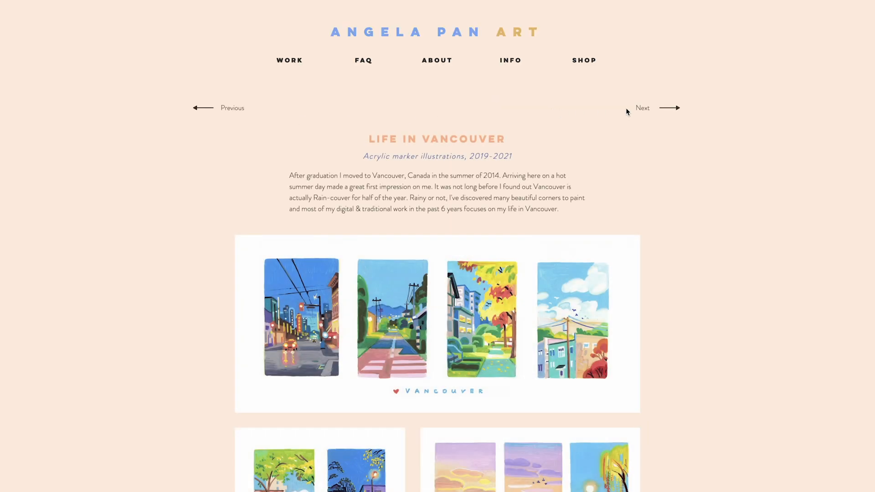
left_click(642, 107)
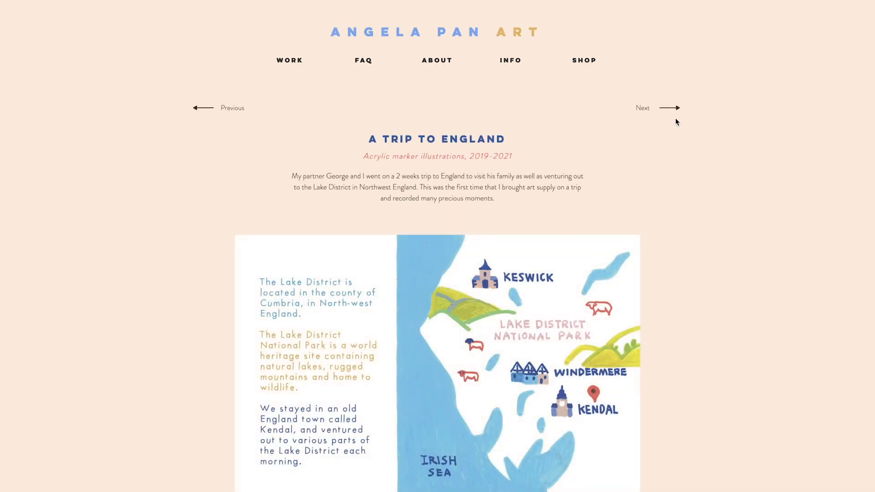
left_click(289, 60)
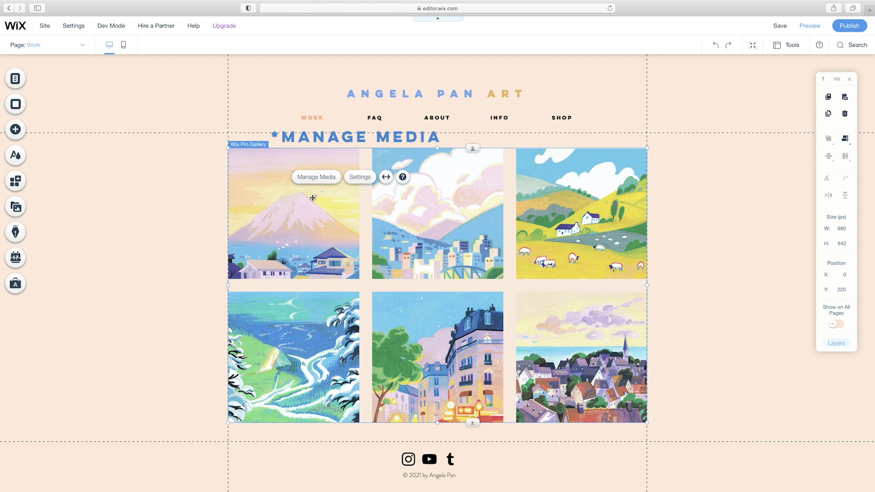
Check the A Trip to Japan image link, then preview opening Life in Vancouver from the gallery
left_click(316, 177)
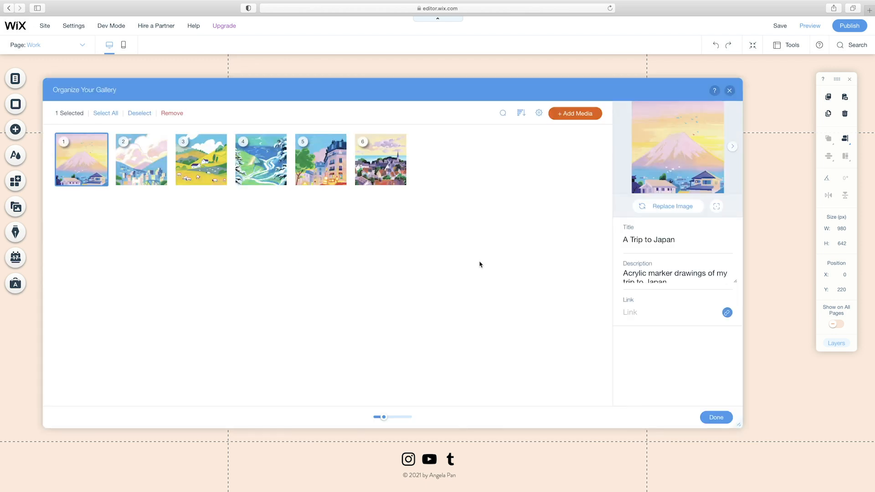
left_click(726, 311)
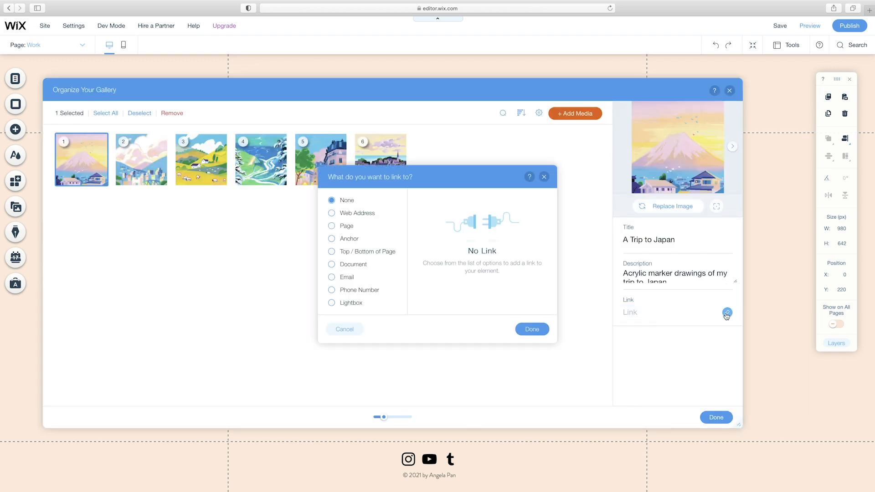
left_click(331, 226)
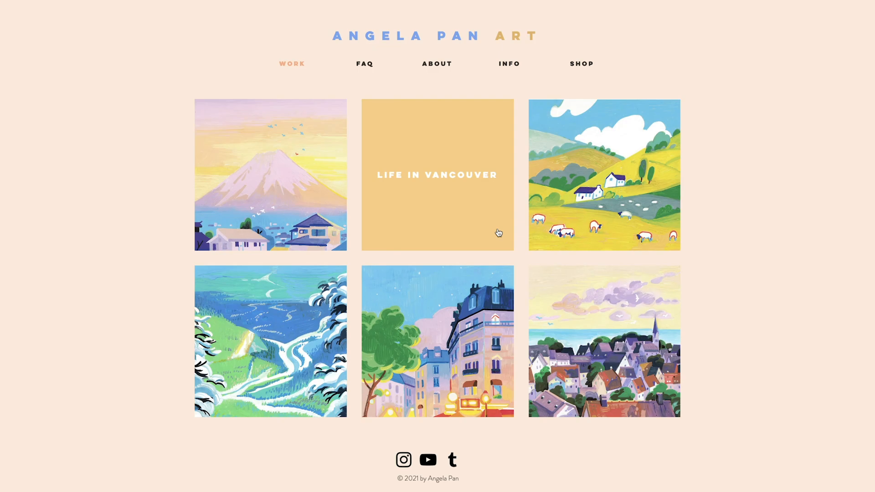
left_click(437, 174)
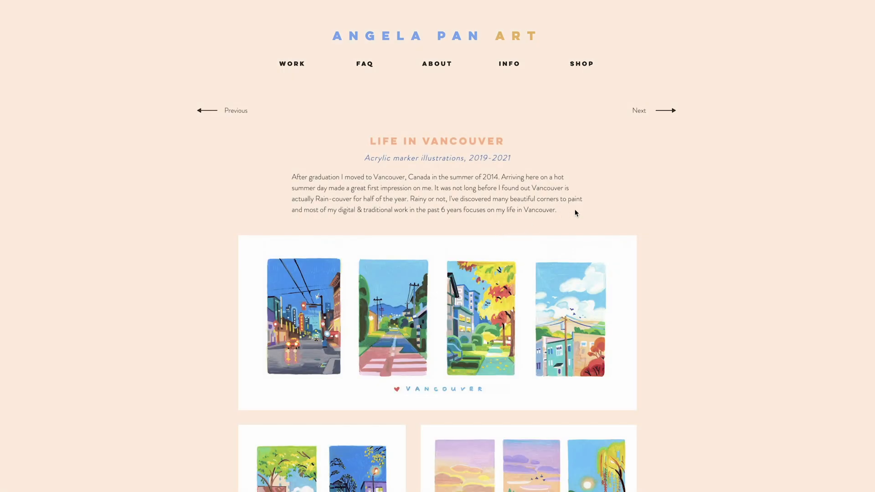
left_click(291, 64)
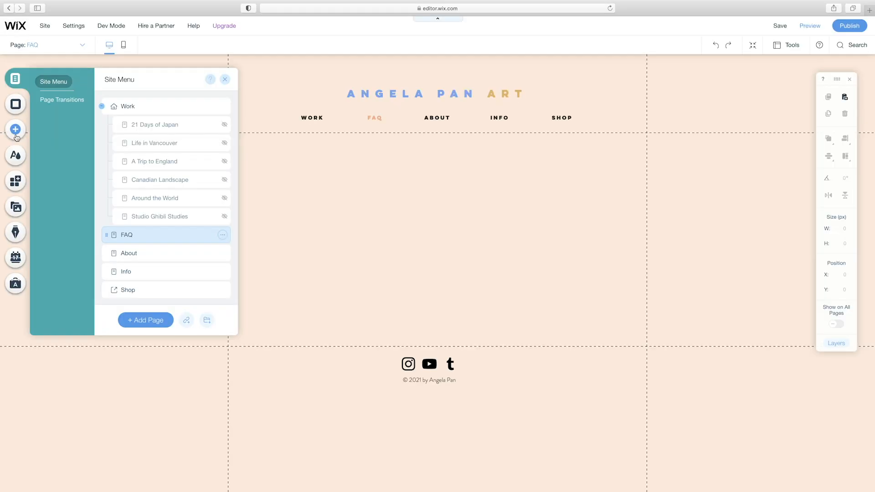
Add a numbered list repeater to the FAQ page and relabel its items 'Q:'
left_click(15, 130)
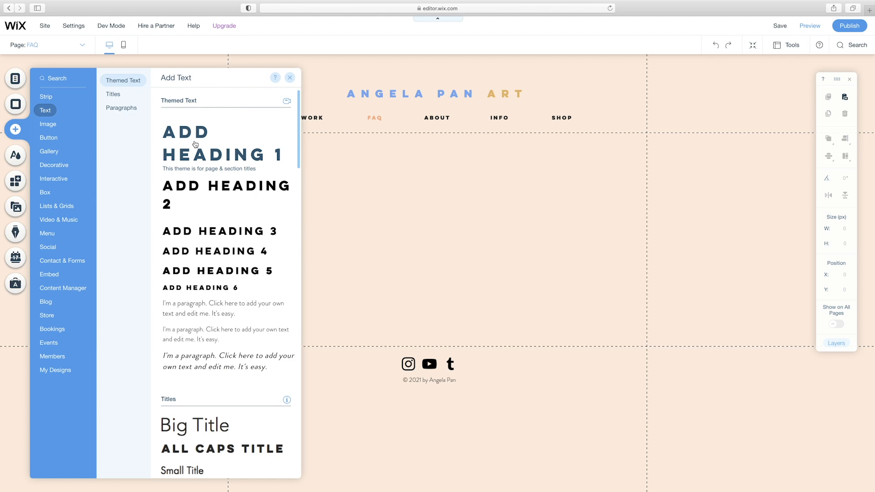
left_click(289, 78)
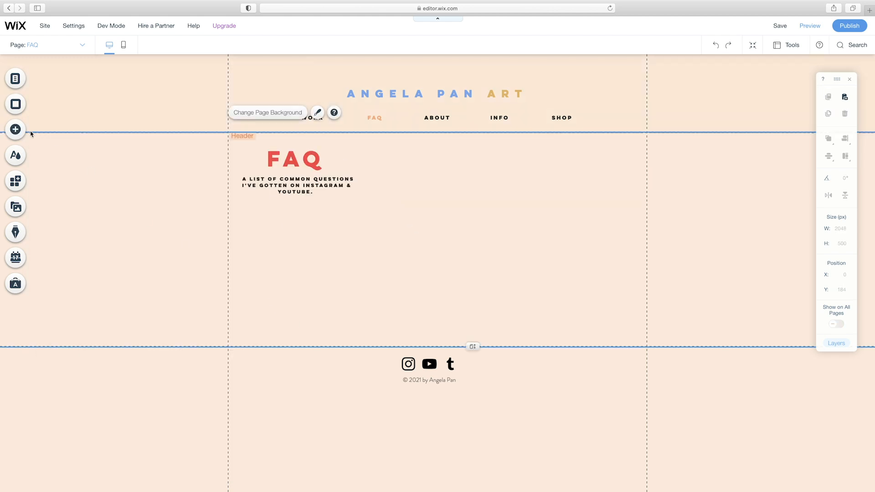
left_click(15, 129)
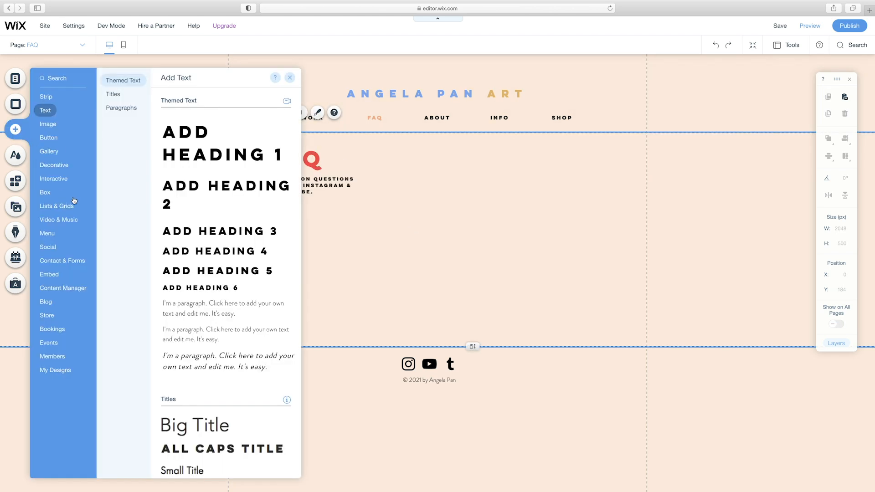
left_click(55, 205)
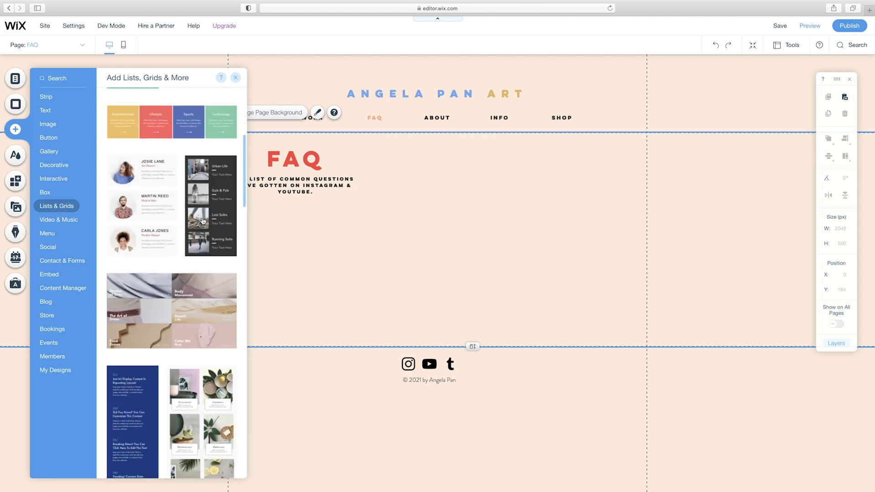
left_click(132, 422)
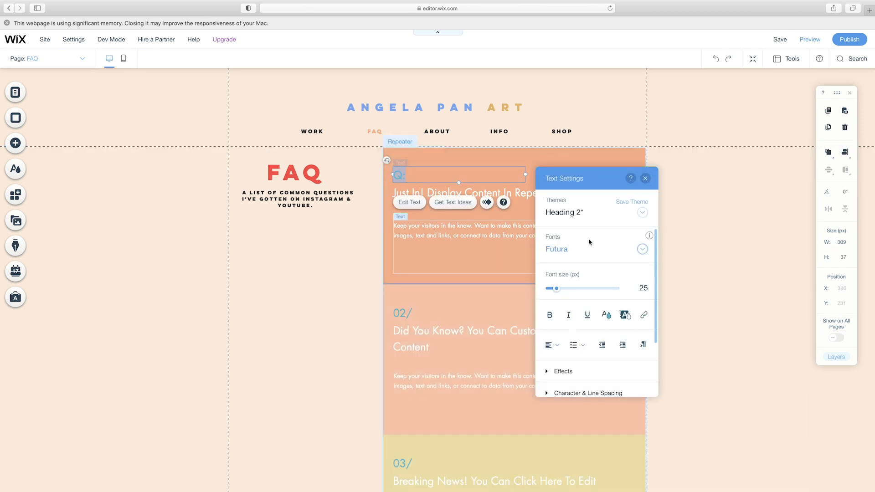
type("Q:")
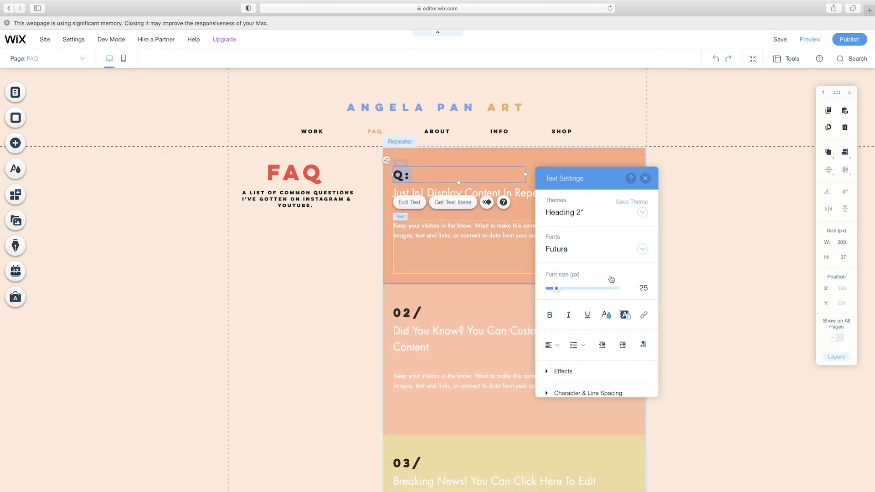
left_click(808, 40)
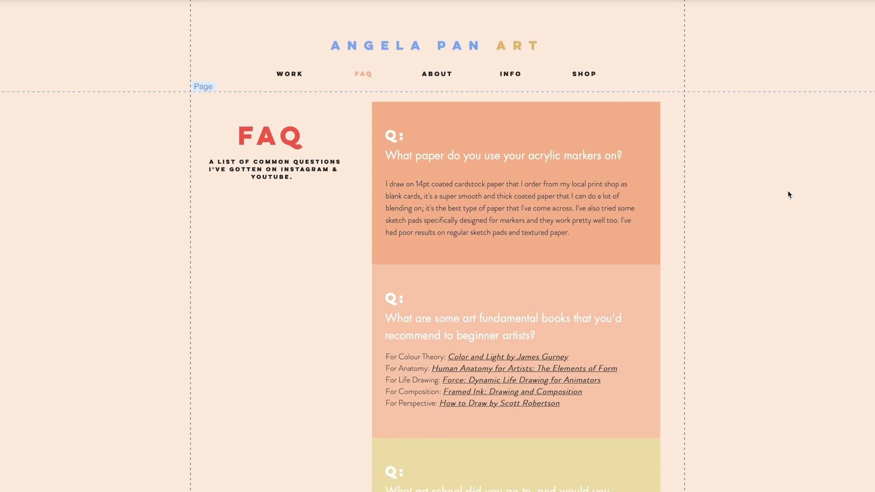
left_click(203, 86)
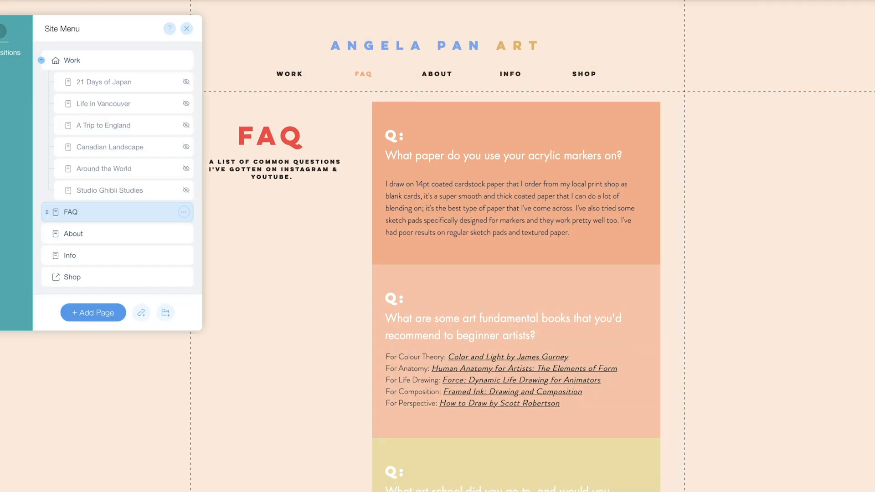
Add an About photo-and-title strip to the About page, stretched to page width
left_click(72, 233)
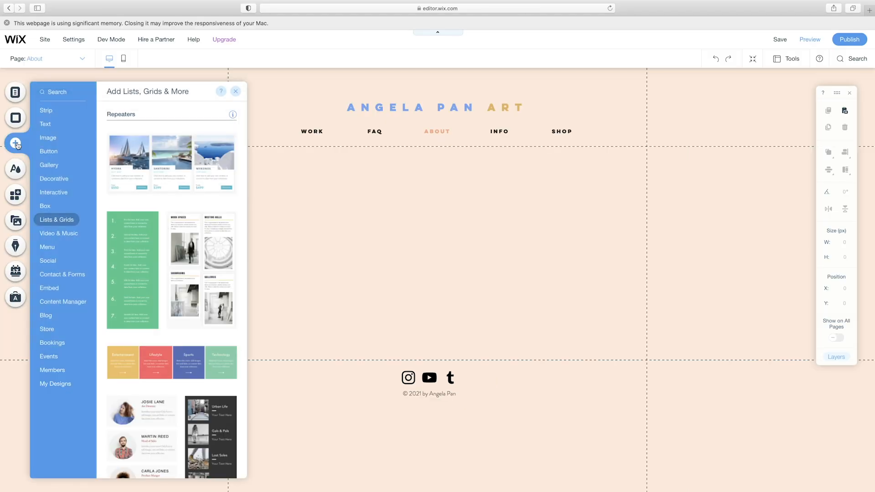
left_click(45, 110)
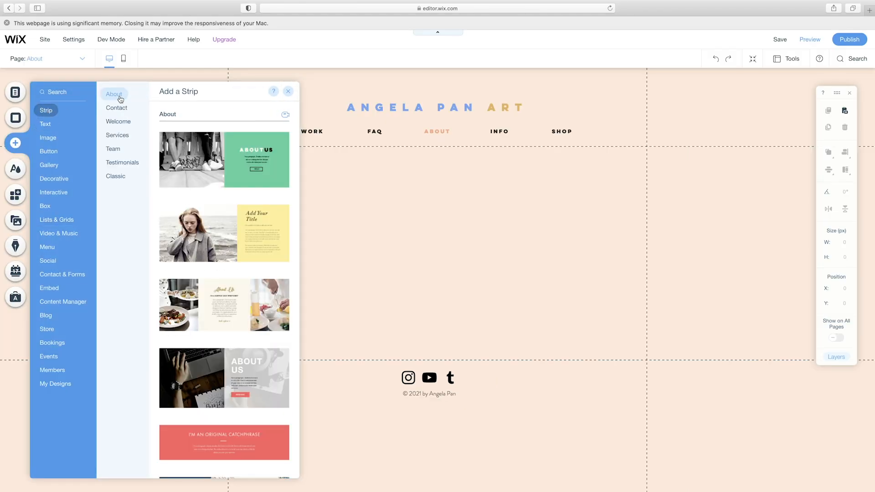
left_click(223, 233)
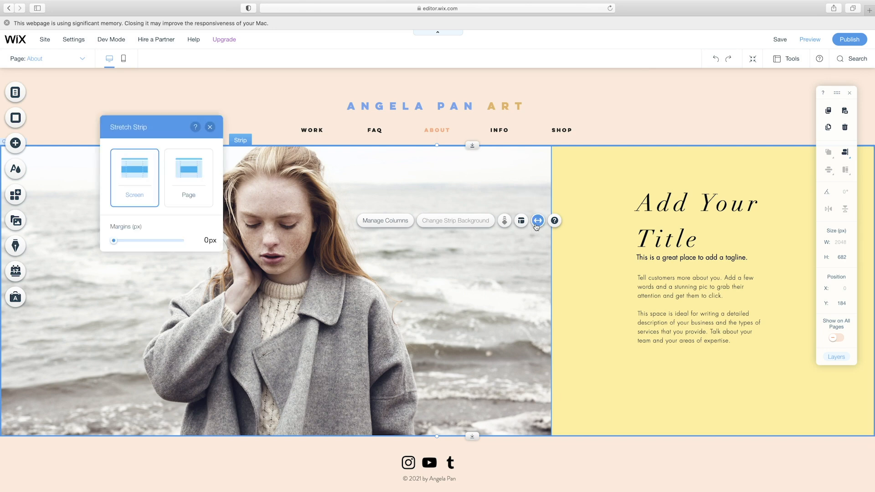
left_click(188, 175)
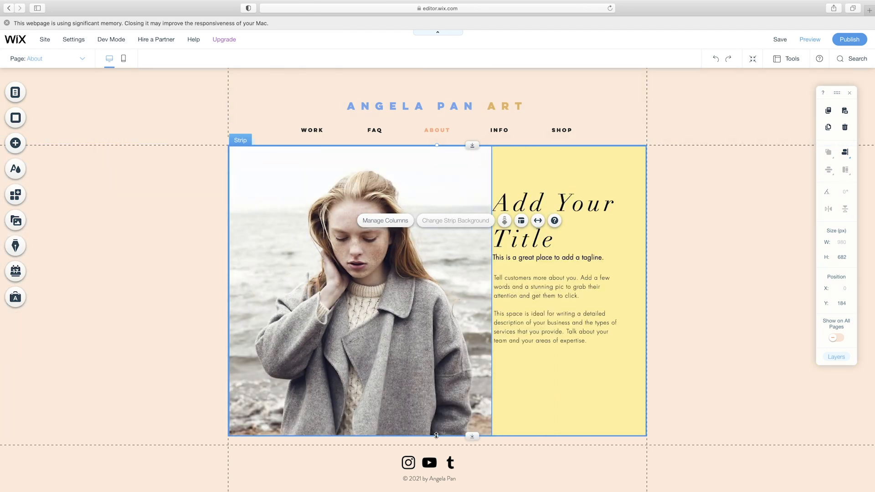
left_click(548, 257)
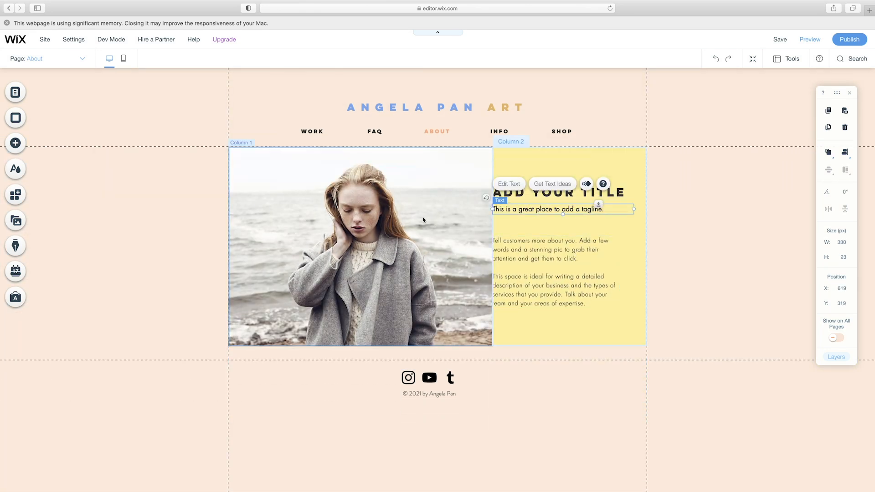
left_click(359, 246)
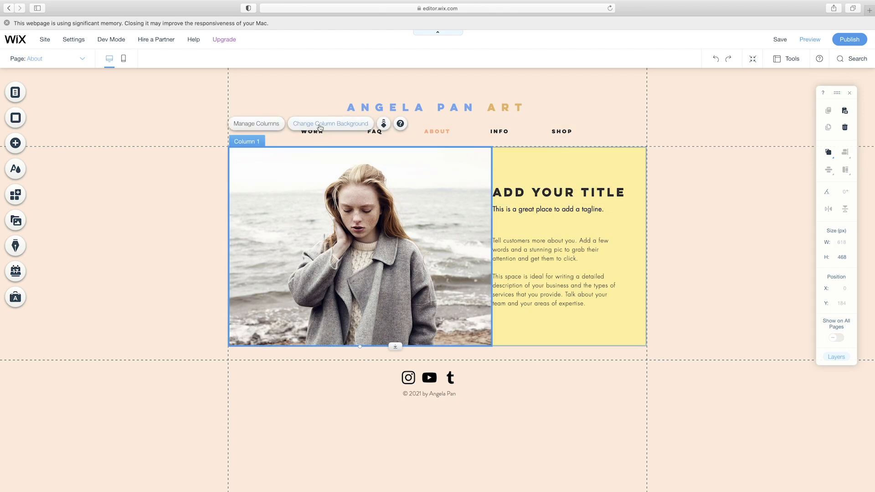
Select the left photo column and open its background image options
left_click(330, 124)
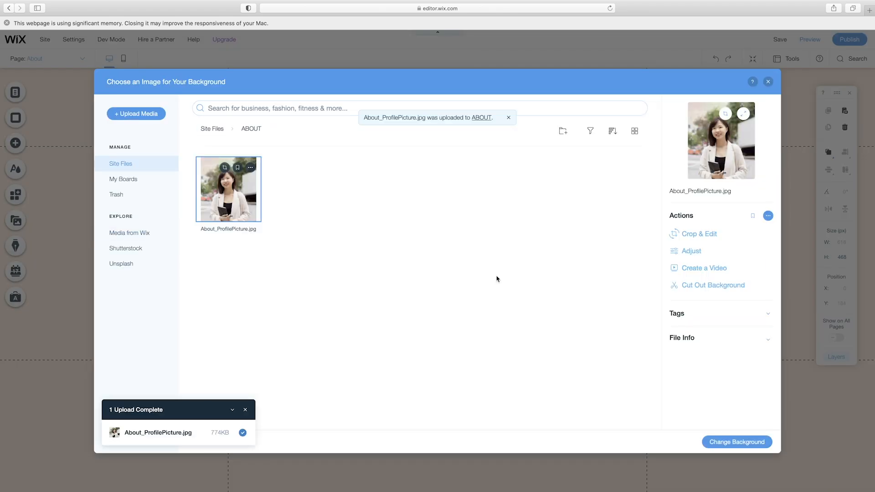
left_click(736, 441)
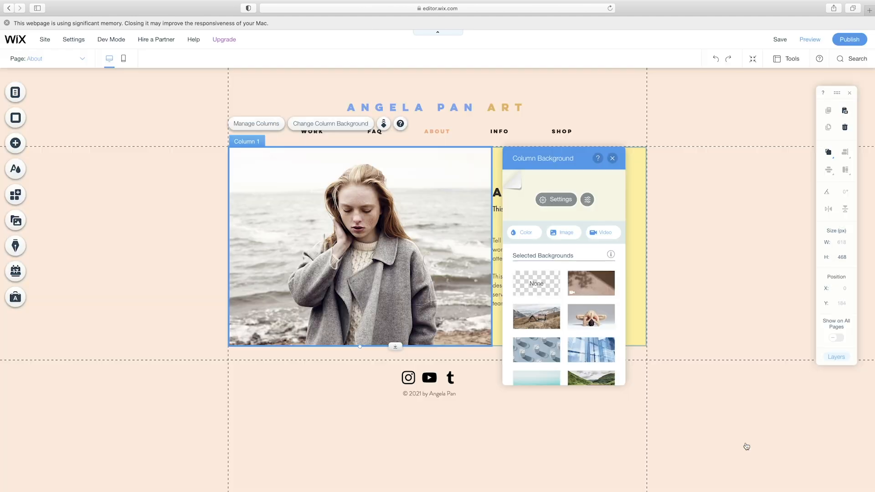
left_click(612, 159)
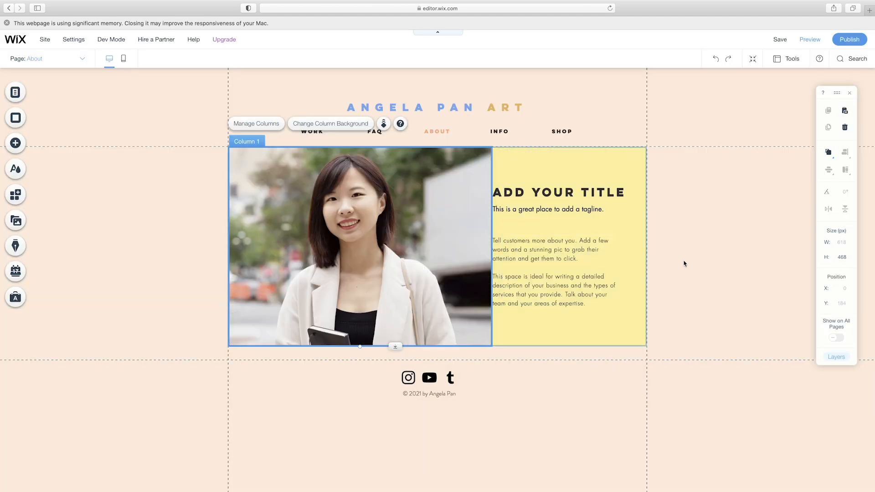
mouse_move(557, 249)
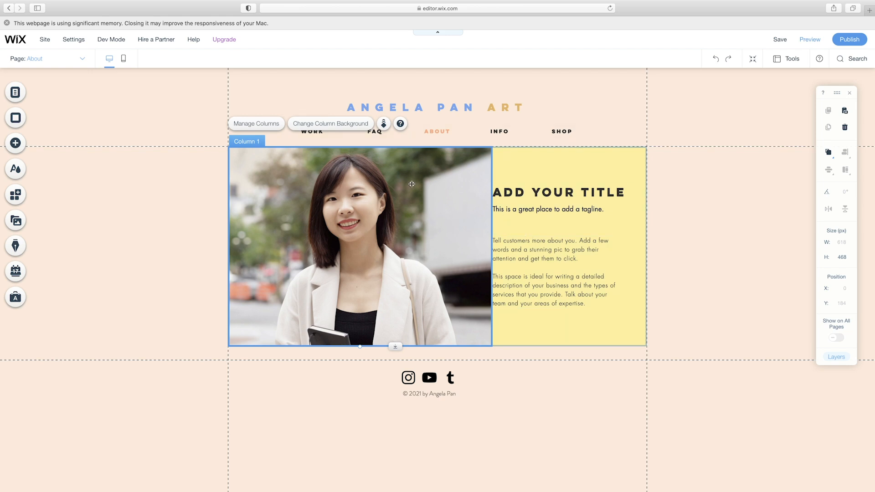
left_click(330, 123)
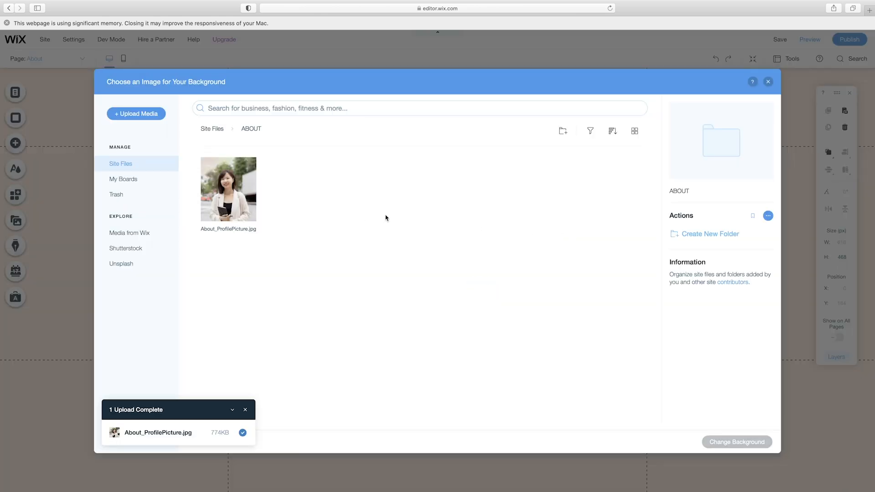
Use About_ProfilePicture.jpg, cut out the person and place a solid colour behind
left_click(229, 189)
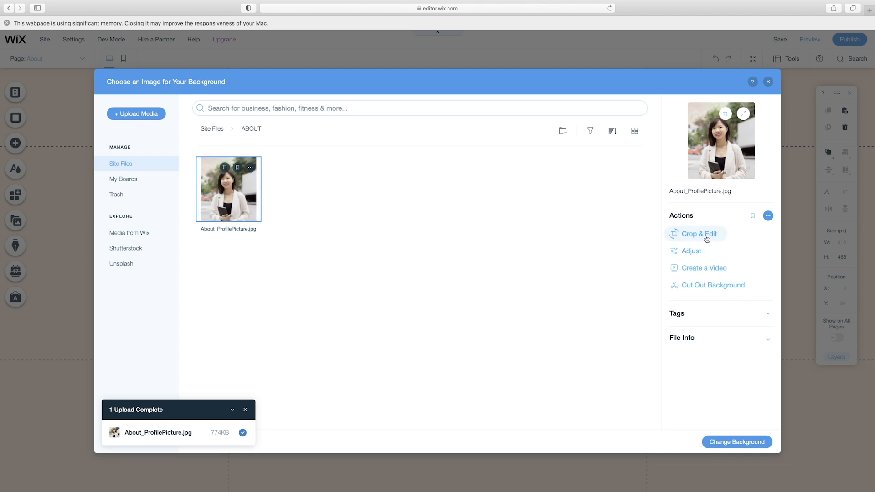
left_click(697, 233)
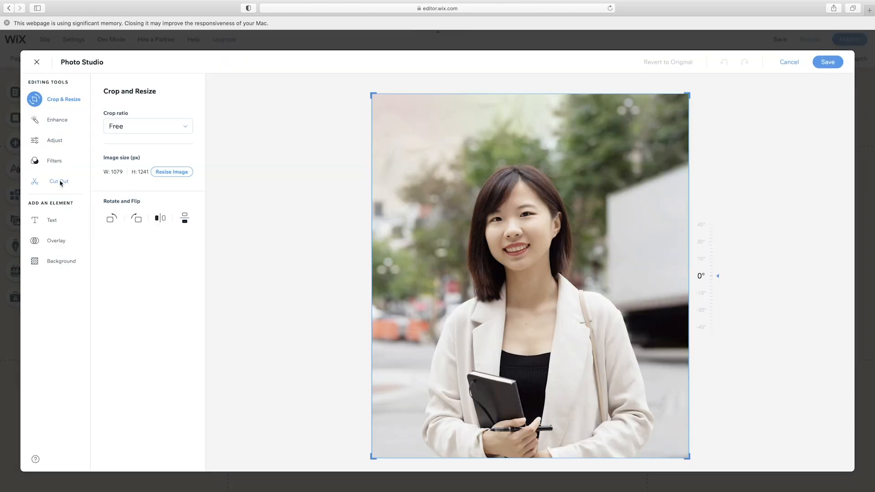
left_click(56, 182)
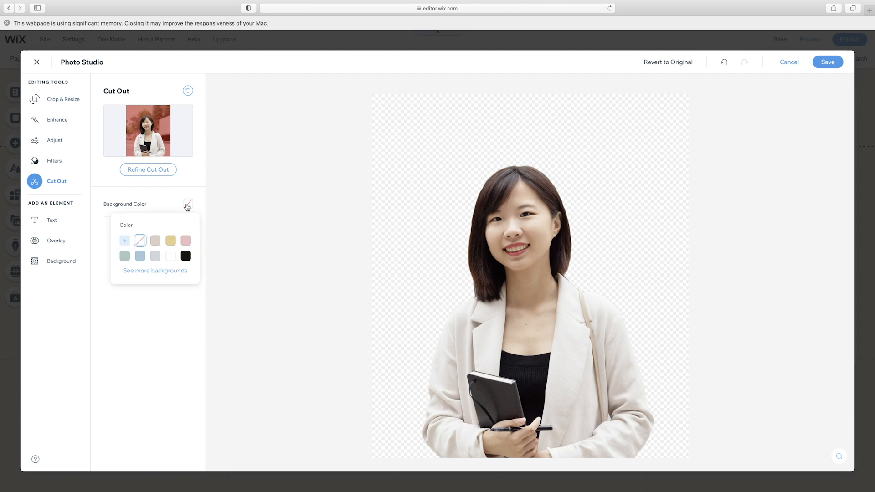
left_click(170, 241)
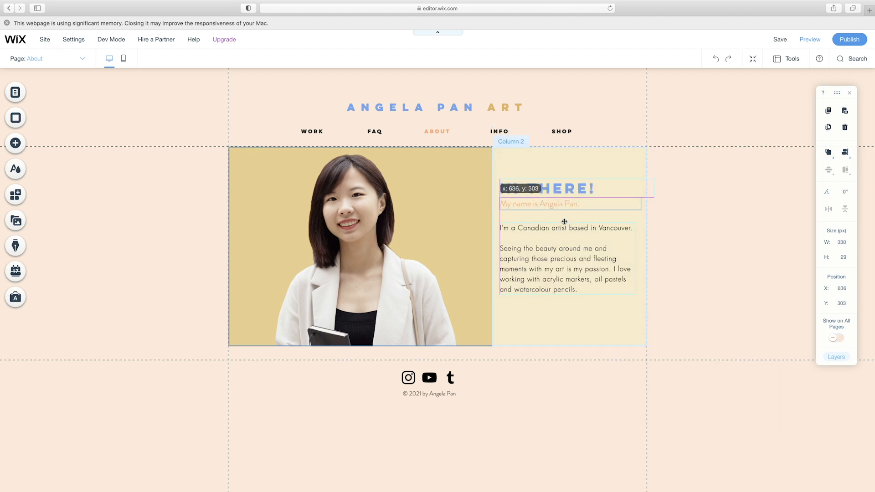
Write Angela's life story under a MY STORY heading, adjust its character spacing, and browse contact designs
left_click(15, 143)
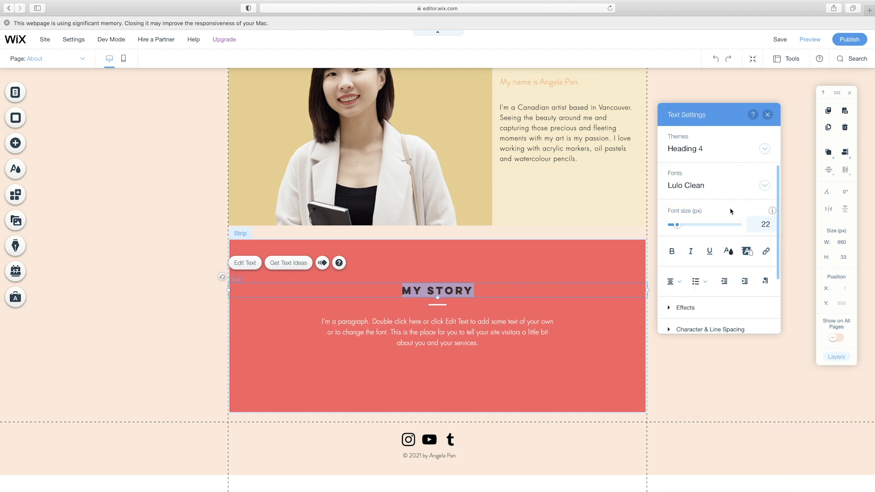
left_click(437, 332)
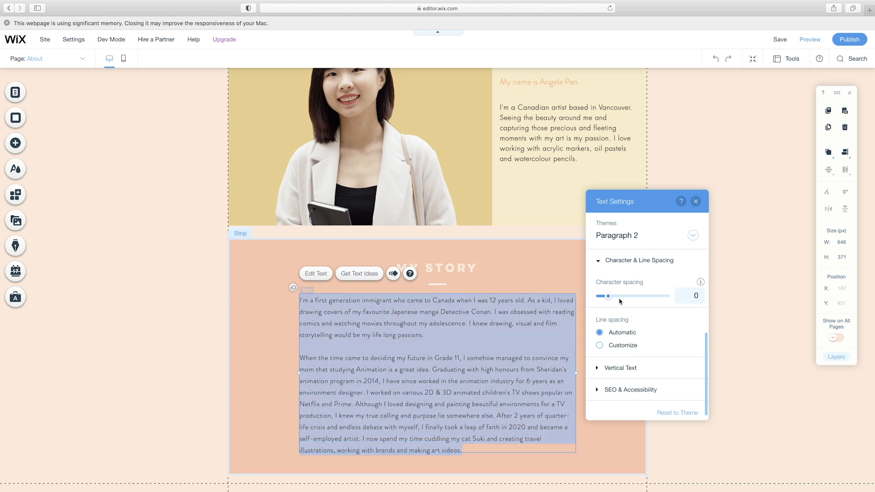
left_click(695, 201)
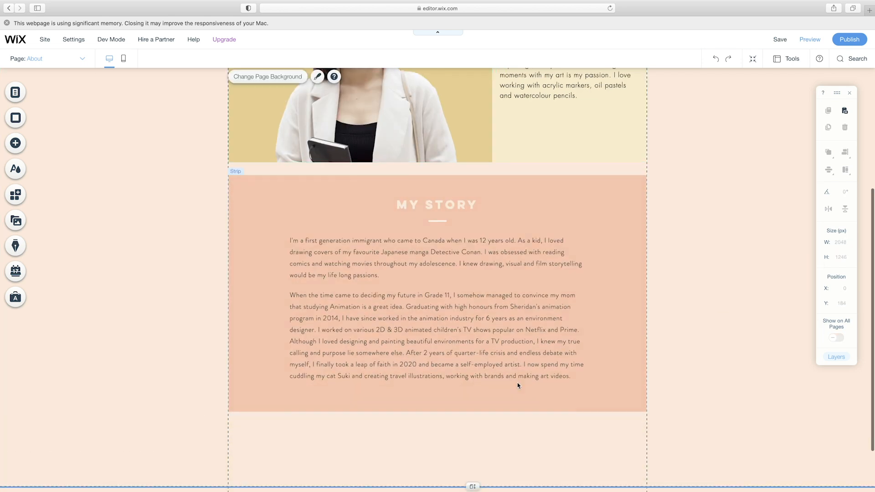
left_click(15, 142)
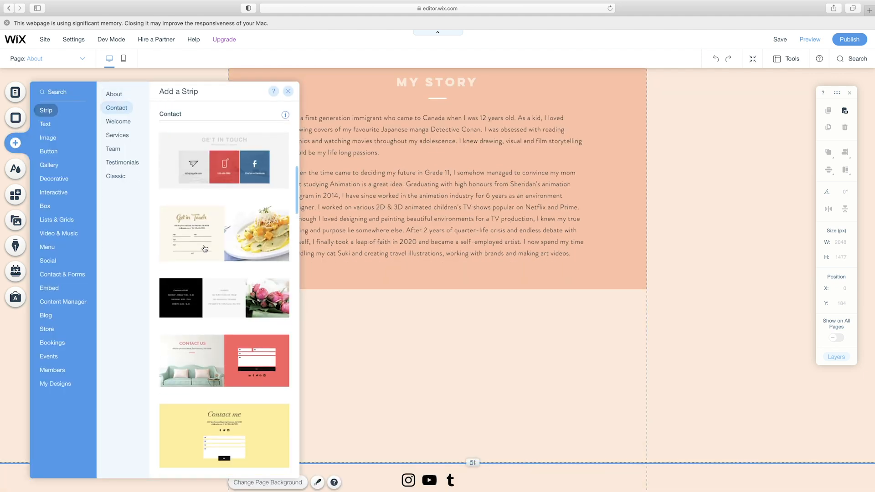
Add the Contact Me strip at page width and add LinkedIn and YouTube icons beside Instagram
left_click(223, 435)
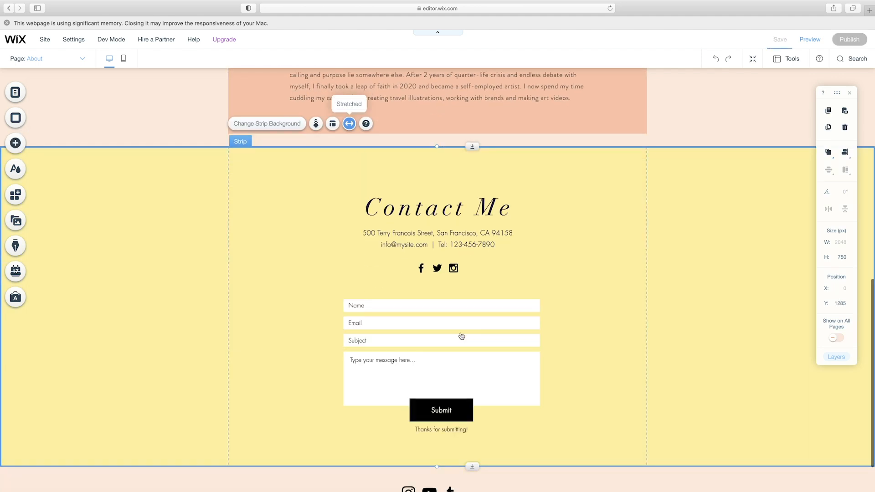
left_click(348, 123)
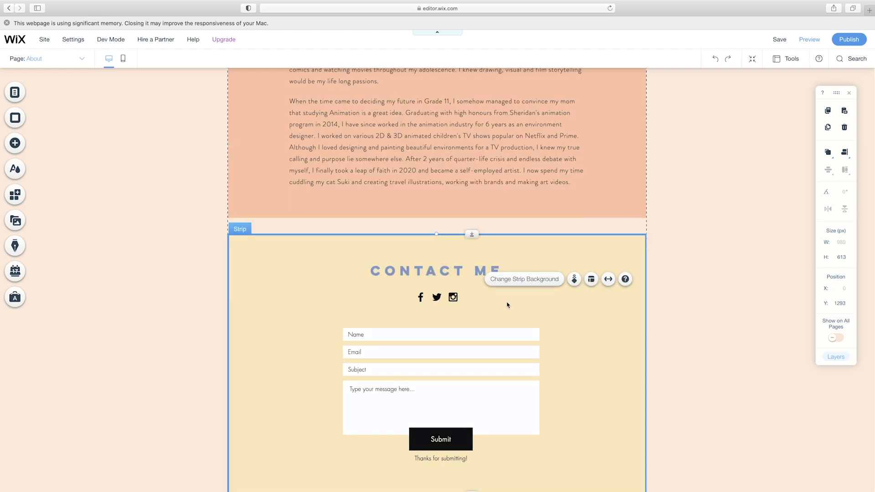
left_click(453, 297)
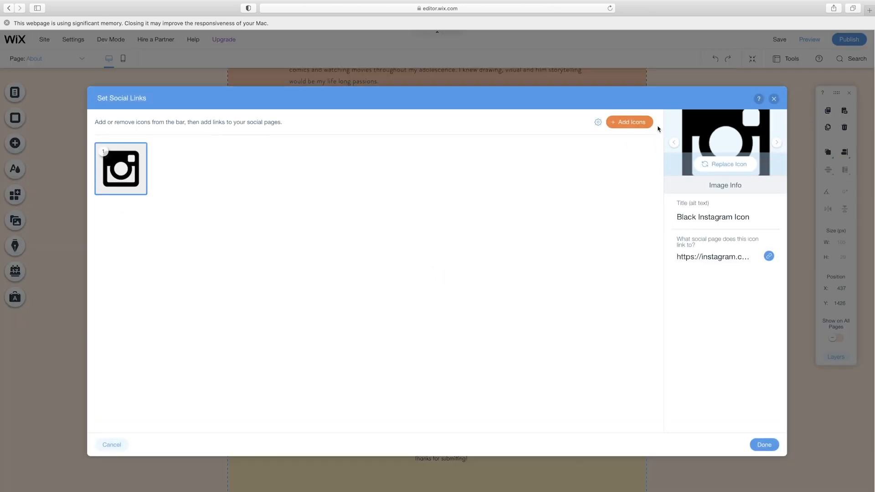
left_click(628, 122)
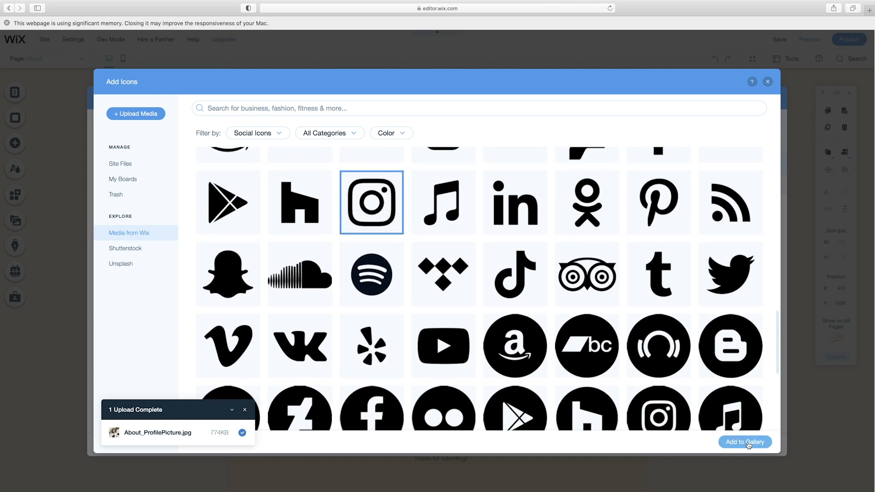
left_click(744, 442)
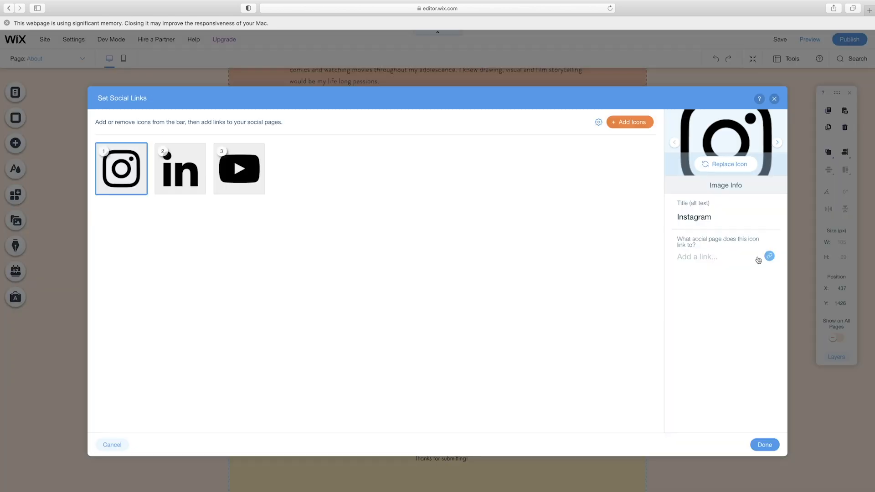
left_click(770, 256)
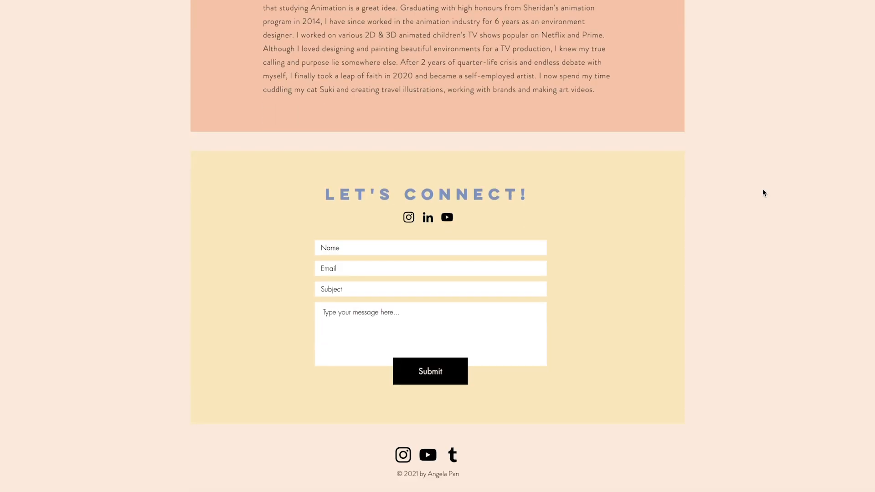
Switch to the Info page and replace the portrait with the walking illustration
scroll("up", 3)
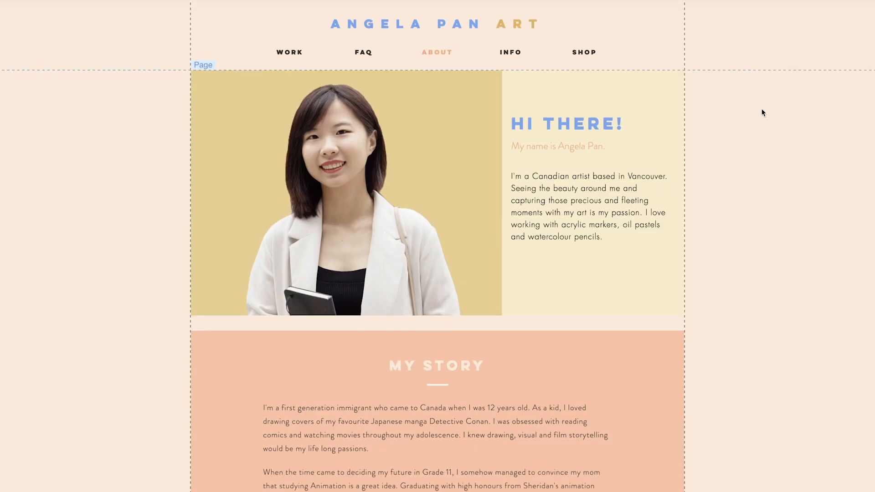
left_click(204, 65)
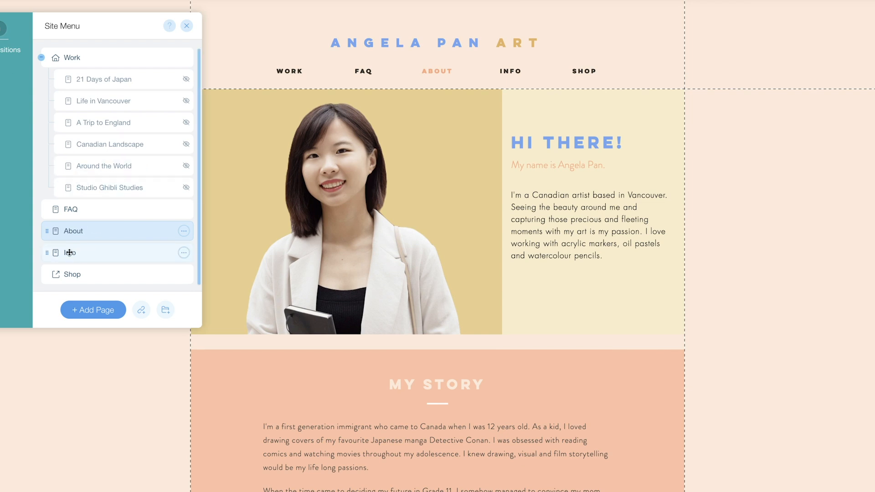
left_click(72, 252)
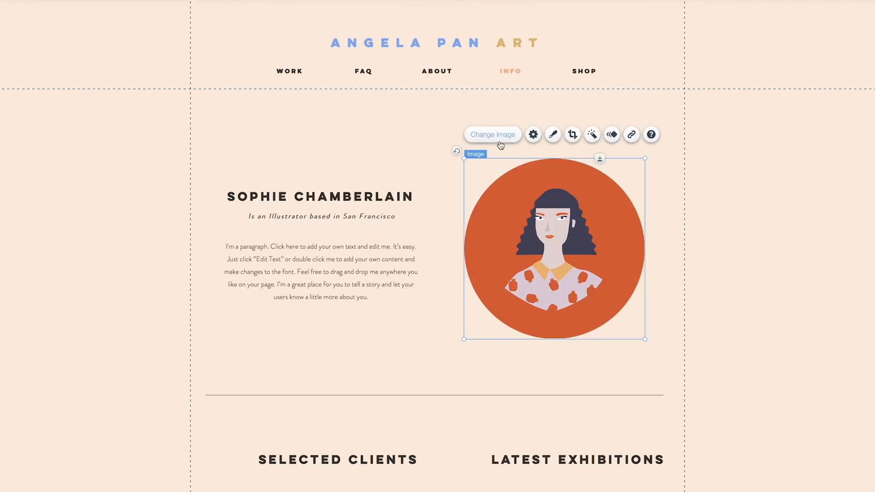
left_click(492, 134)
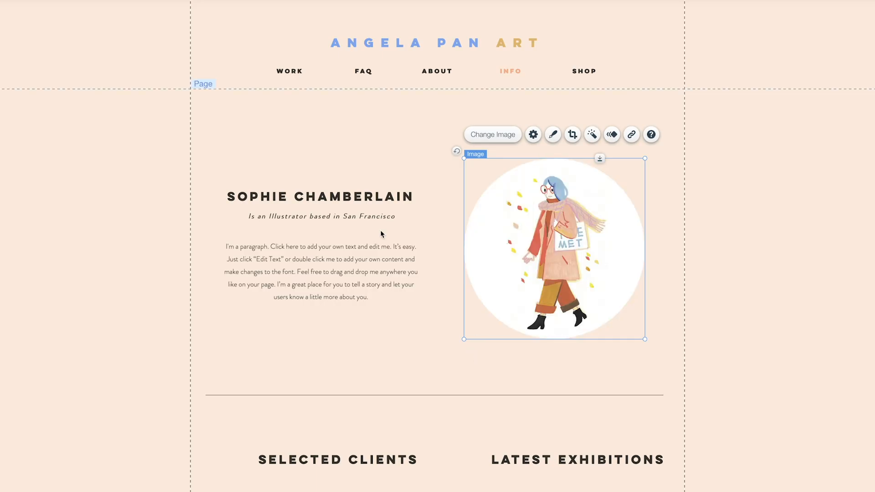
Set the tagline to 'Vancouver, Canada' and change the first event to Comic Arts Festival
left_click(320, 196)
type("is currently based in V")
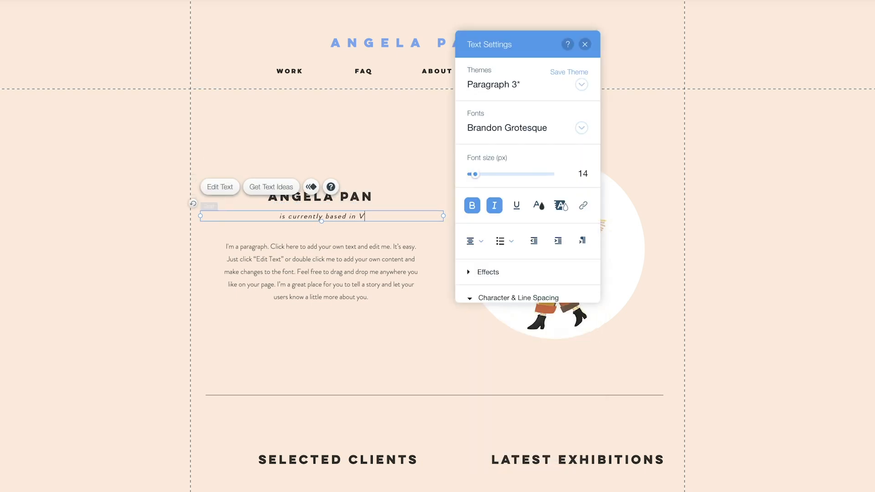
type("ancouver, Canada")
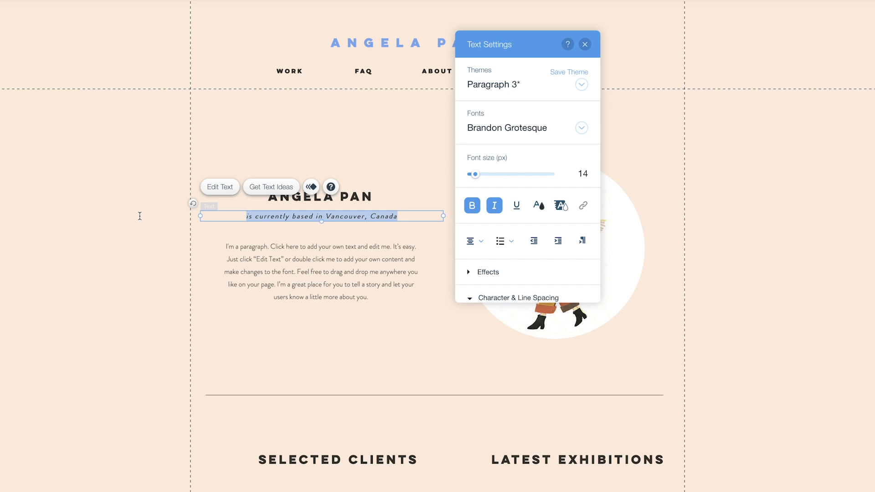
left_click(584, 45)
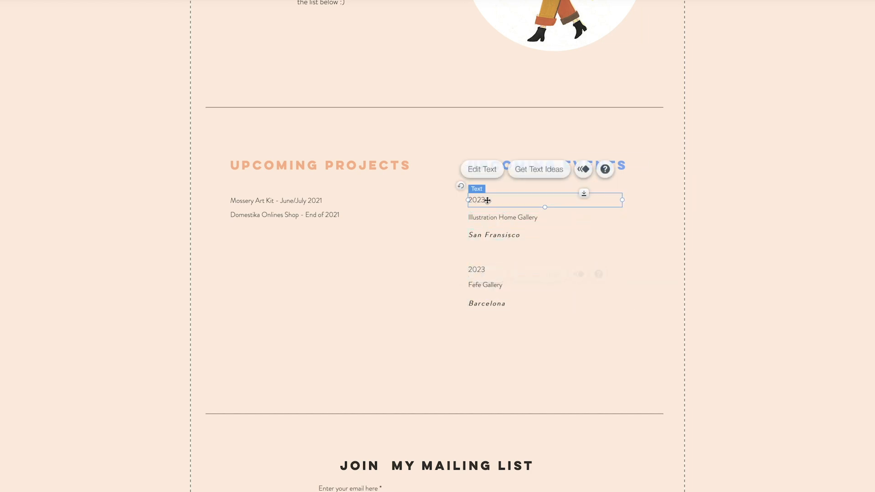
left_click(583, 169)
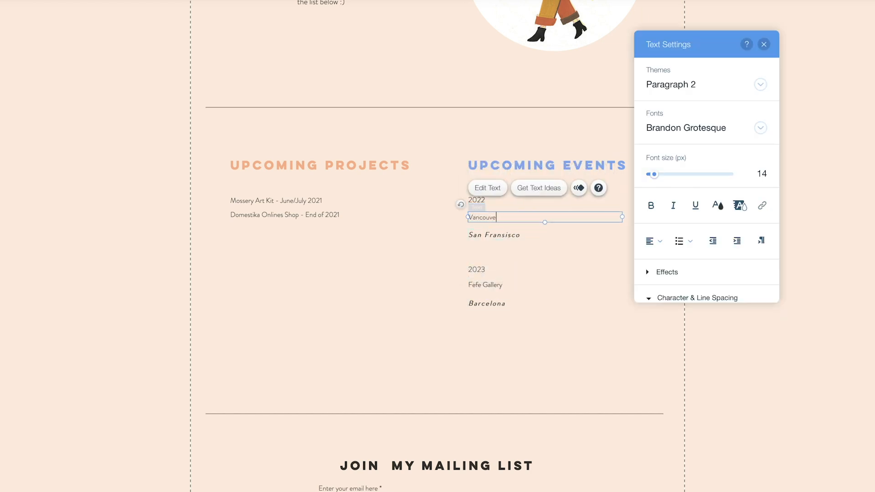
type("Comic Arts Festi")
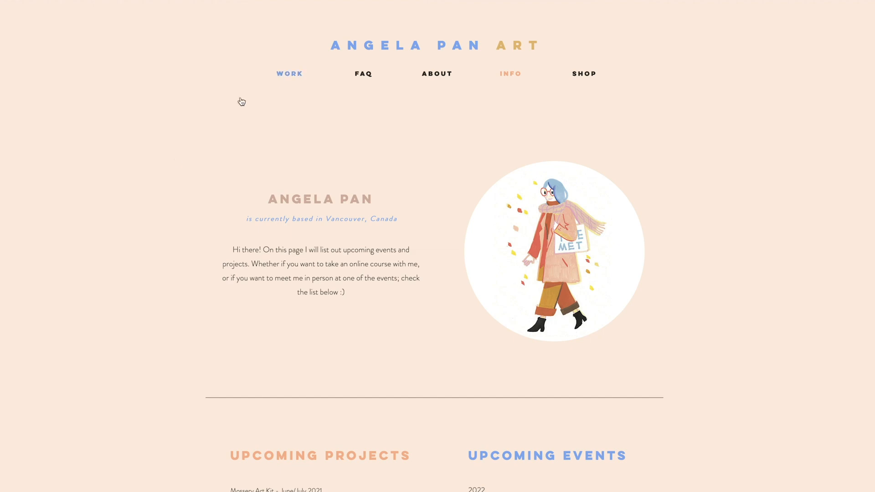
In preview, visit the Work, FAQ and About pages, scrolling down the About page
left_click(289, 73)
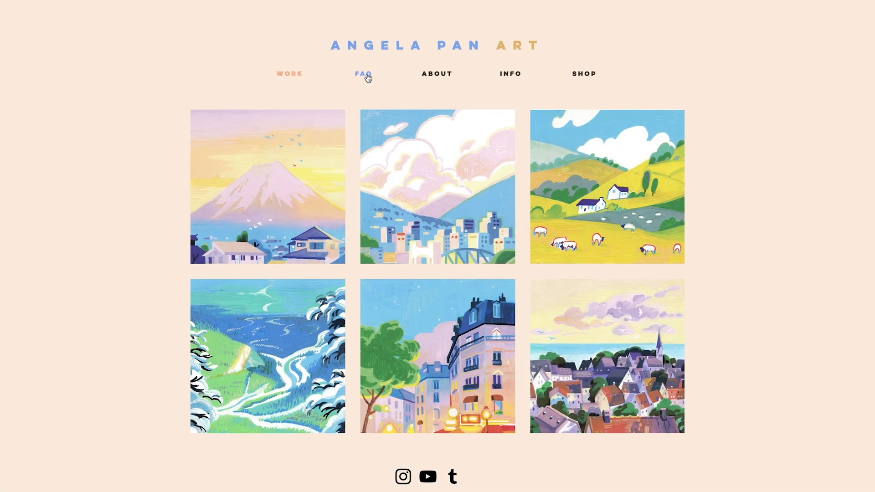
left_click(362, 73)
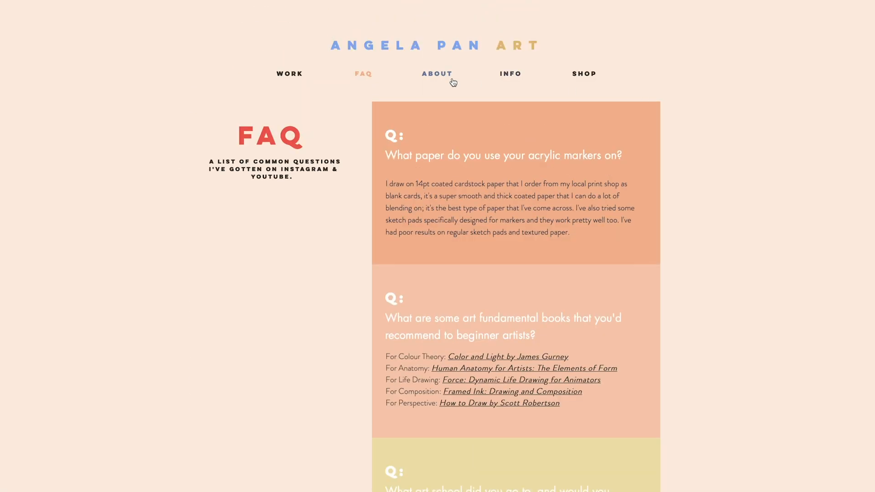
left_click(436, 73)
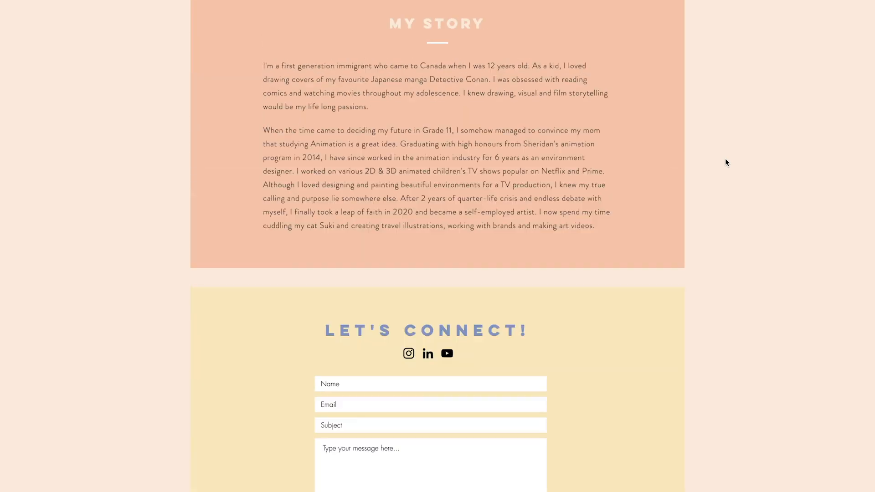
scroll("down", 3)
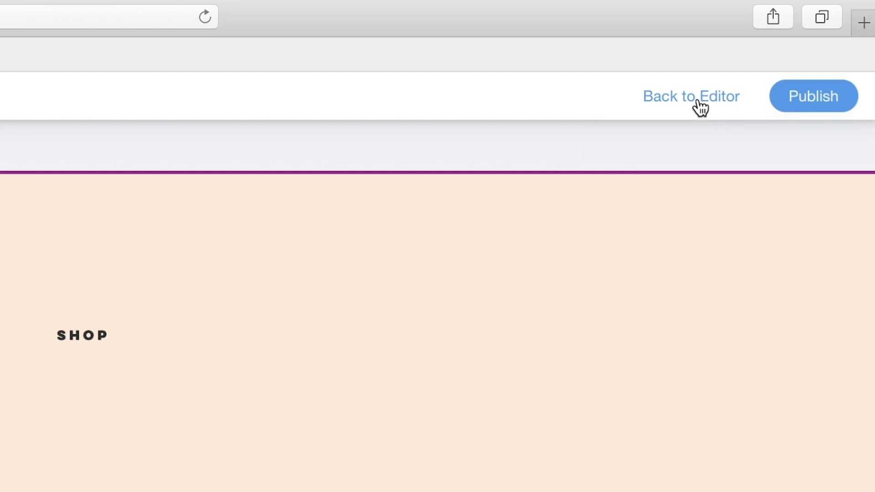
In mobile view, restyle the hamburger menu with a peach background and orange links
left_click(691, 96)
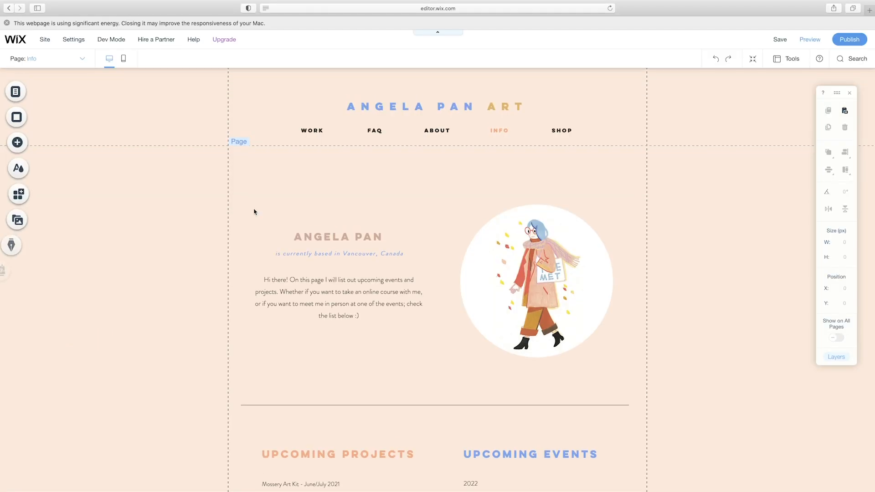
mouse_move(124, 57)
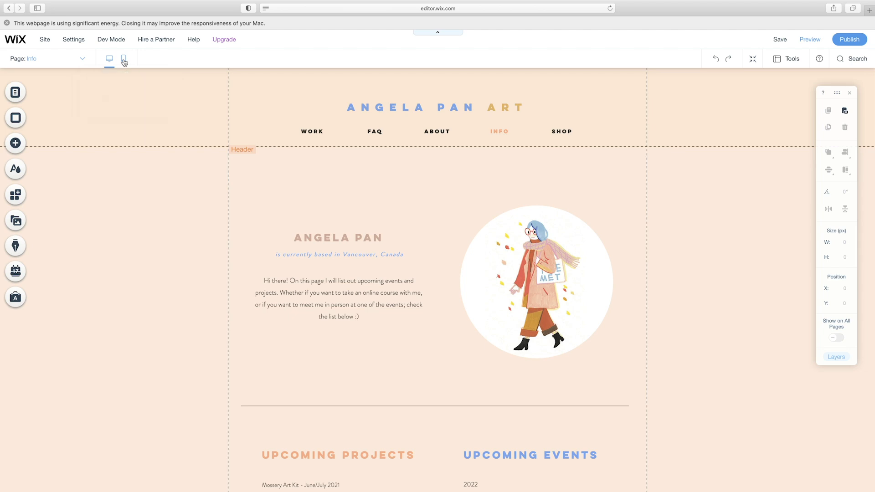
left_click(123, 58)
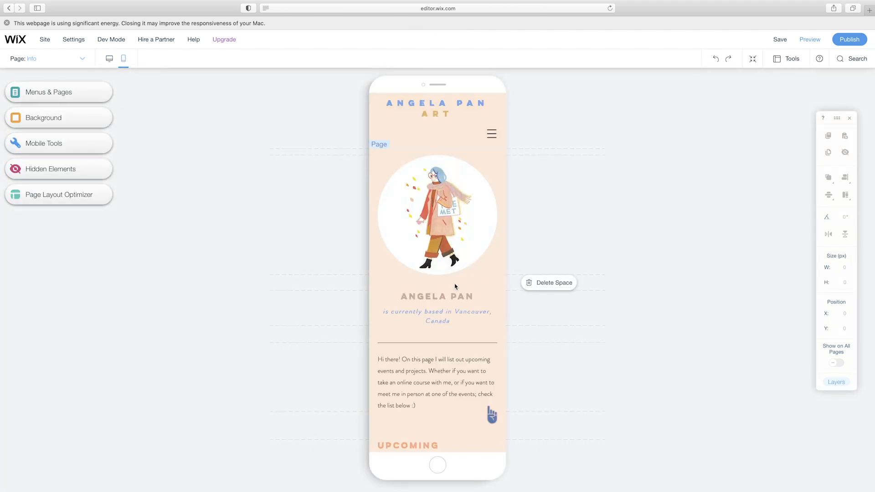
left_click(491, 134)
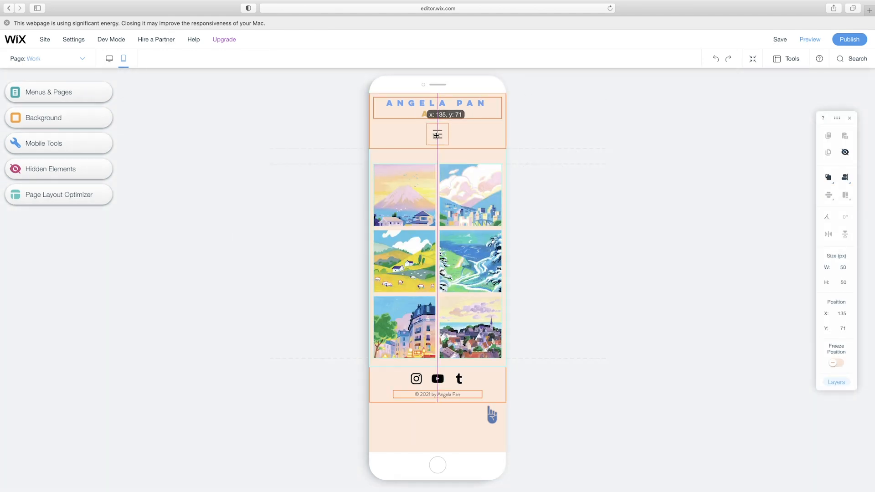
left_click(438, 134)
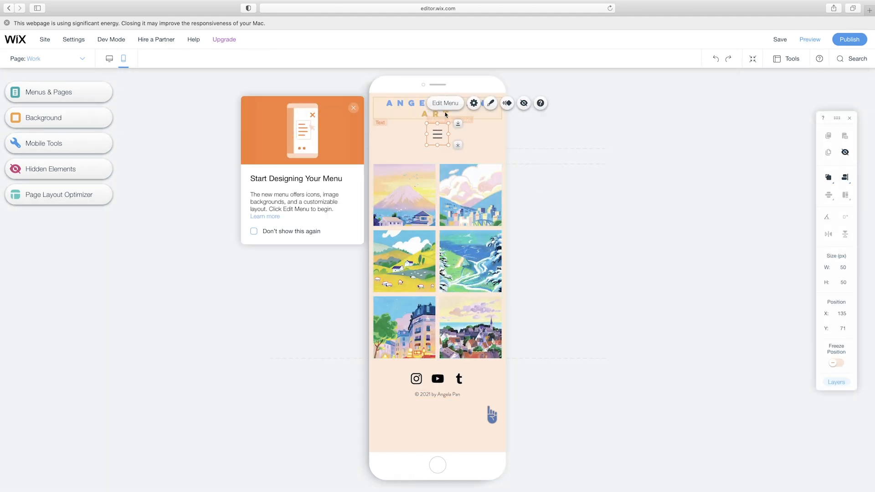
left_click(445, 103)
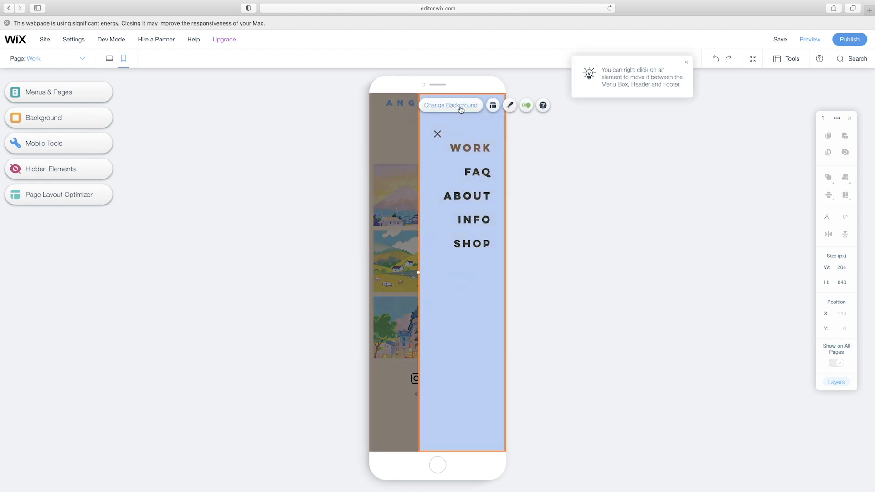
left_click(451, 105)
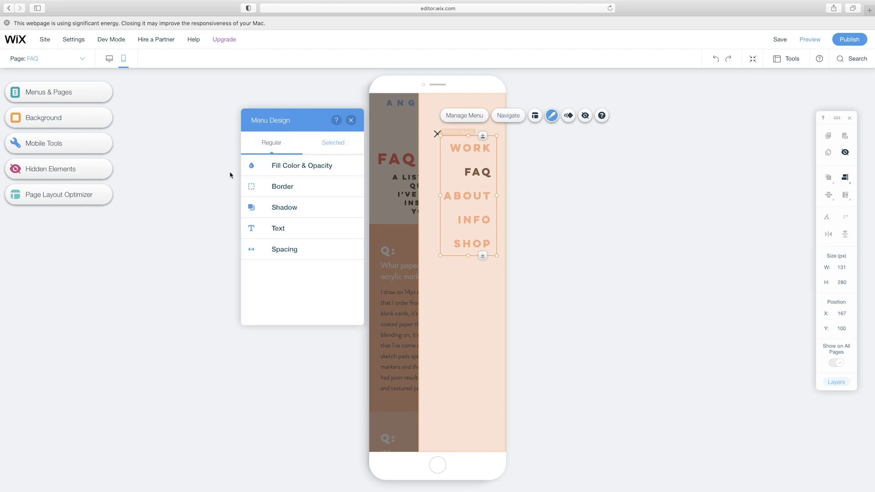
left_click(277, 228)
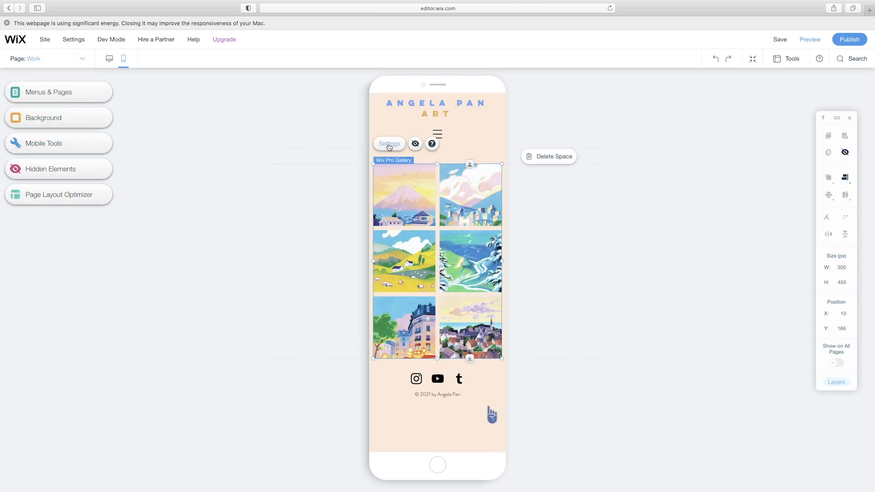
Recolour the mobile gallery titles, shrink the FAQ subtitle to three lines, and preview
left_click(388, 143)
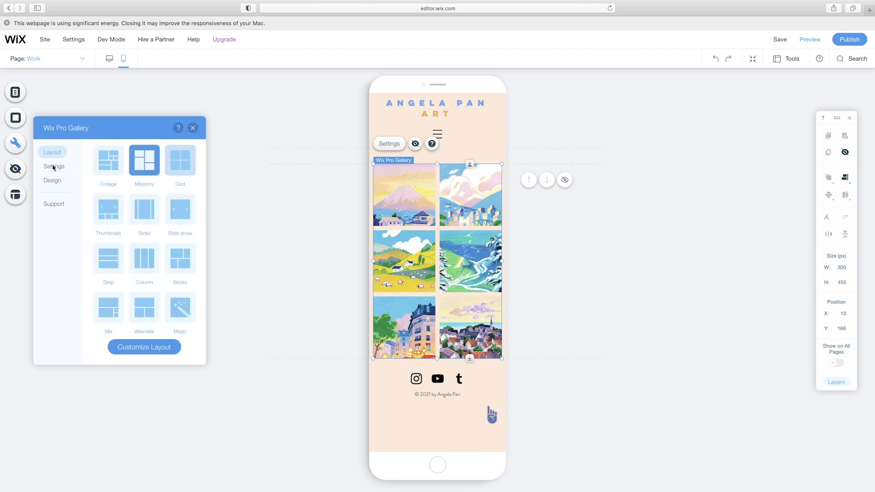
left_click(52, 180)
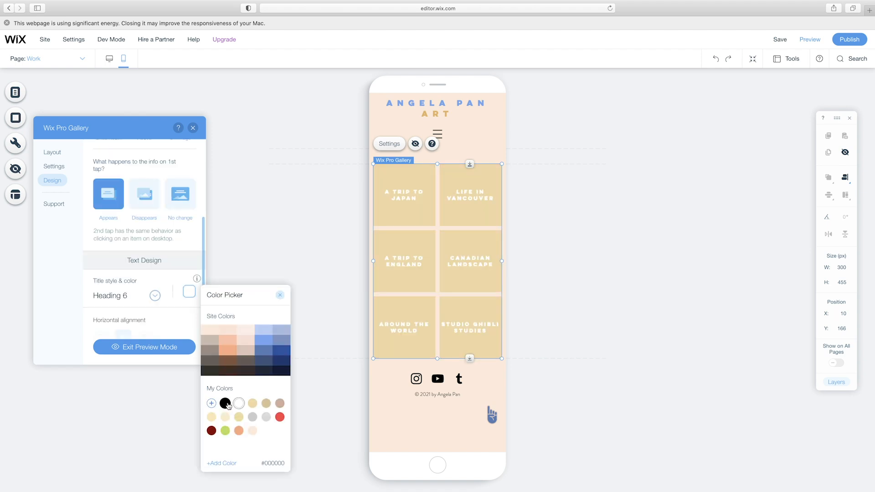
left_click(280, 295)
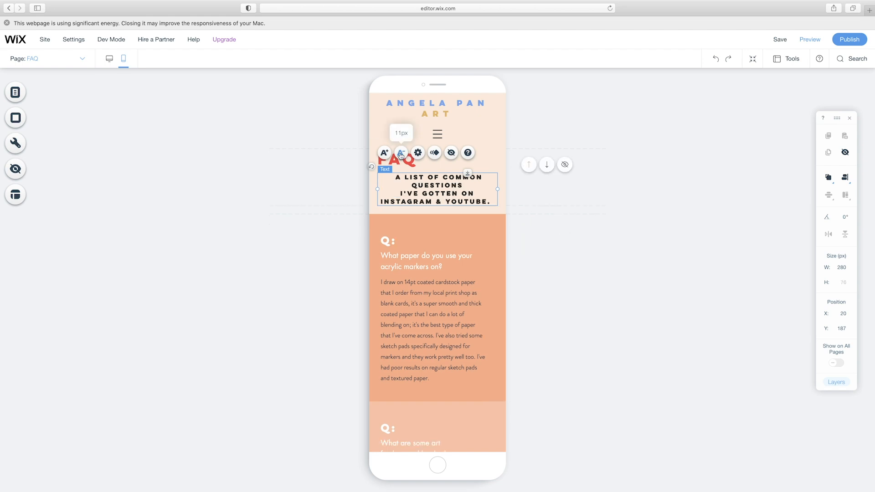
left_click(401, 153)
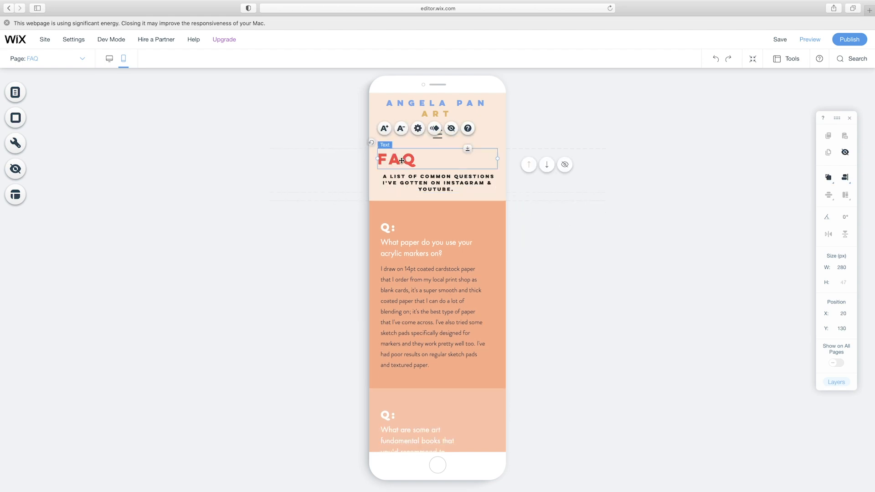
left_click(809, 39)
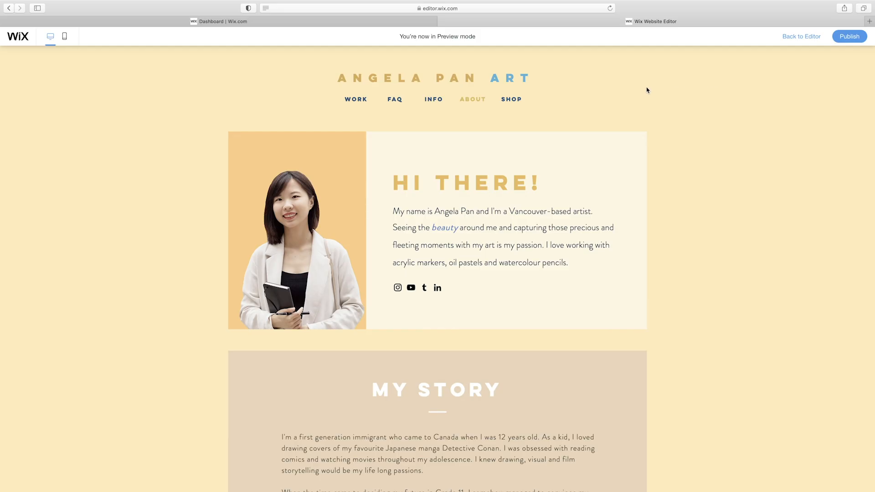
Publish the site live at angelapanart.com and dismiss the Congratulations dialog
left_click(356, 100)
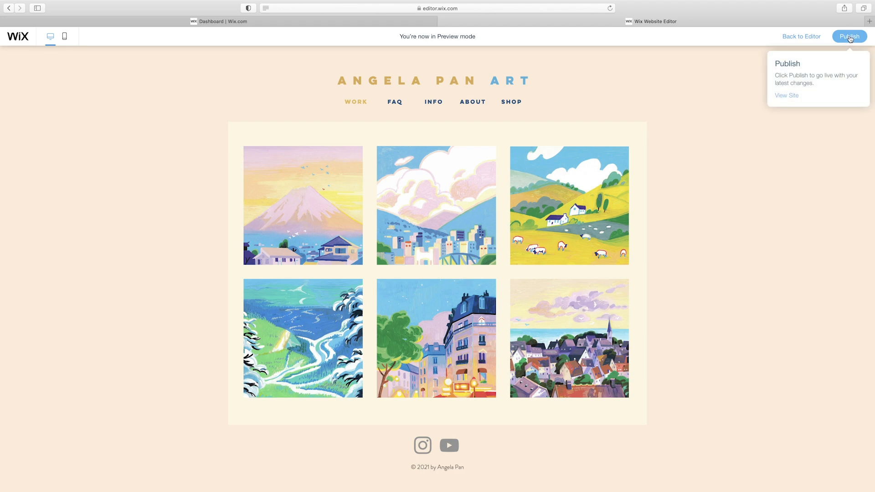
left_click(849, 37)
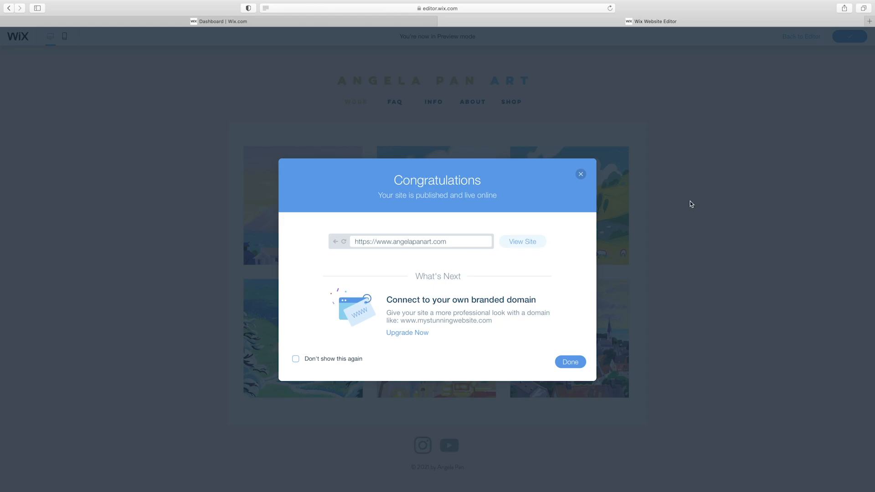
left_click(570, 361)
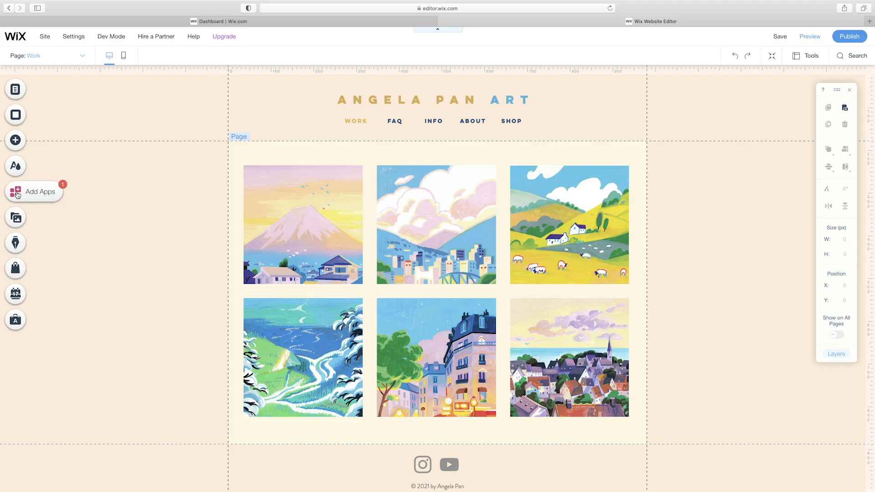
Open Manage Apps and scroll to Installed Wix Business Solutions to find Wix Stores
left_click(15, 191)
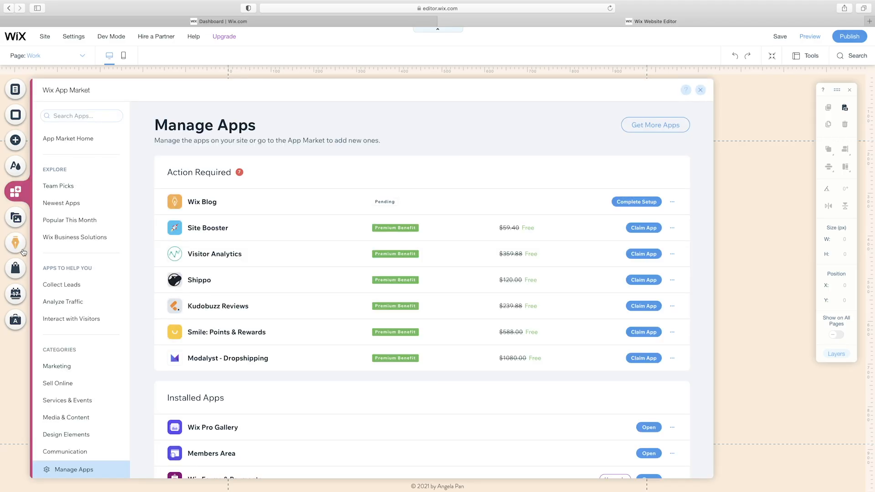
scroll("down", 3)
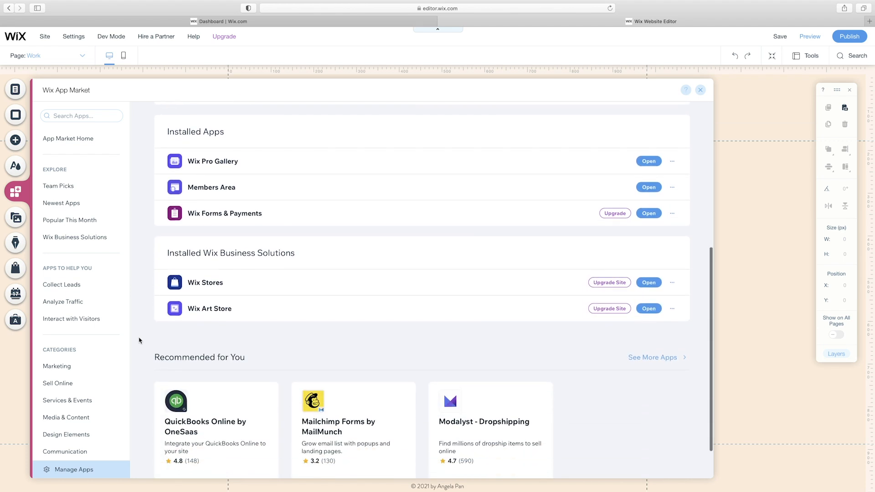
scroll("down", 3)
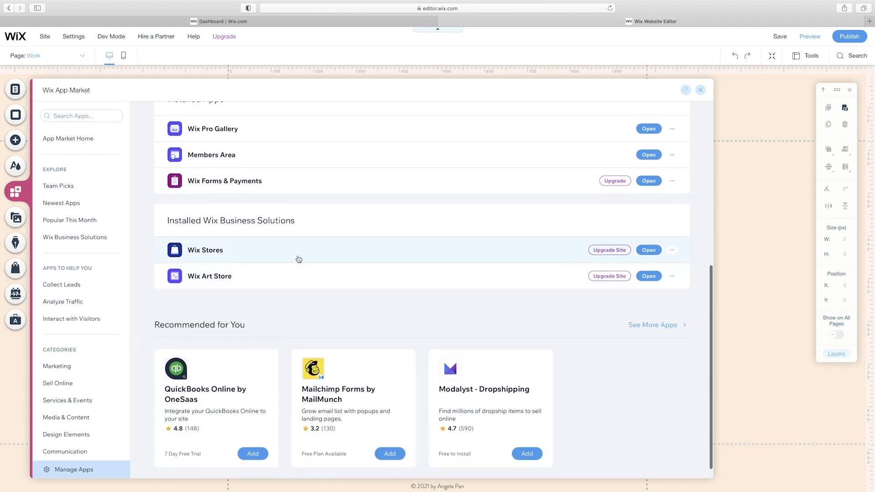
left_click(700, 90)
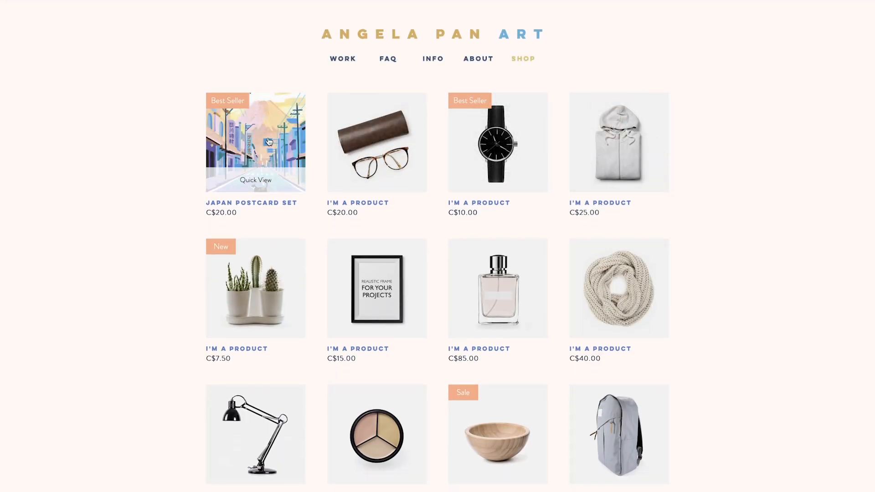
Open the Japan Postcard Set, browse its photos, and add it to the cart (C$40.00)
left_click(255, 142)
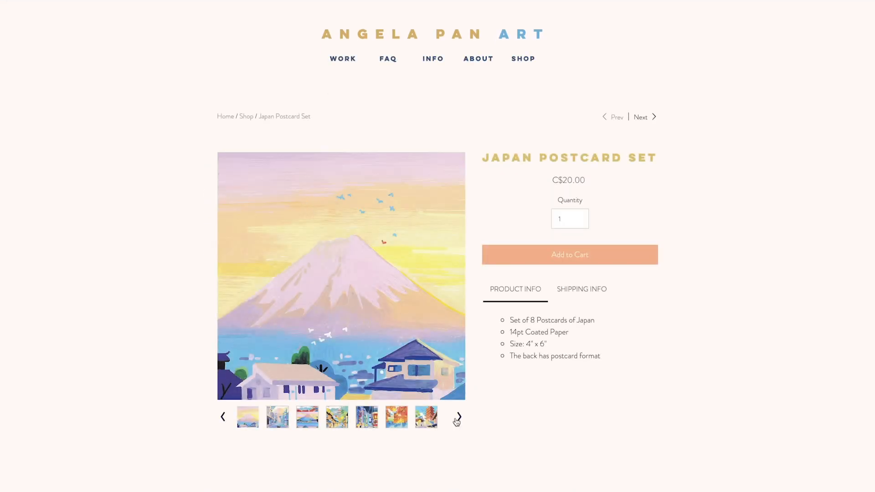
left_click(457, 416)
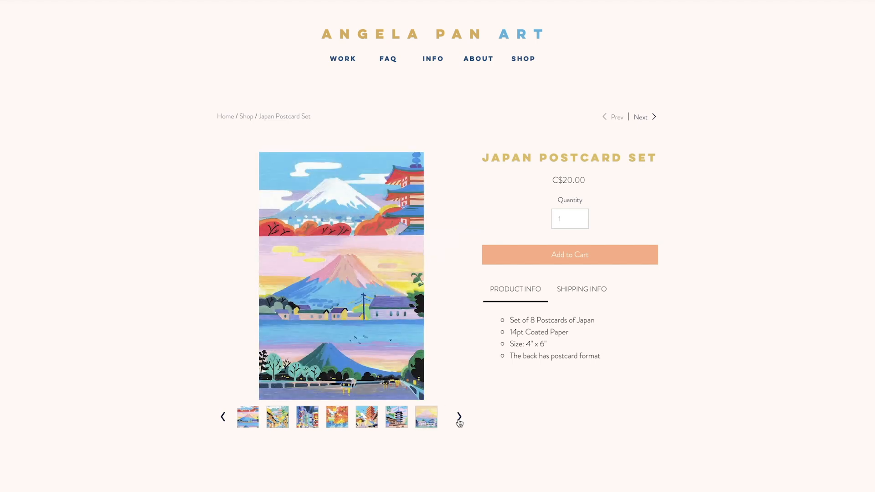
left_click(459, 416)
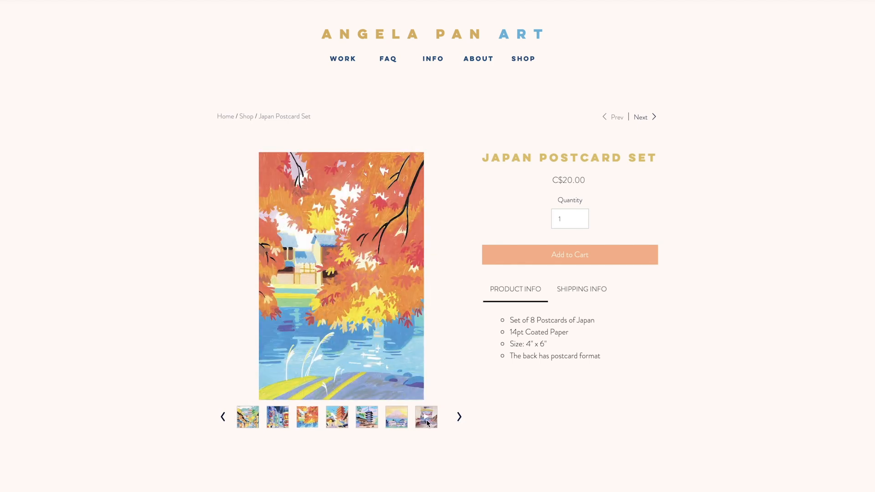
left_click(425, 416)
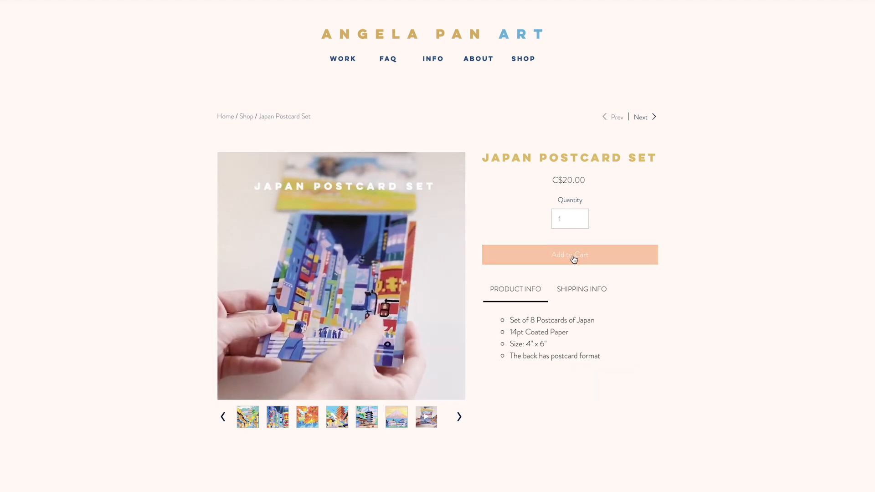
left_click(569, 255)
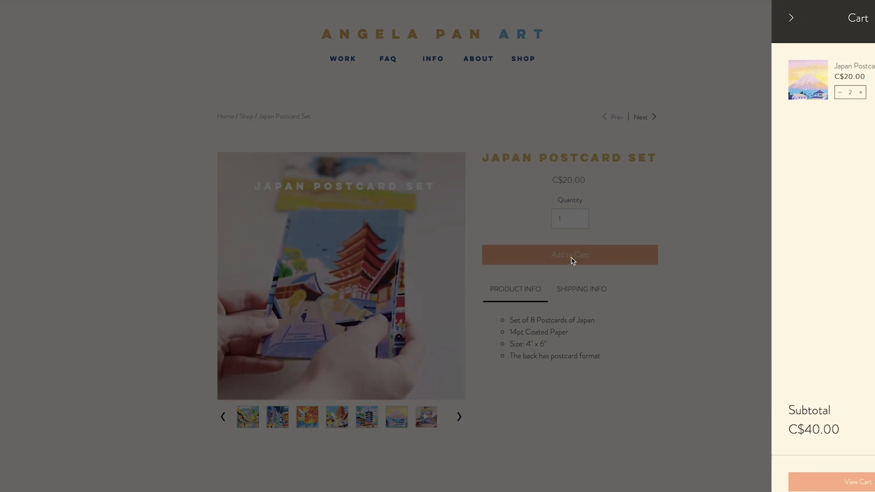